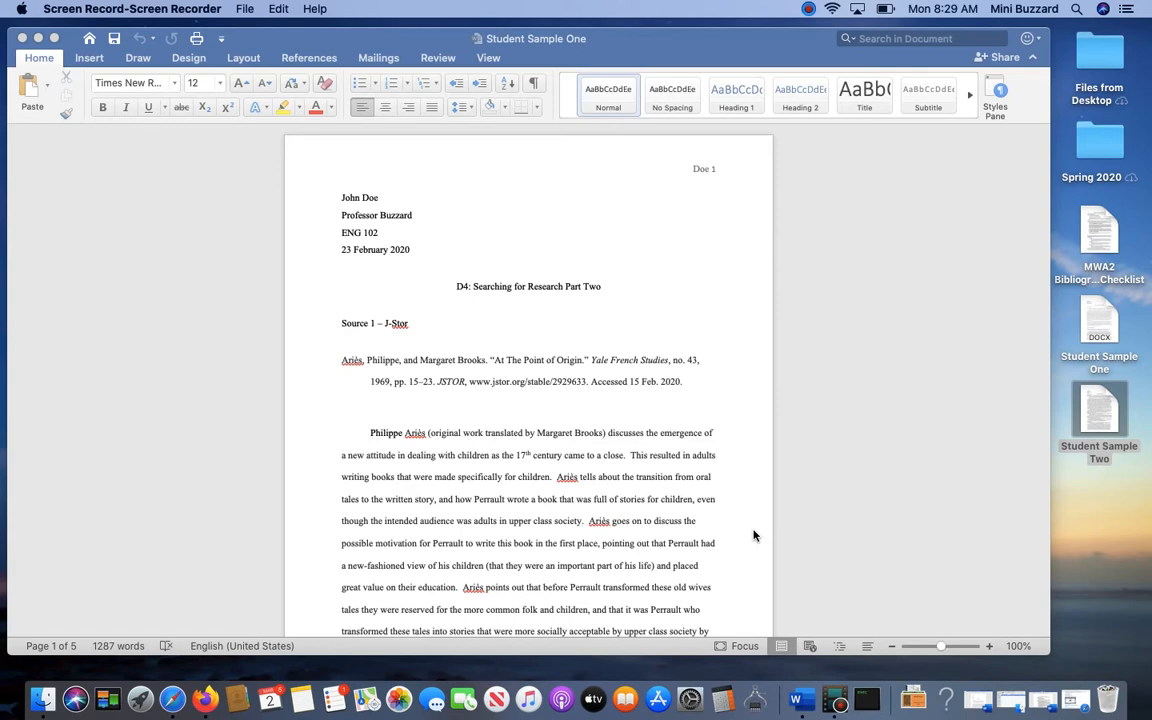
mouse_move(544, 444)
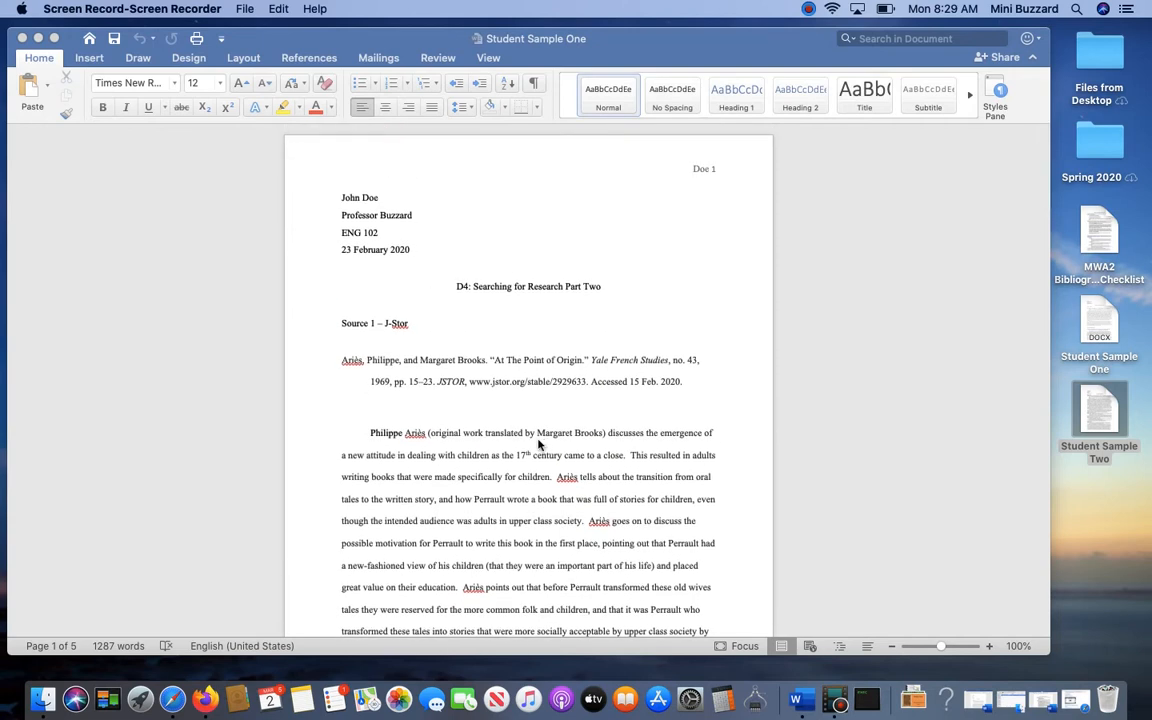
Delete the 'Source 1 – J-Stor' label line above the first citation
left_click(410, 324)
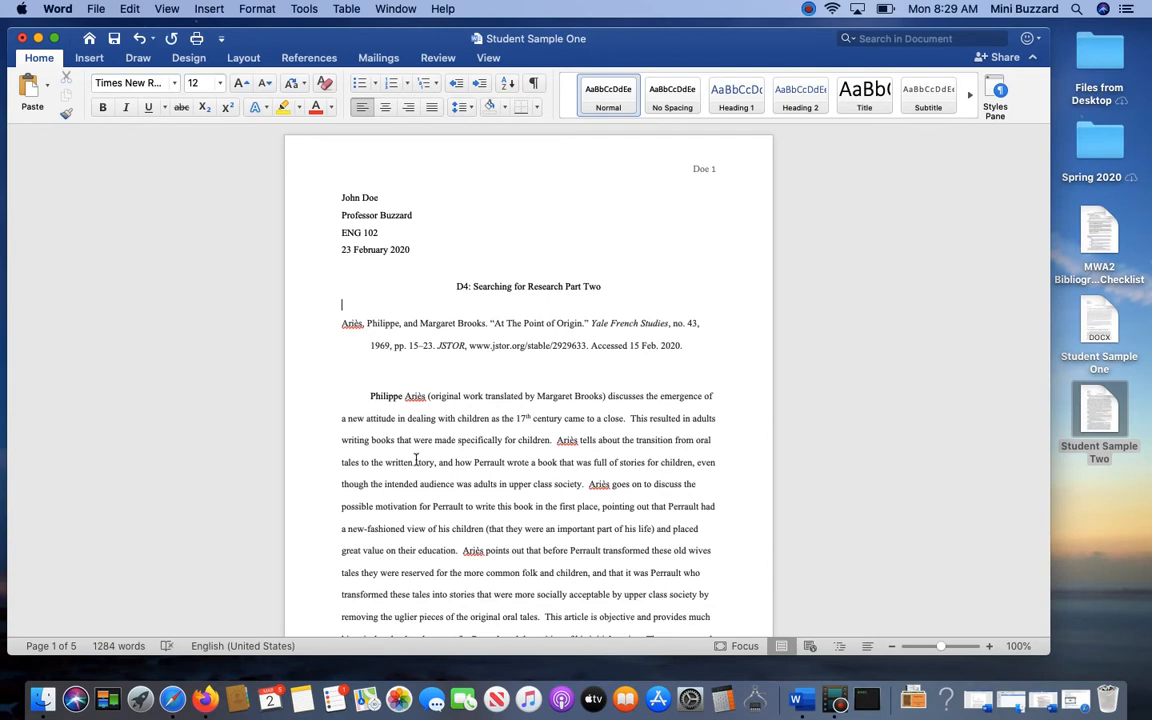
scroll("down", 3)
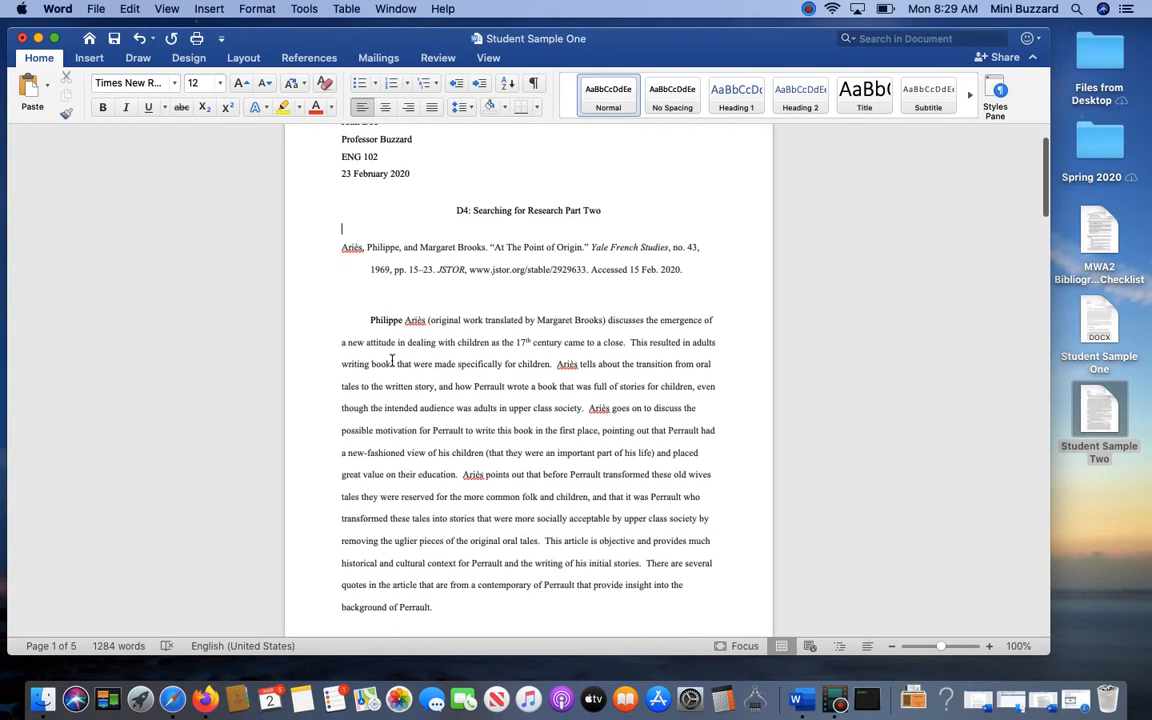
scroll("up", 3)
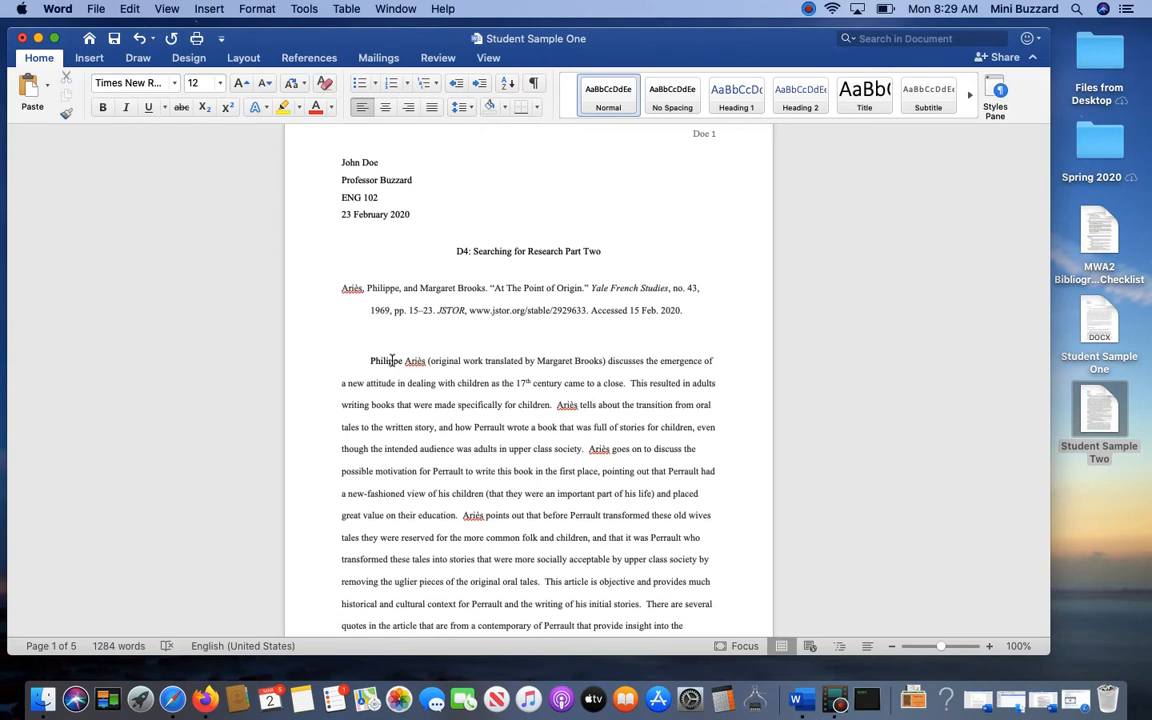
left_click(342, 268)
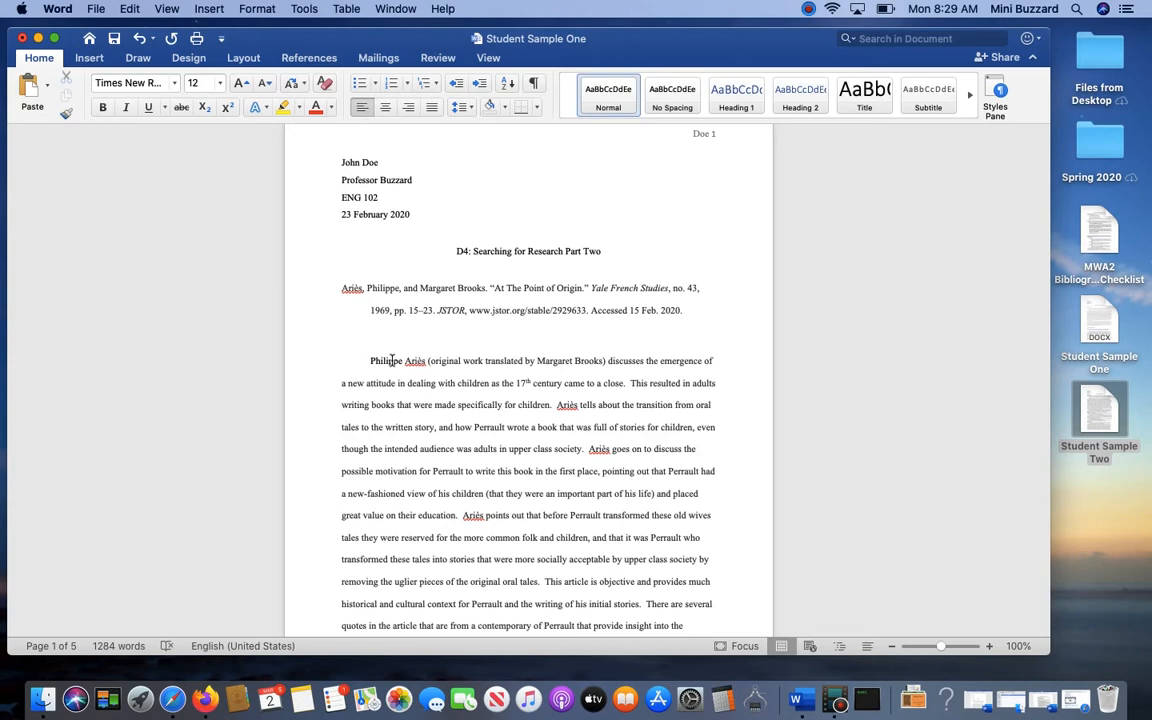
left_click(342, 268)
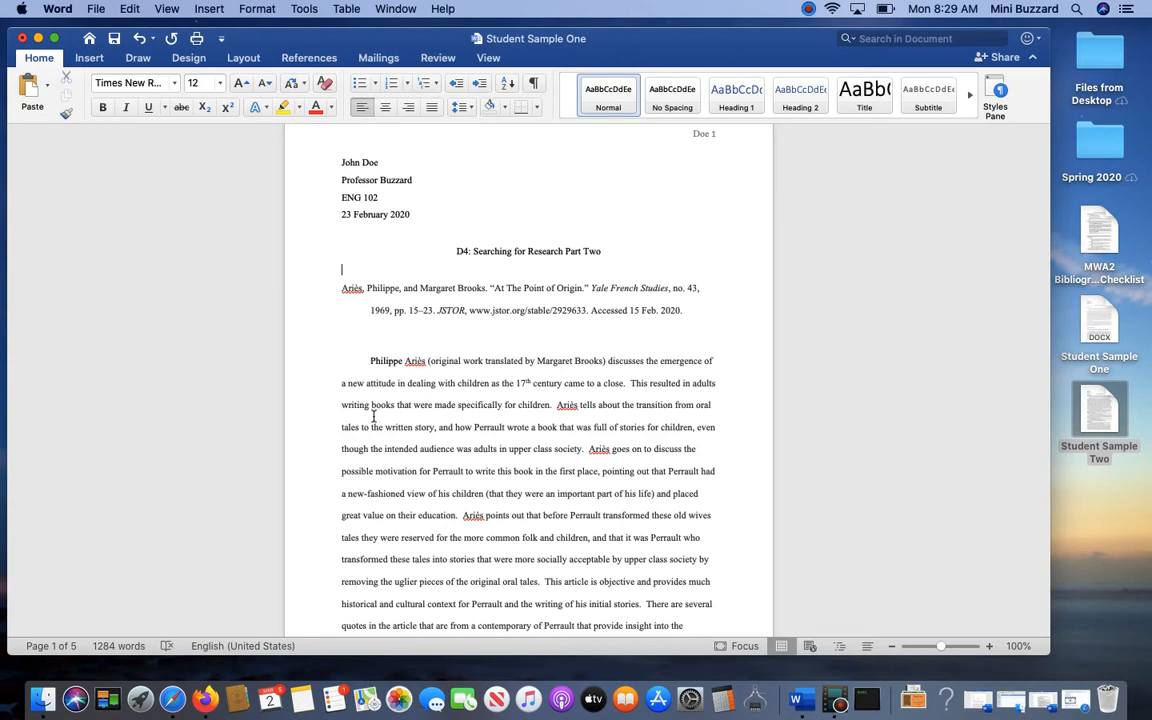
Scroll down the bibliography to reach the next source label
scroll("down", 3)
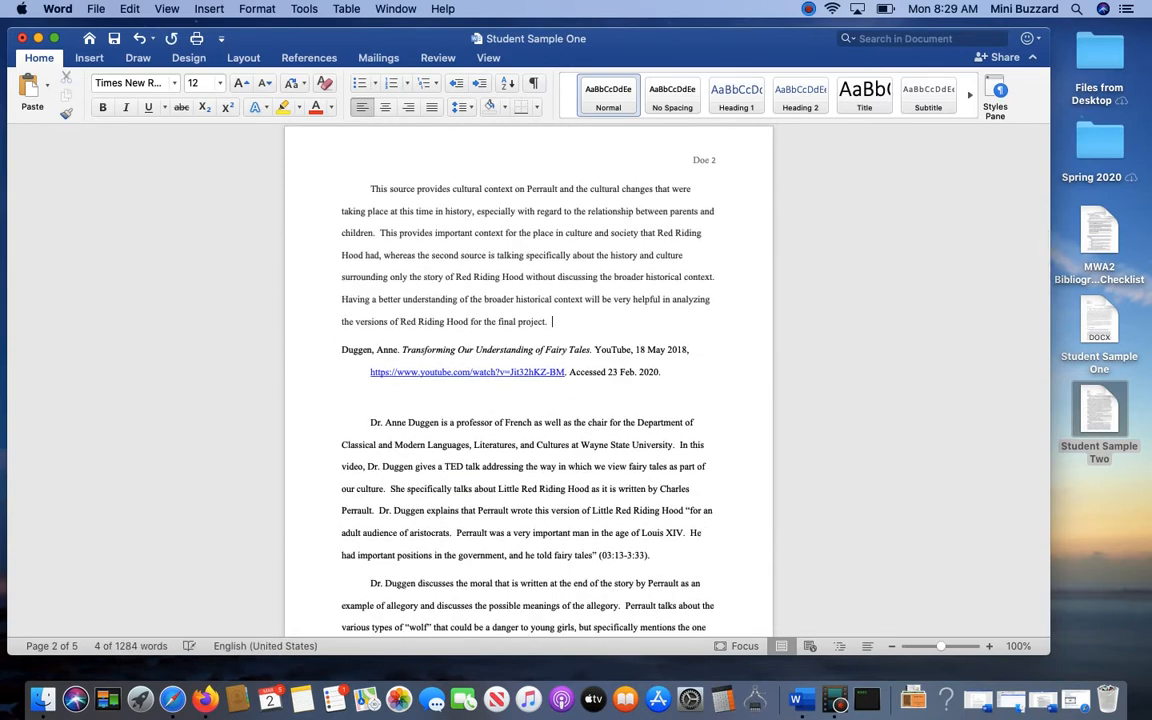
scroll("down", 3)
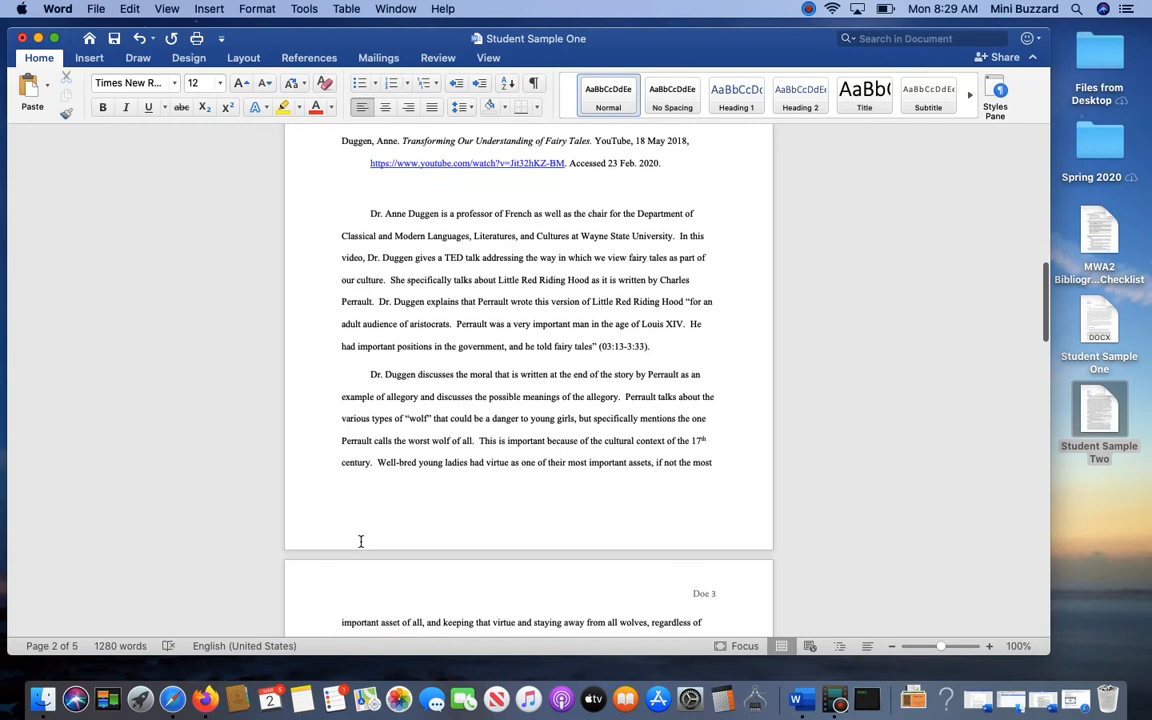
scroll("down", 3)
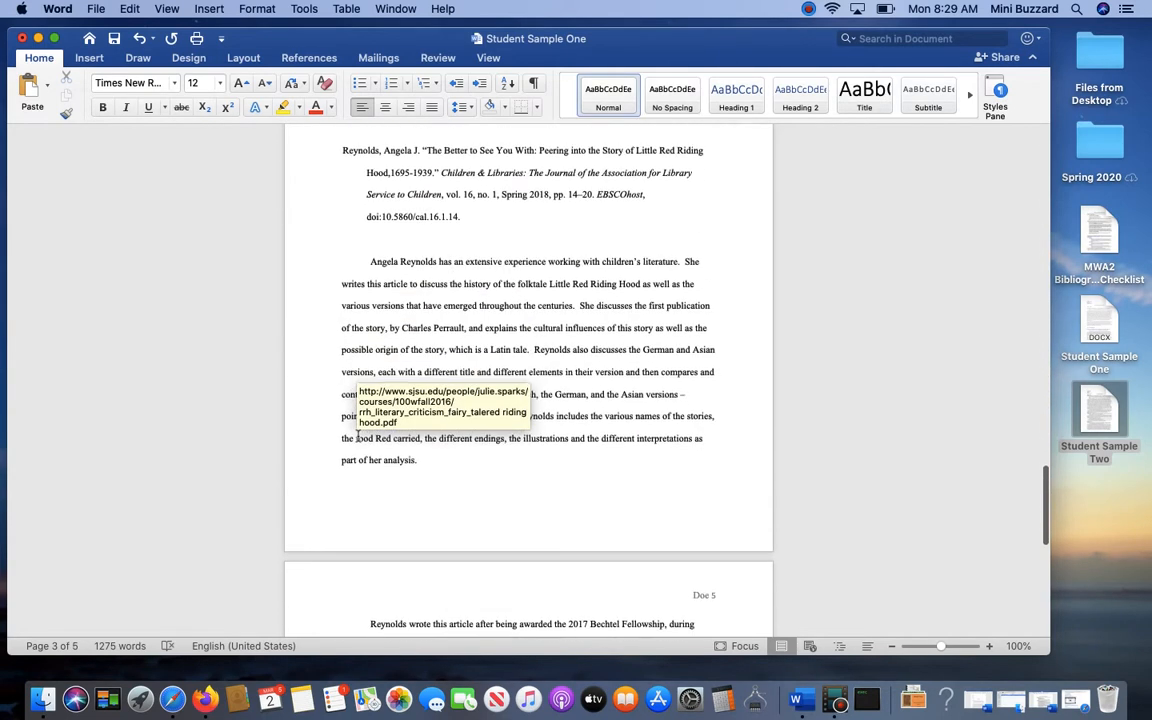
Delete the 'Source 2 - Academic Search Premier' label above the Reynolds citation and skim back through the document
scroll("up", 3)
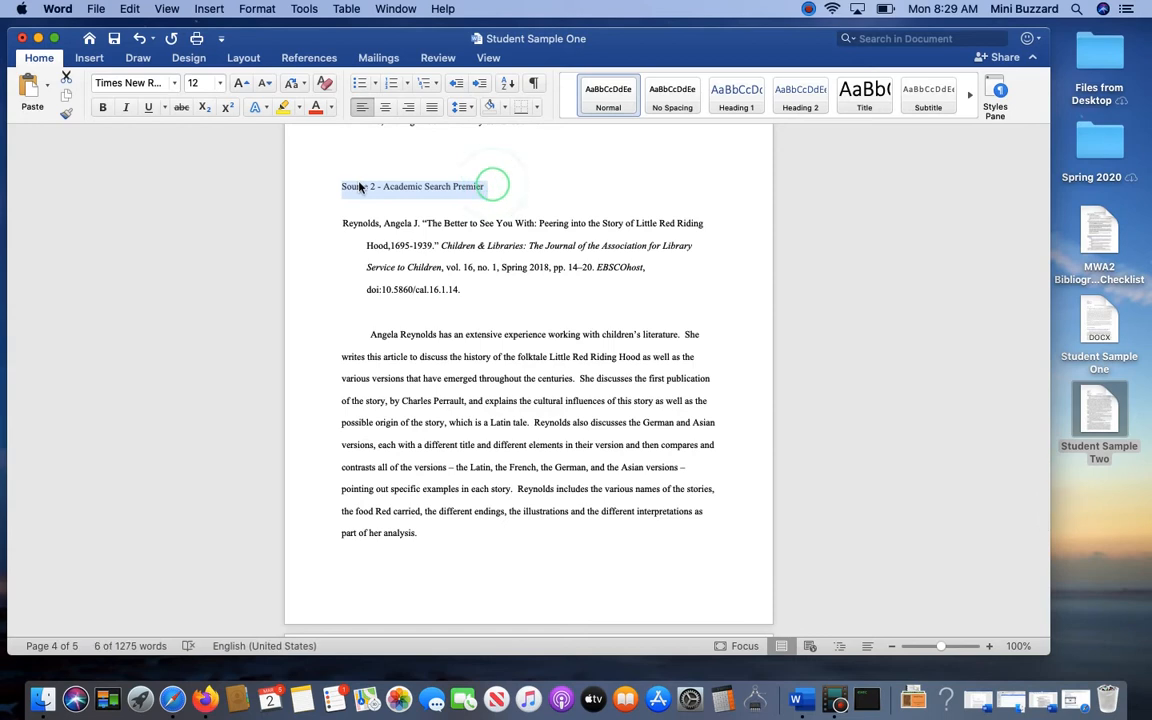
scroll("up", 3)
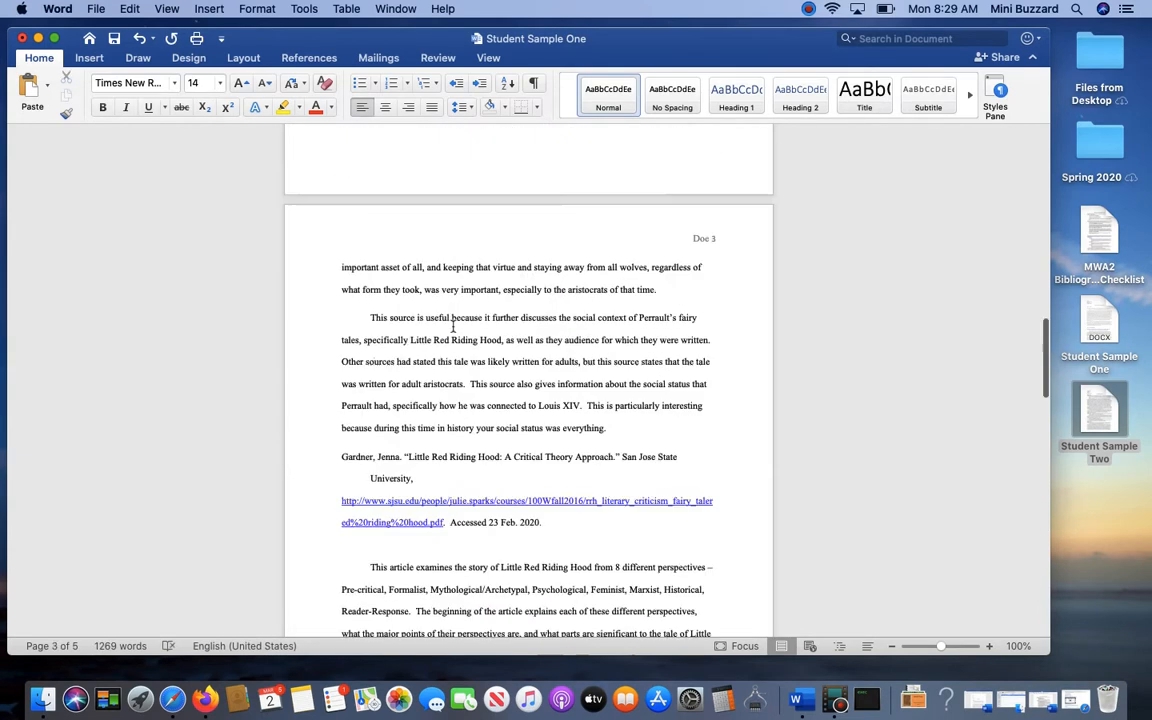
scroll("up", 3)
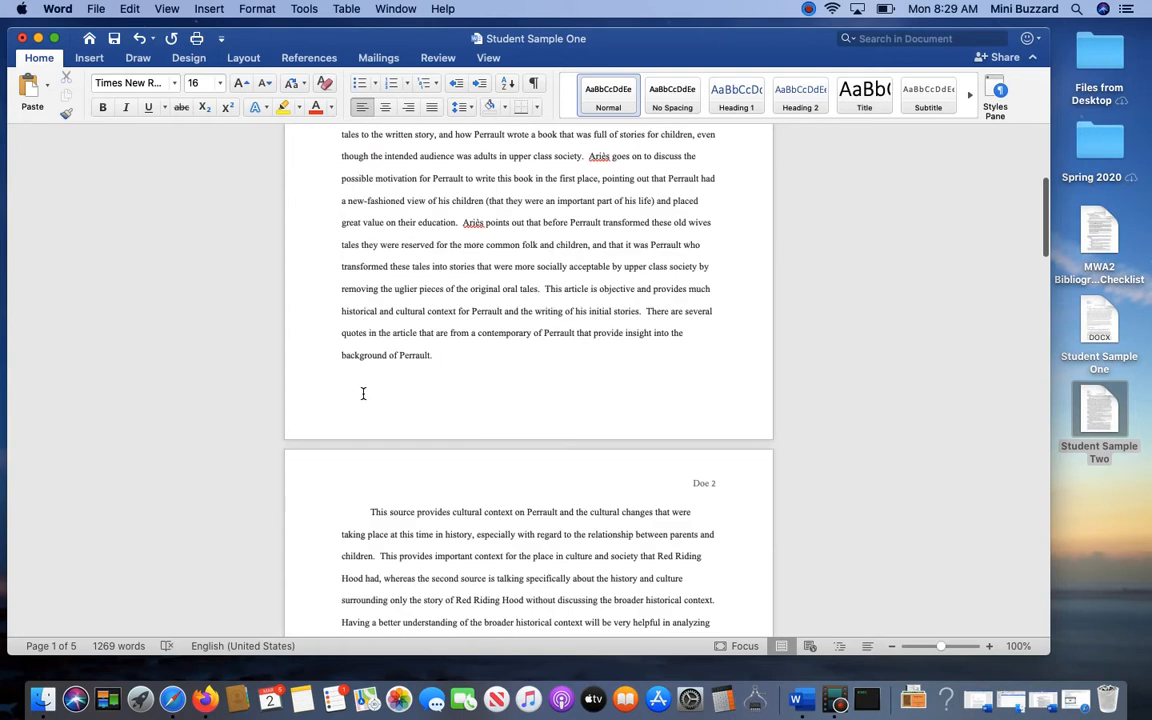
scroll("down", 3)
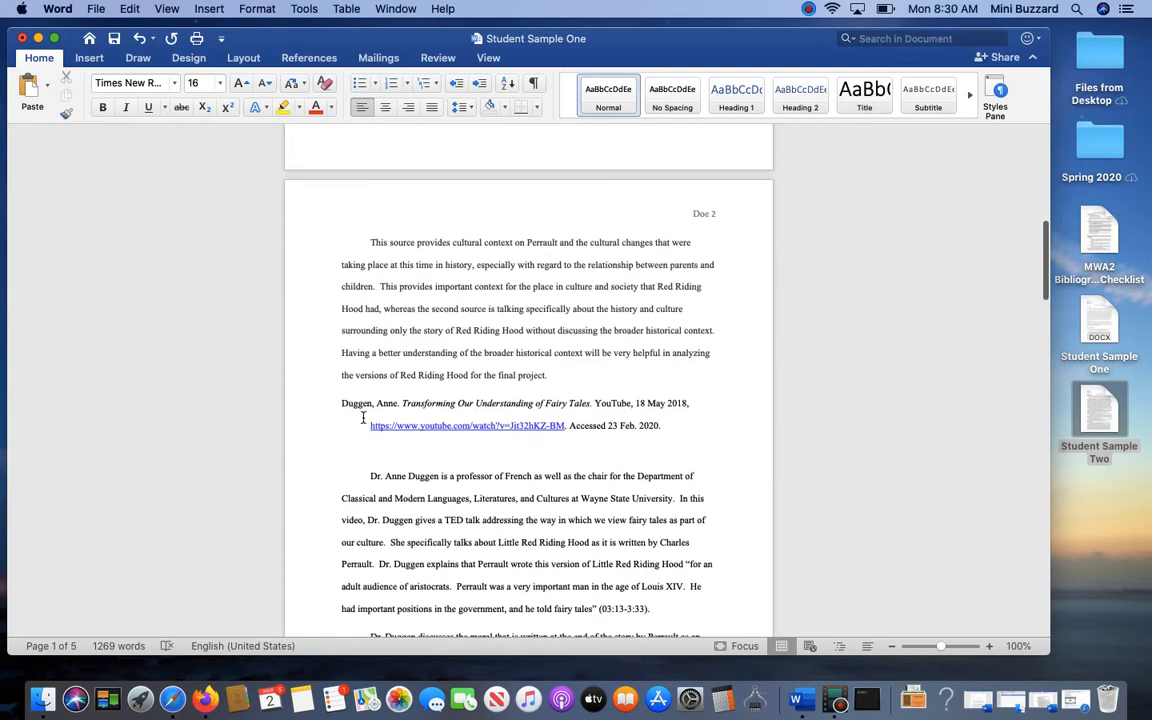
scroll("down", 3)
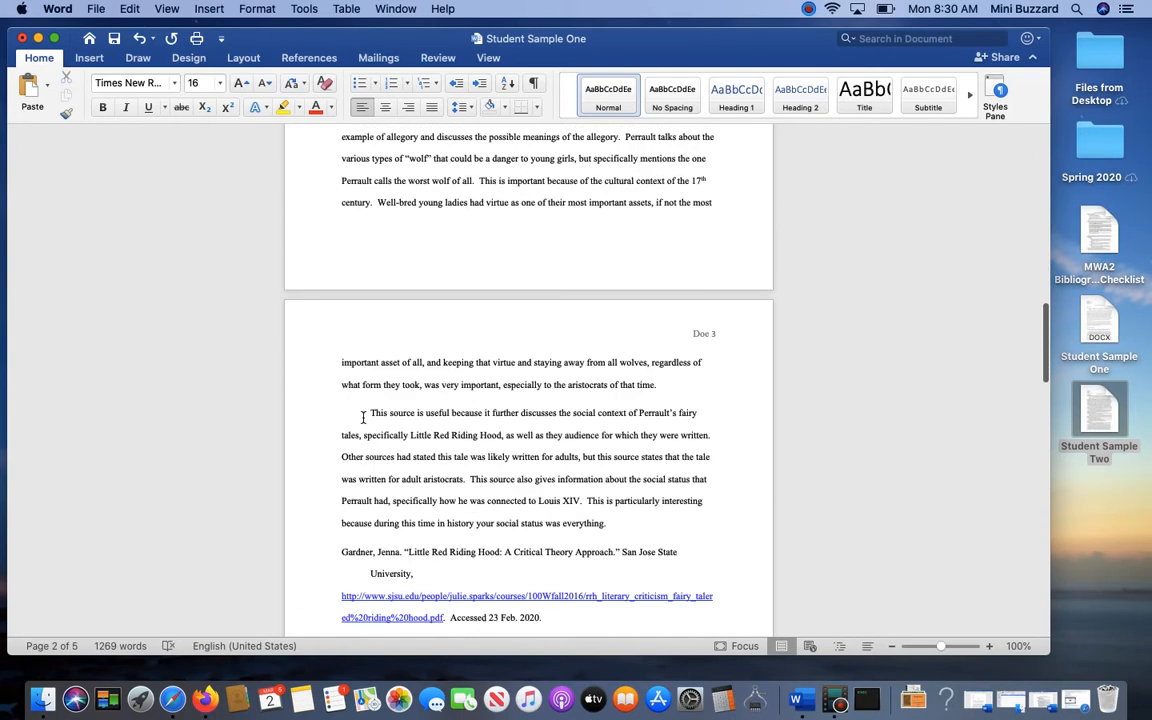
scroll("down", 3)
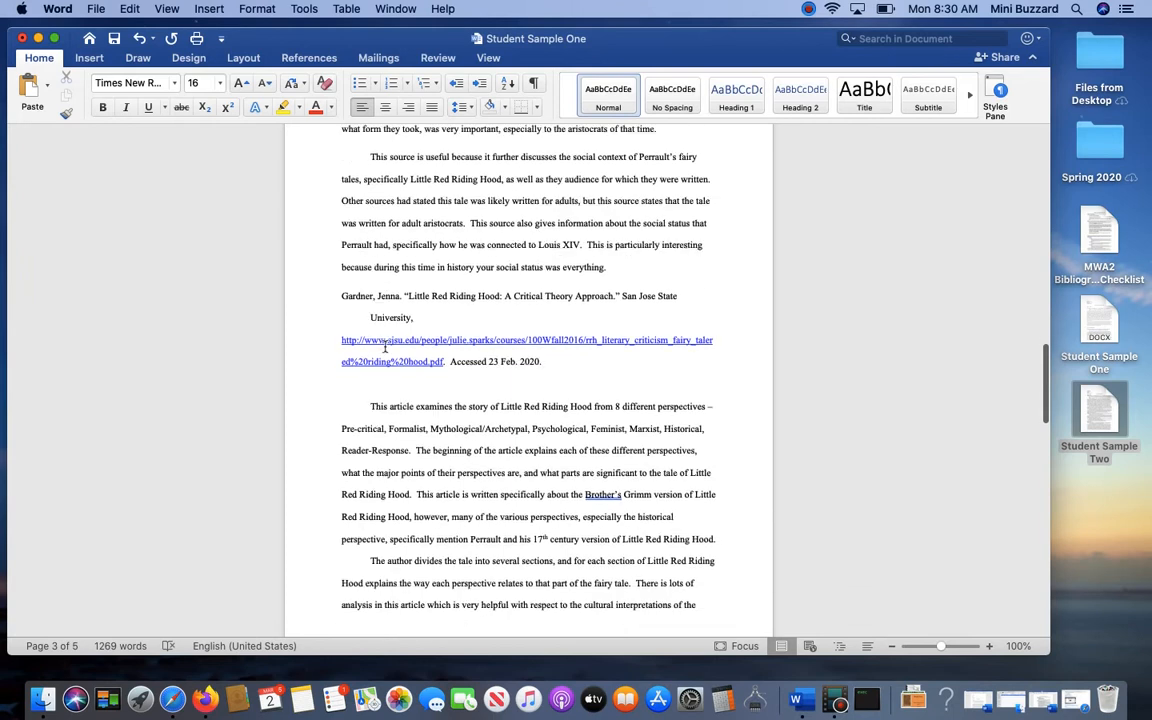
scroll("down", 3)
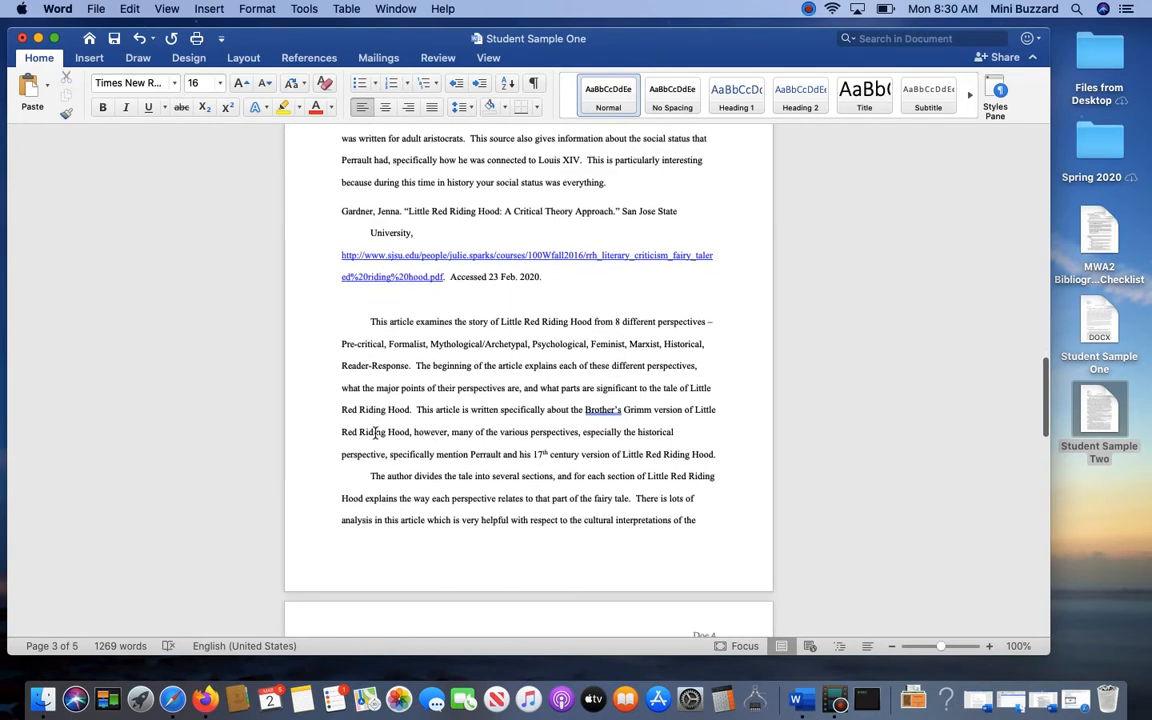
scroll("down", 3)
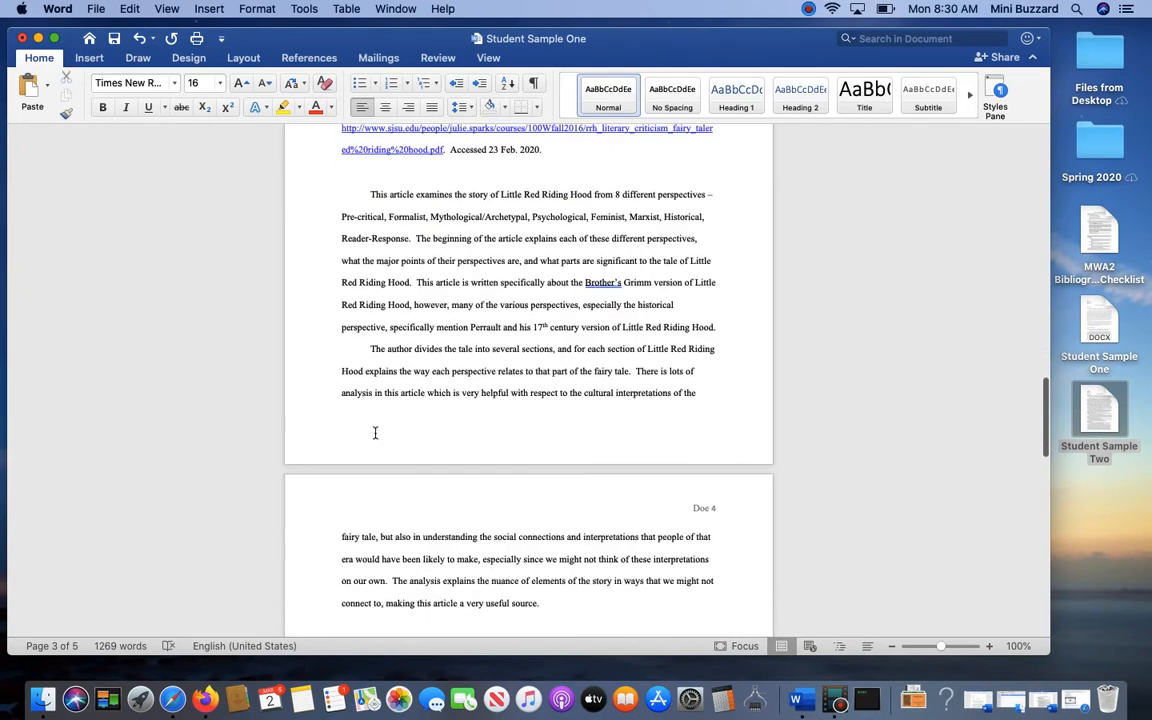
scroll("down", 3)
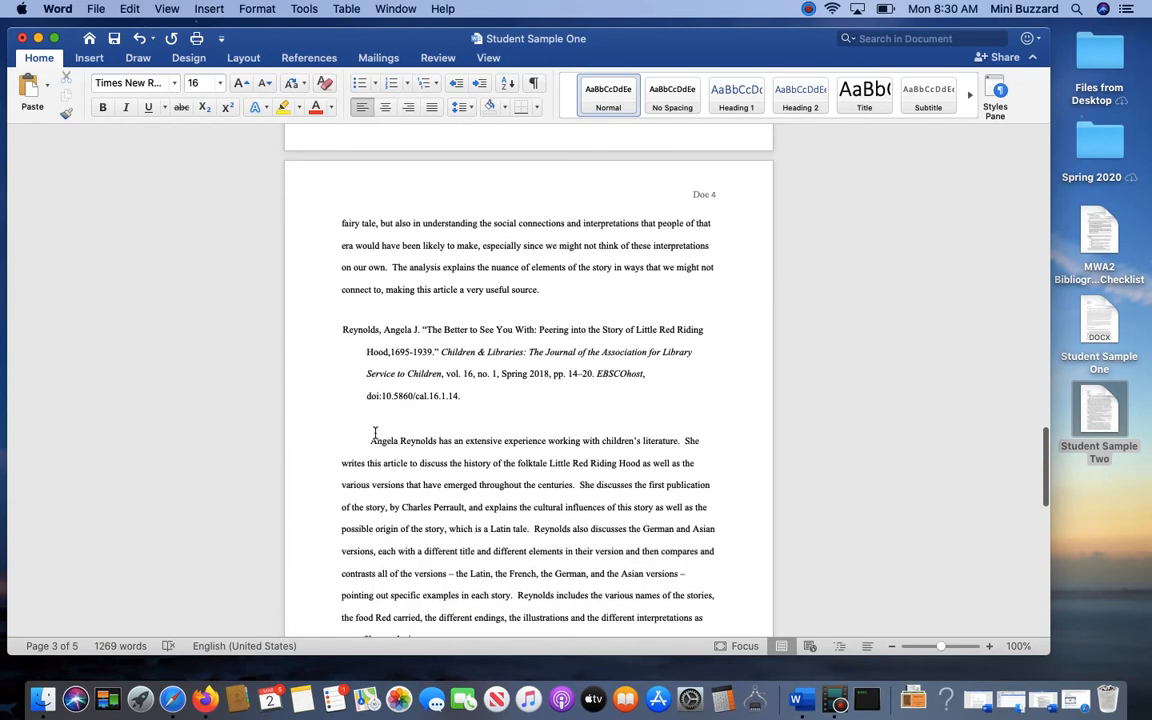
scroll("up", 3)
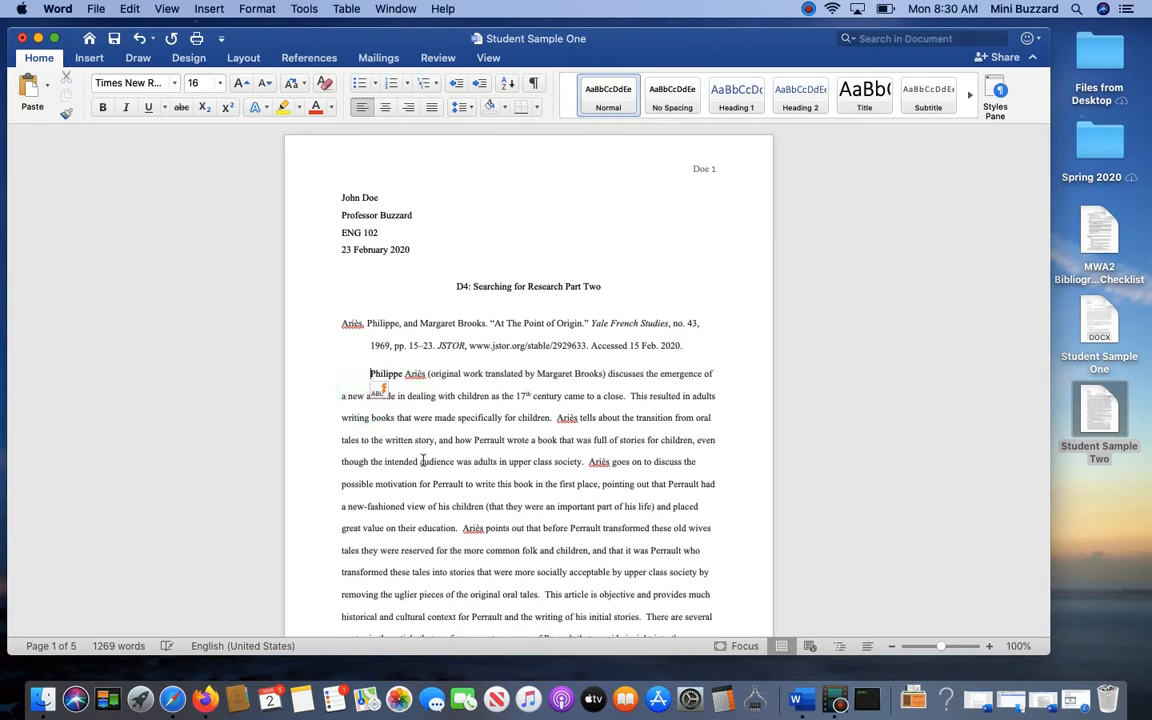
scroll("down", 3)
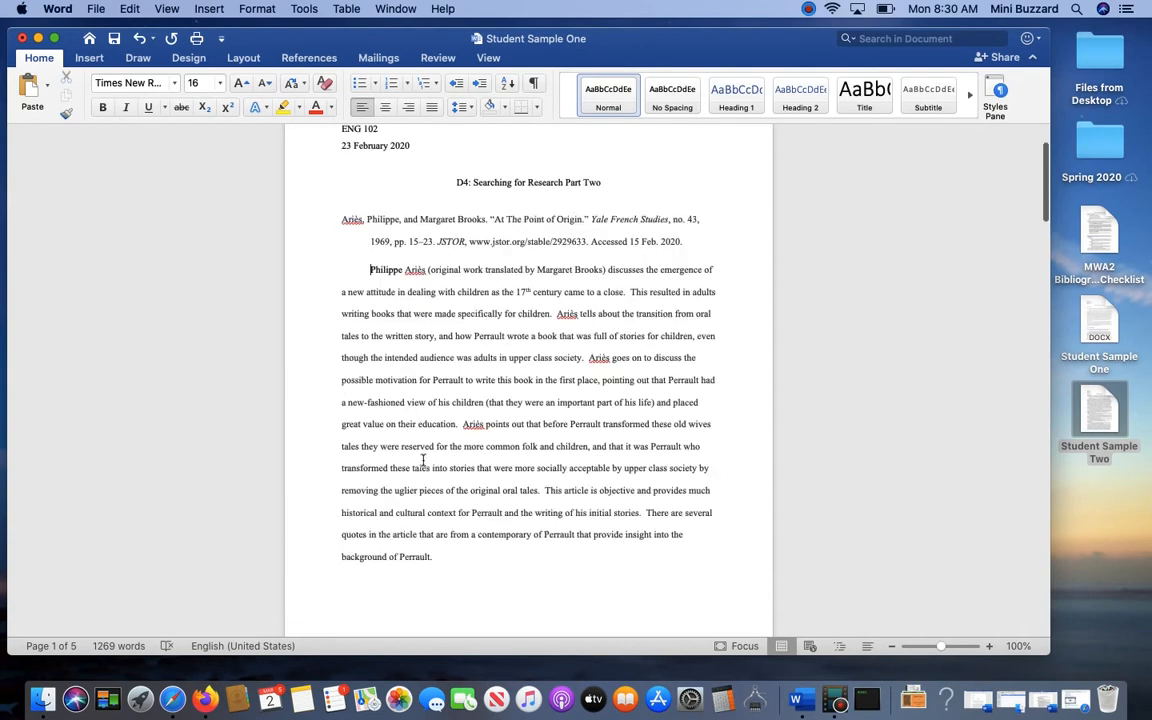
scroll("up", 3)
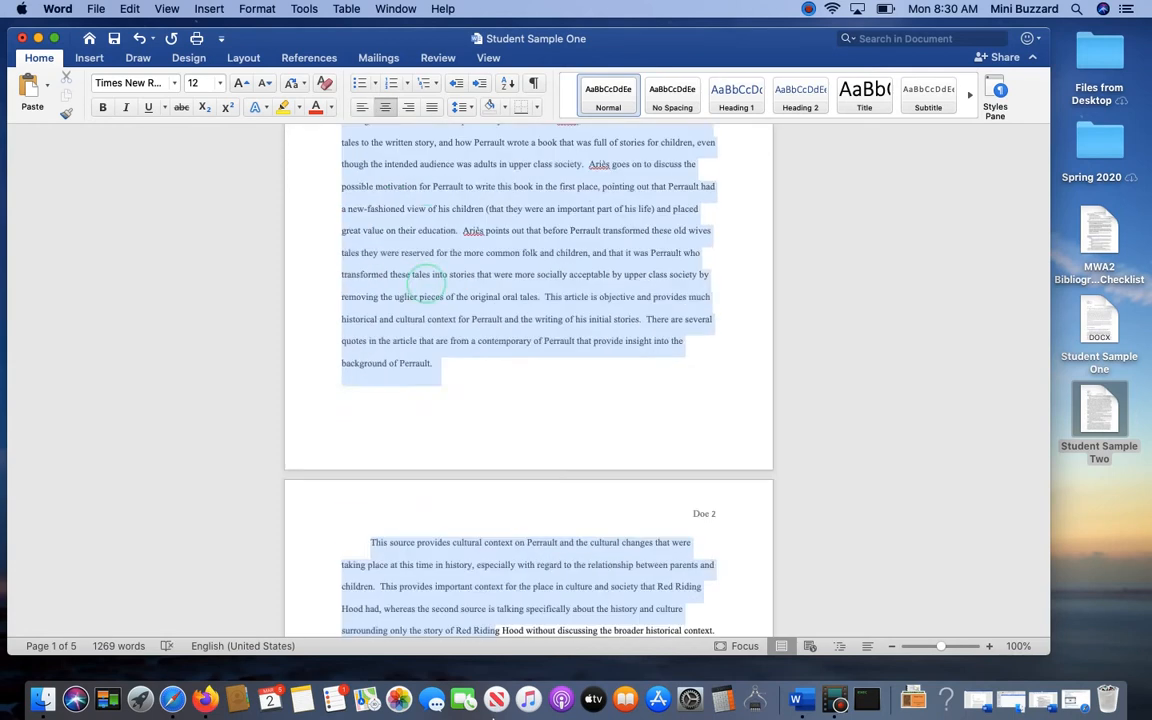
Set the whole selected bibliography to Times New Roman, 12 pt
scroll("down", 3)
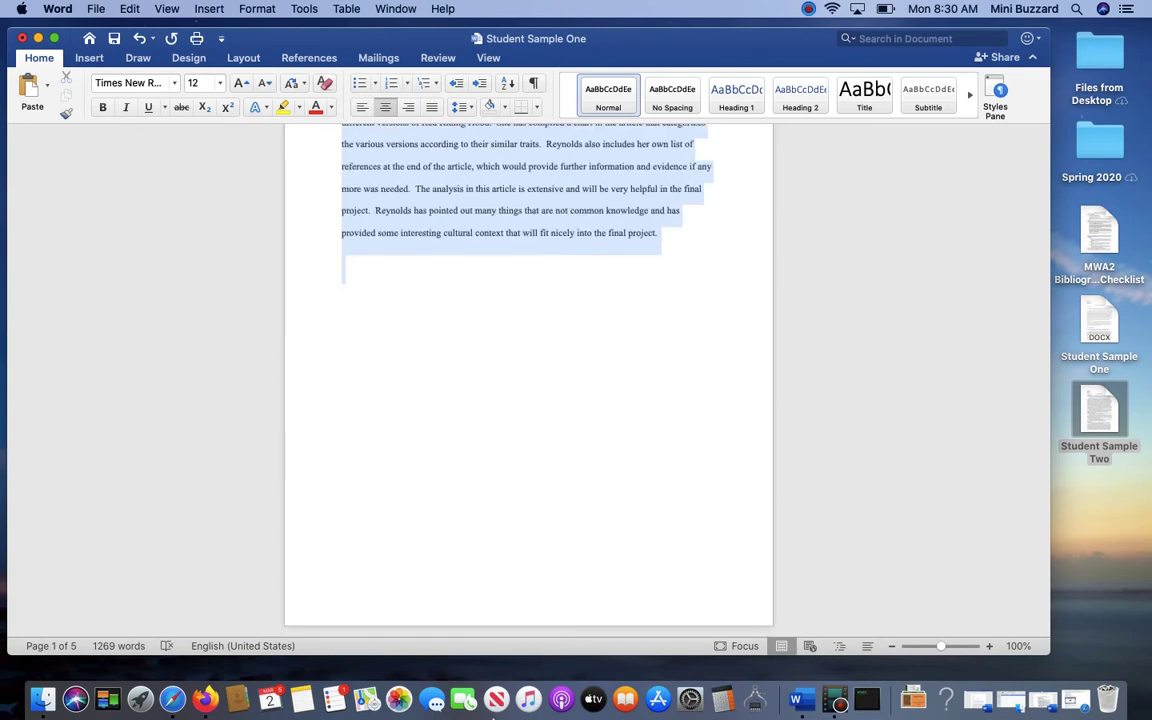
left_click(172, 84)
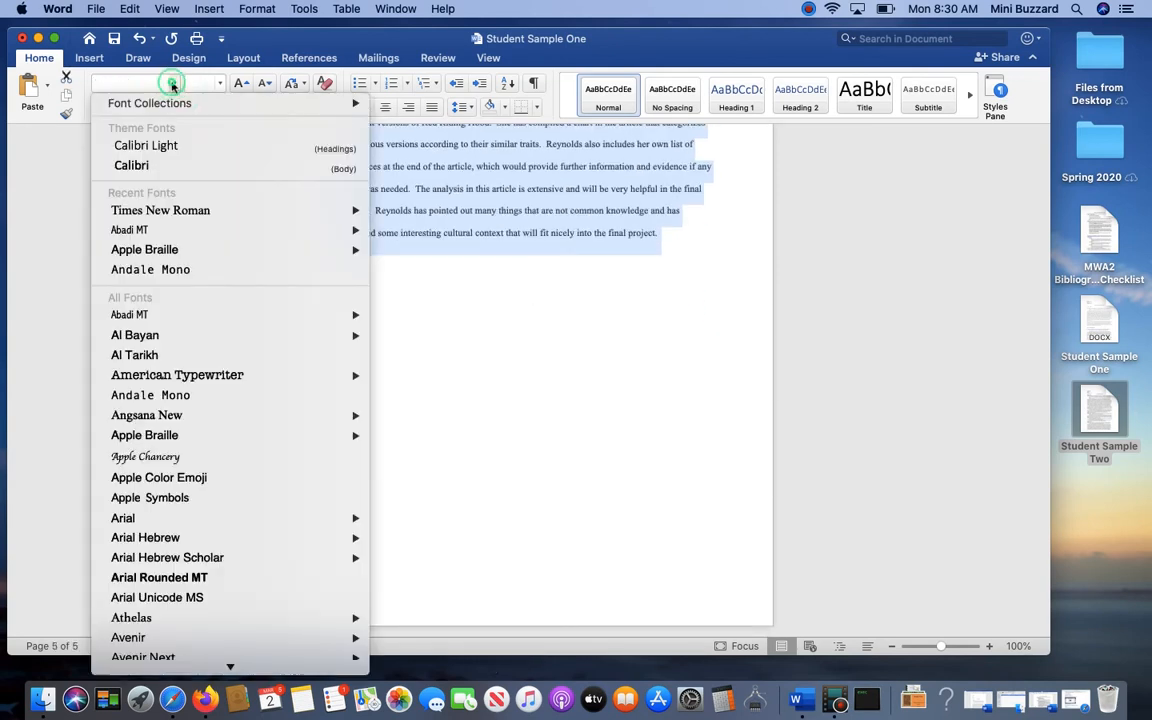
left_click(160, 210)
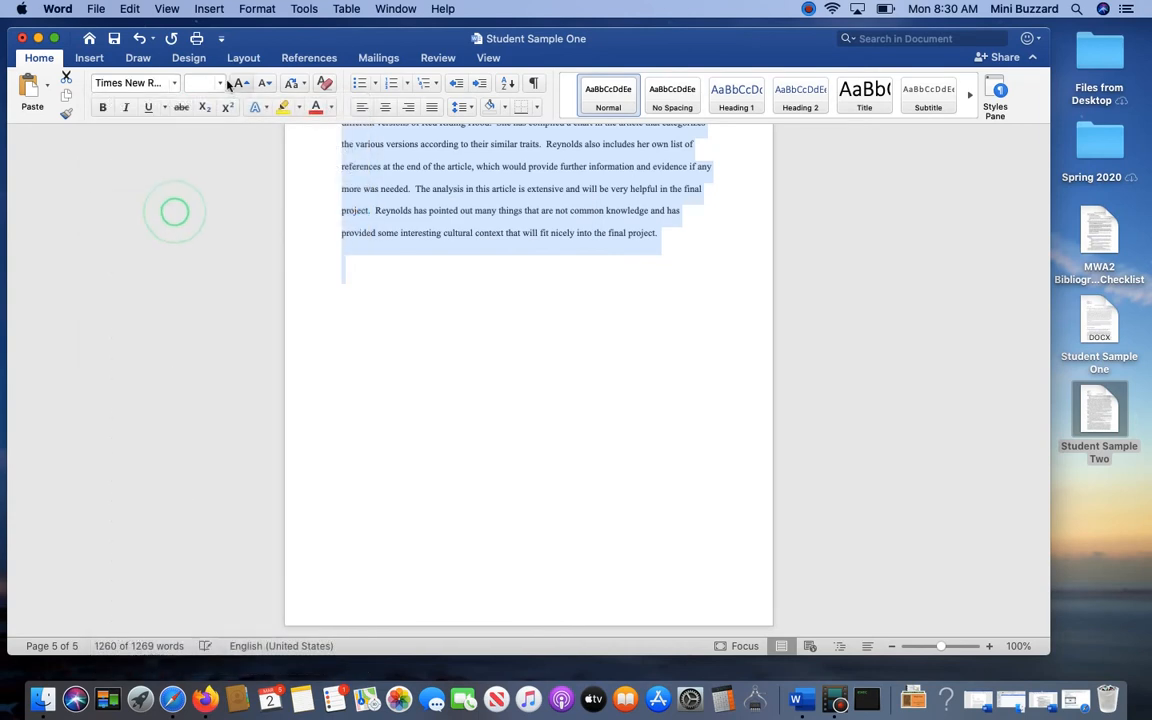
left_click(204, 84)
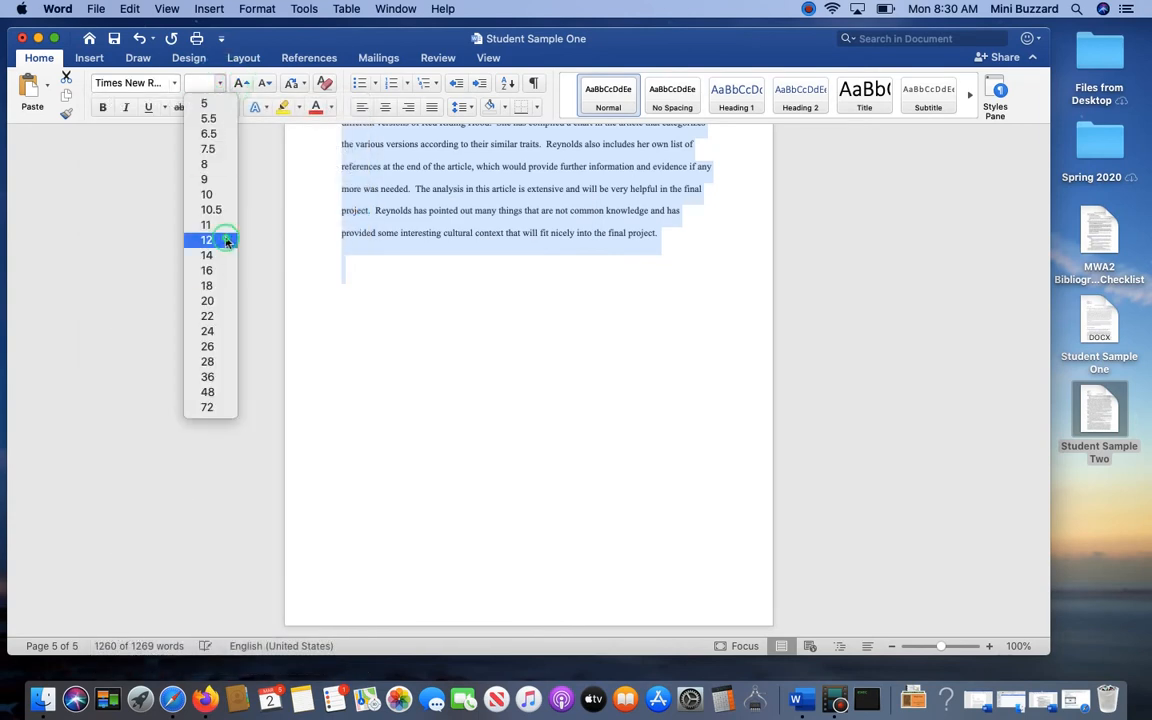
left_click(206, 240)
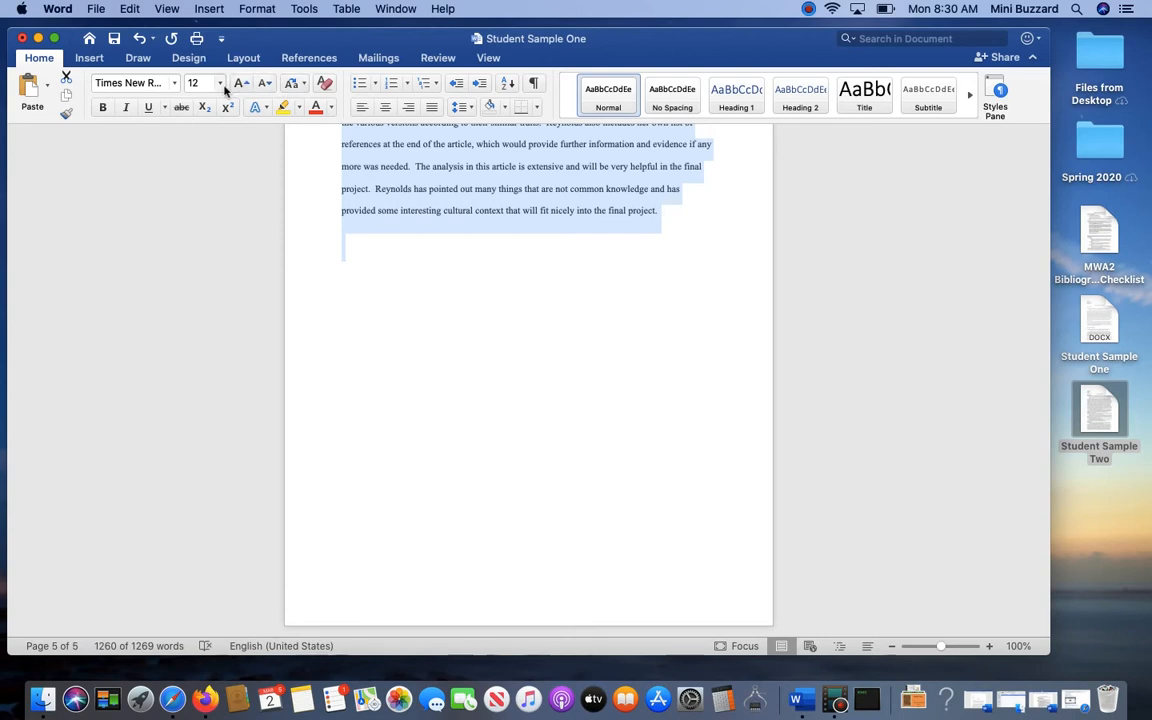
Give all the selected text the Automatic font colour
right_click(428, 168)
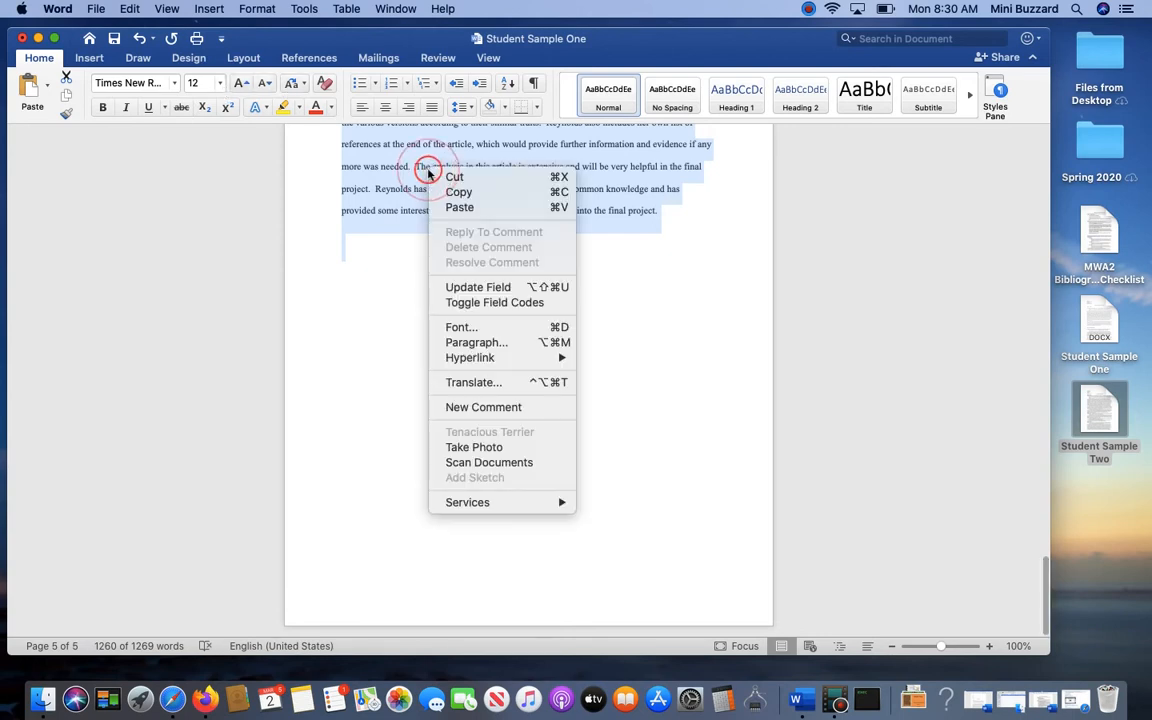
left_click(332, 108)
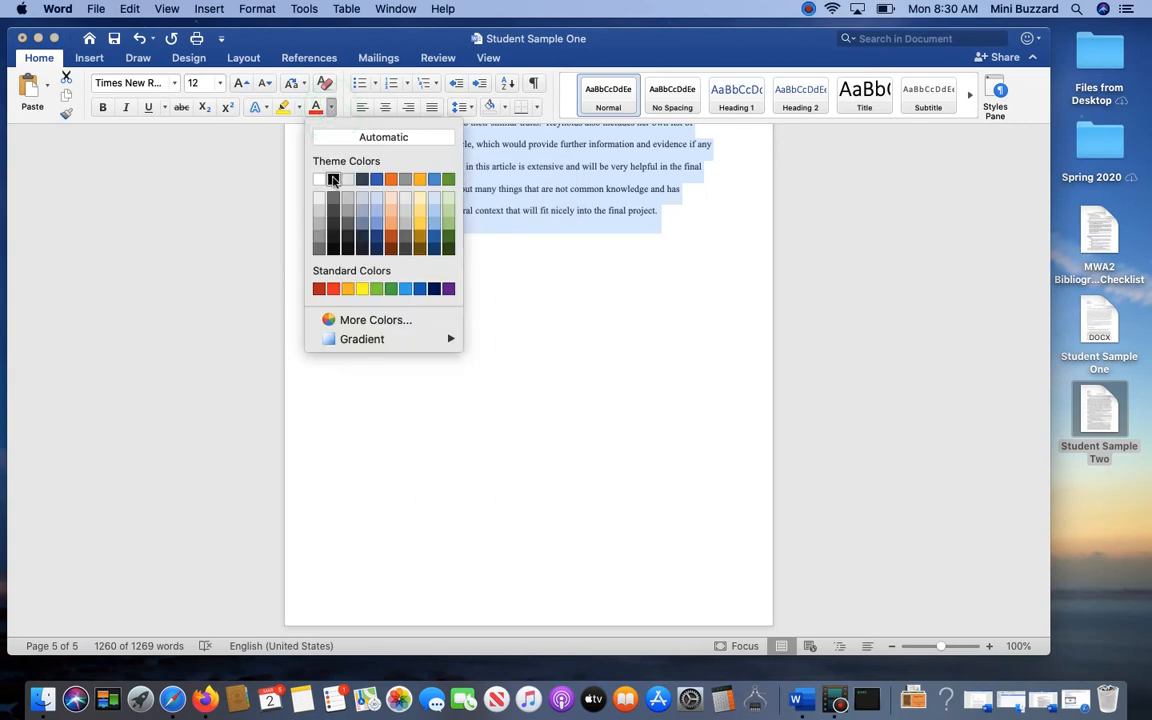
left_click(320, 180)
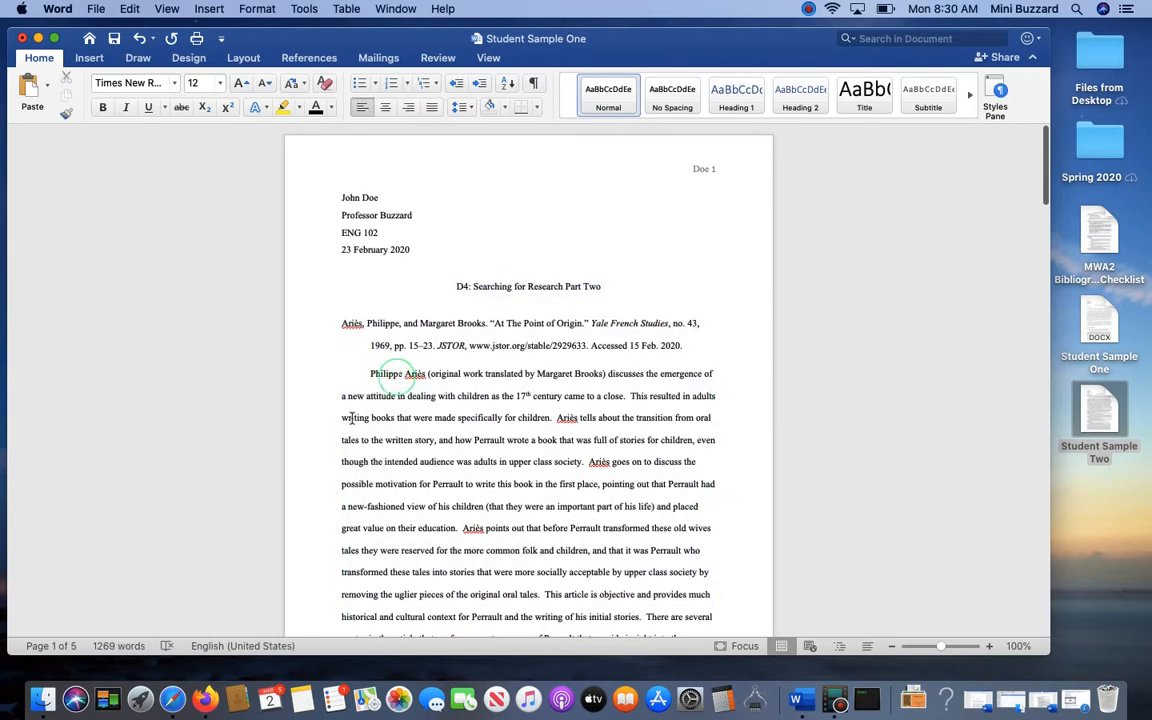
left_click(398, 374)
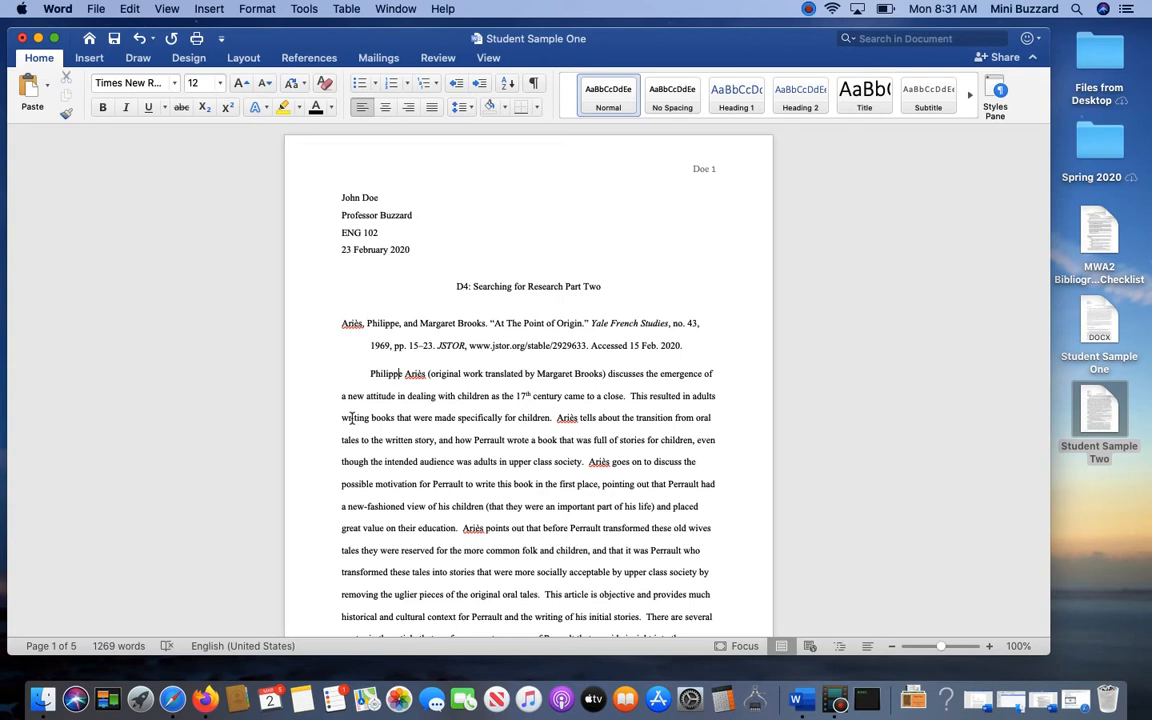
scroll("down", 3)
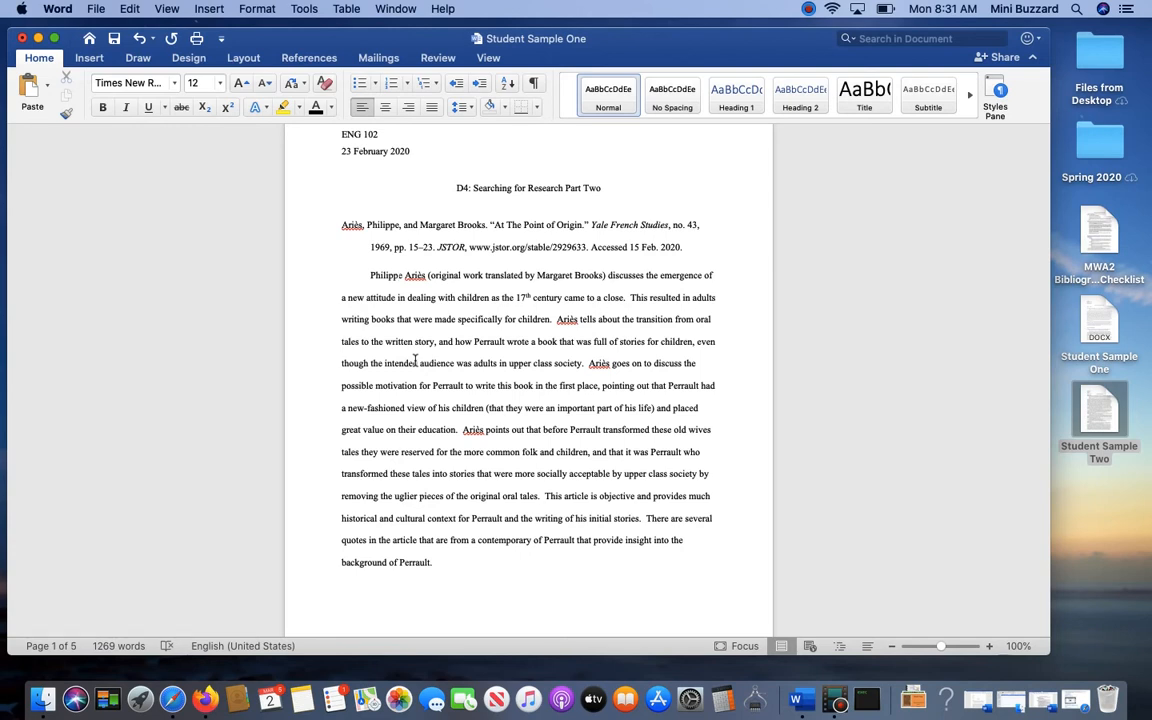
scroll("down", 3)
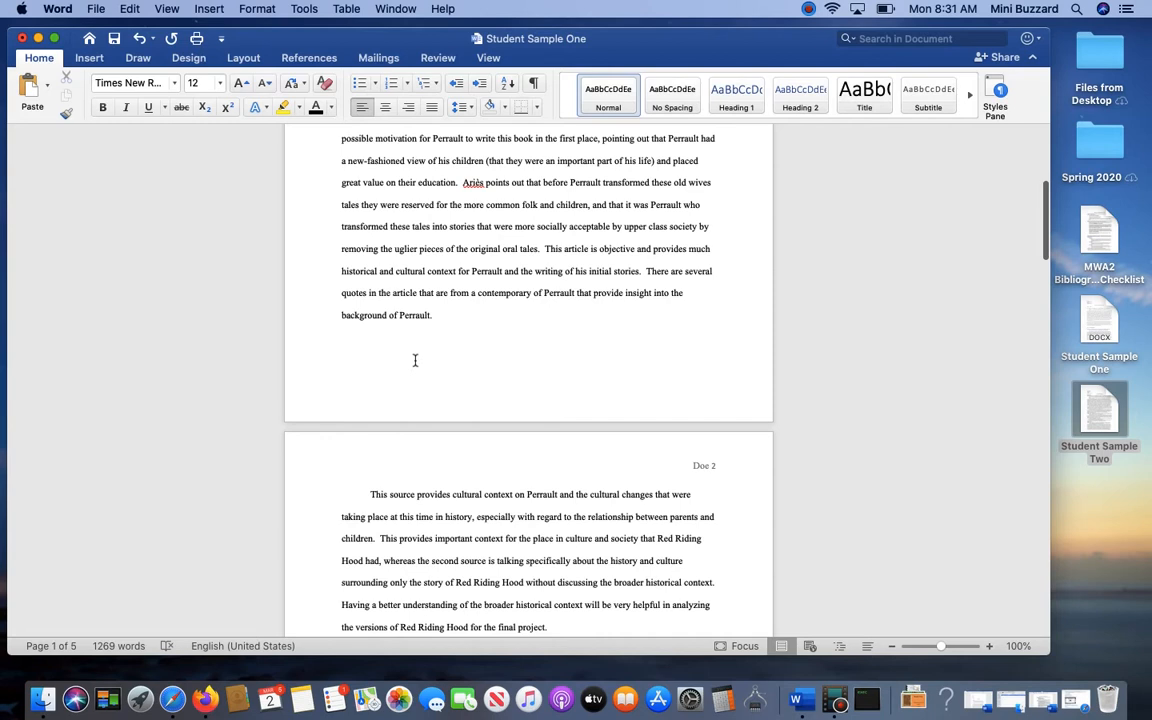
scroll("down", 3)
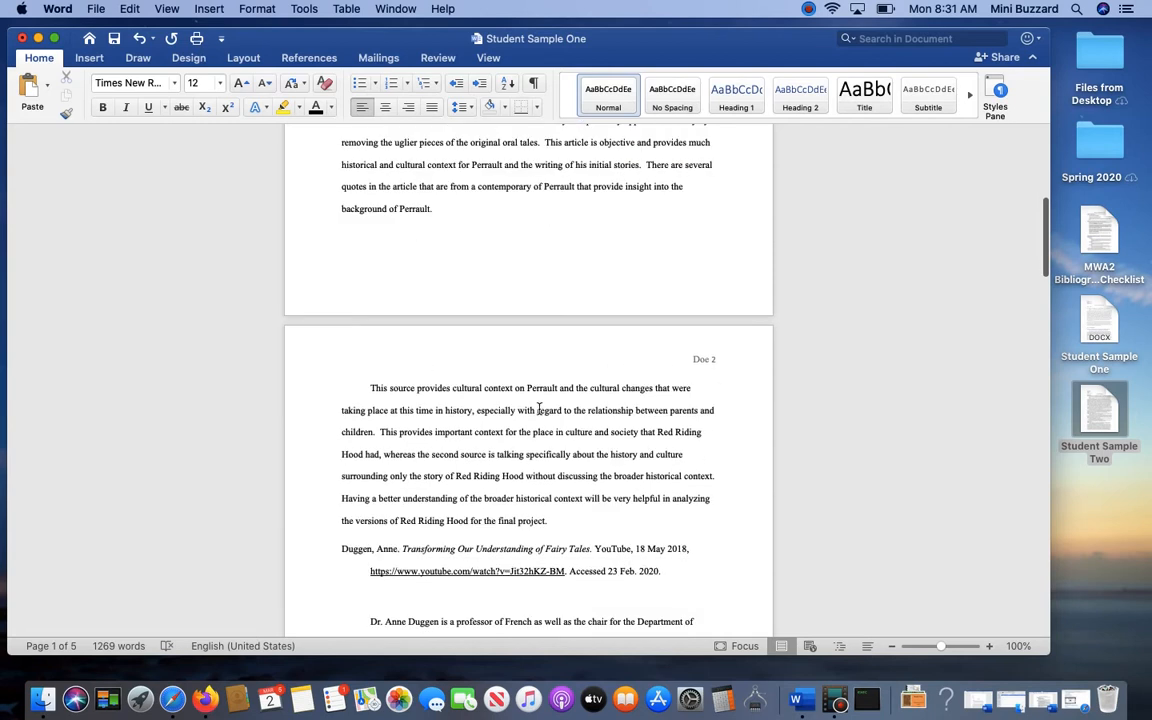
double_click(704, 358)
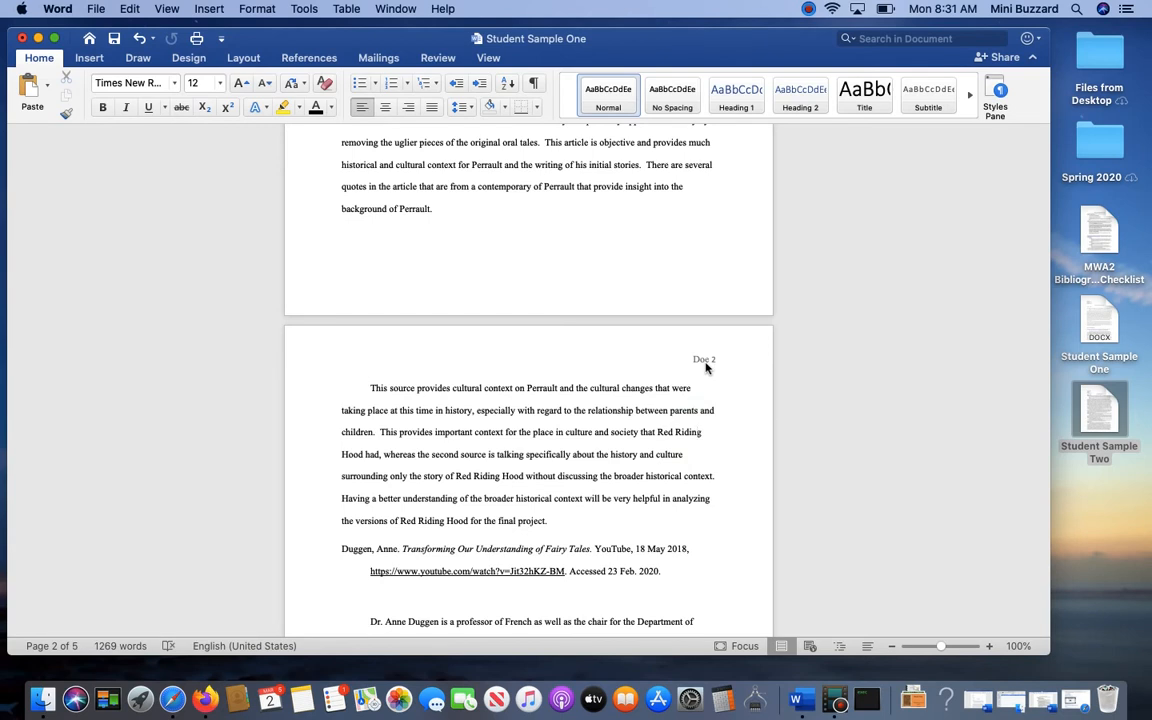
scroll("down", 3)
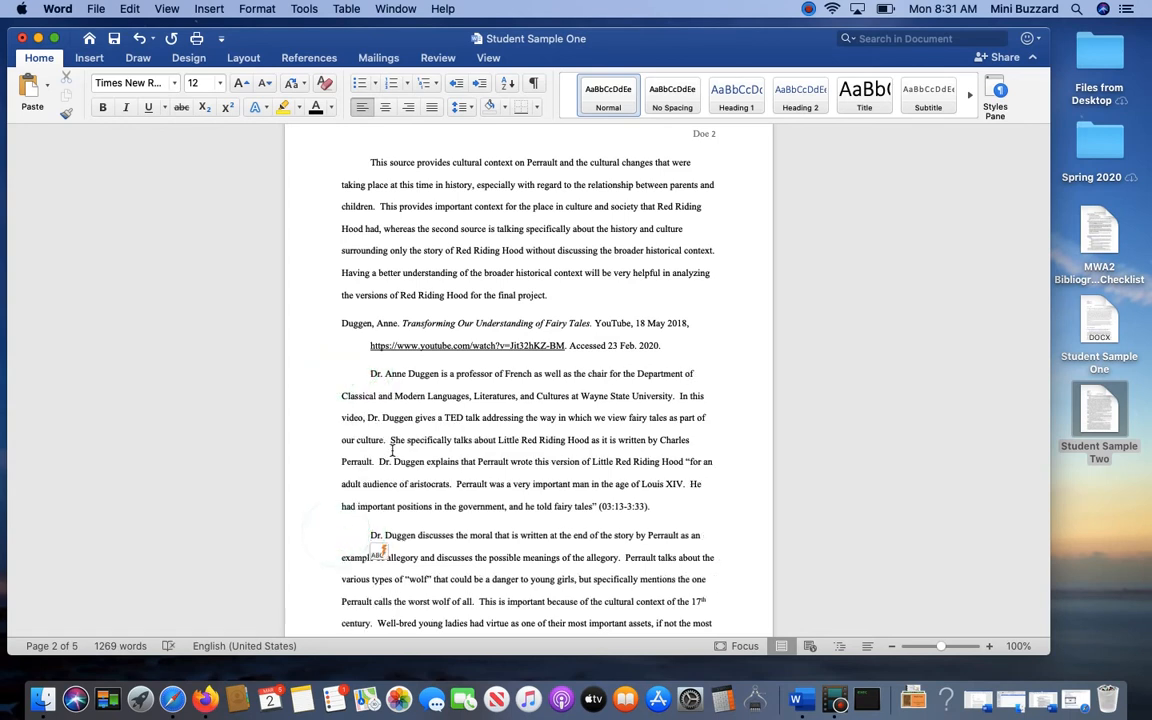
scroll("up", 3)
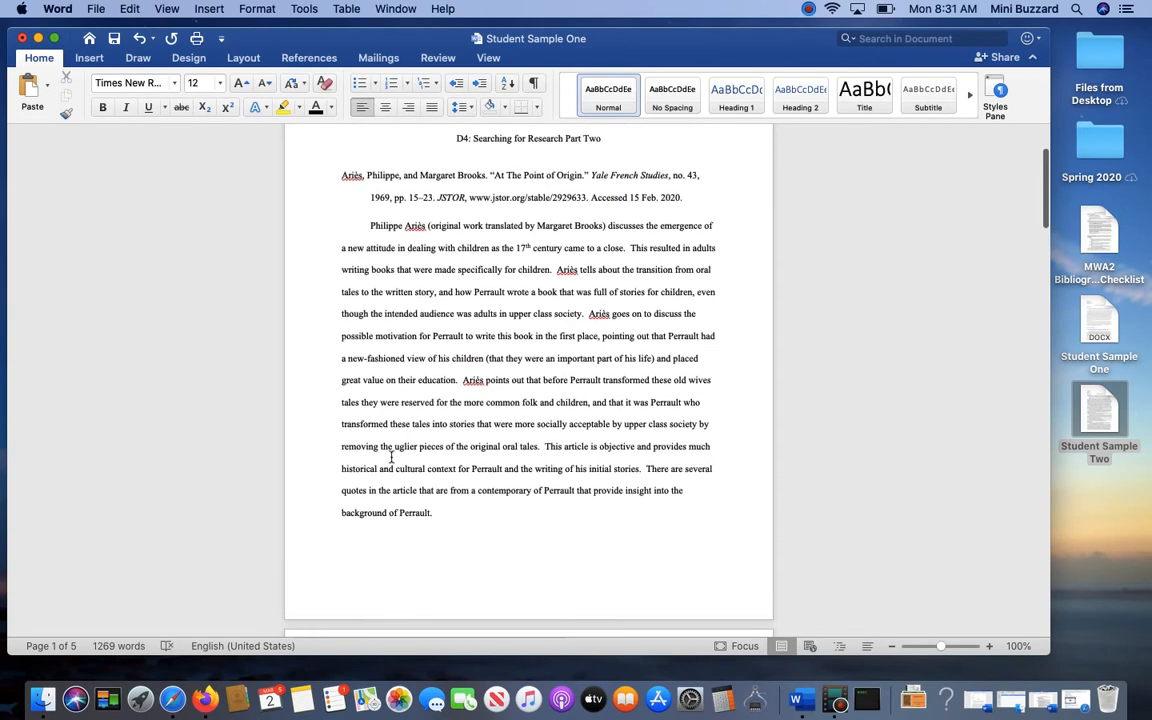
scroll("up", 3)
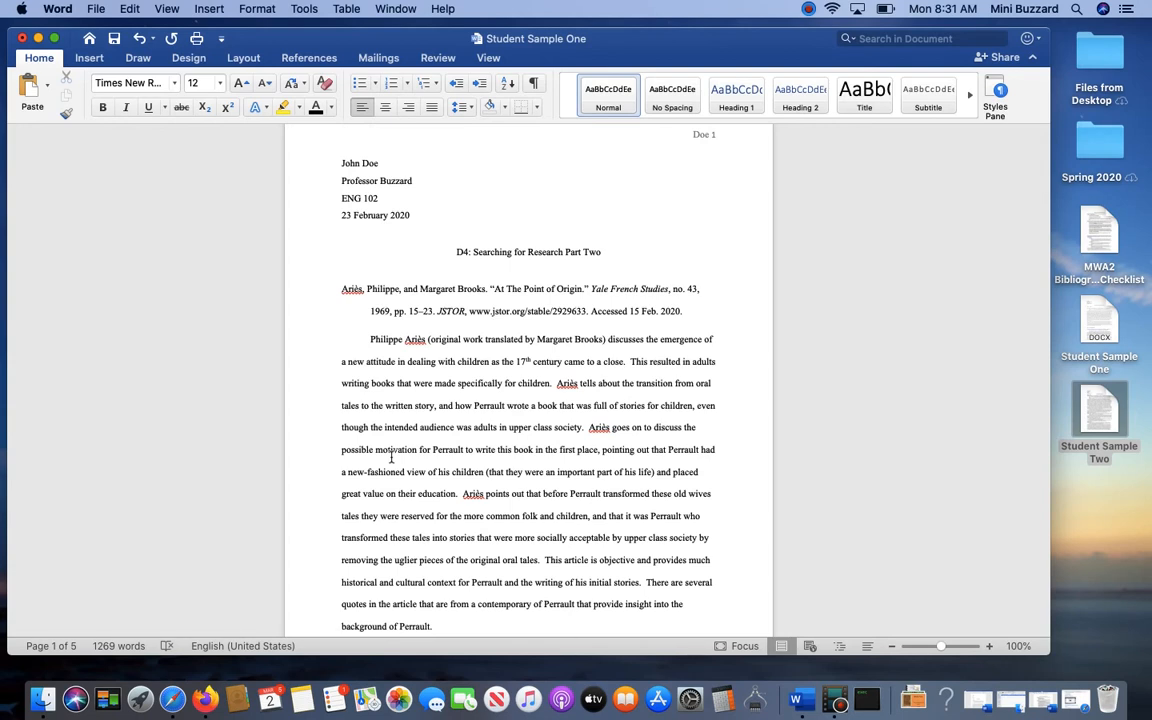
scroll("down", 3)
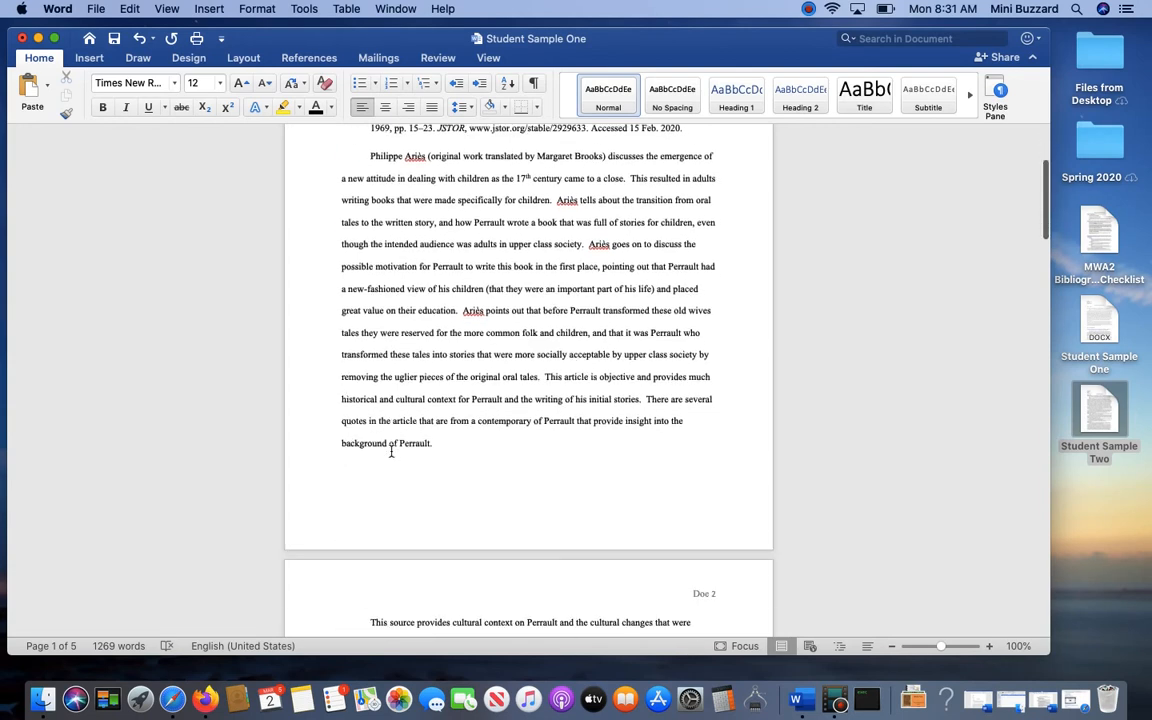
scroll("down", 3)
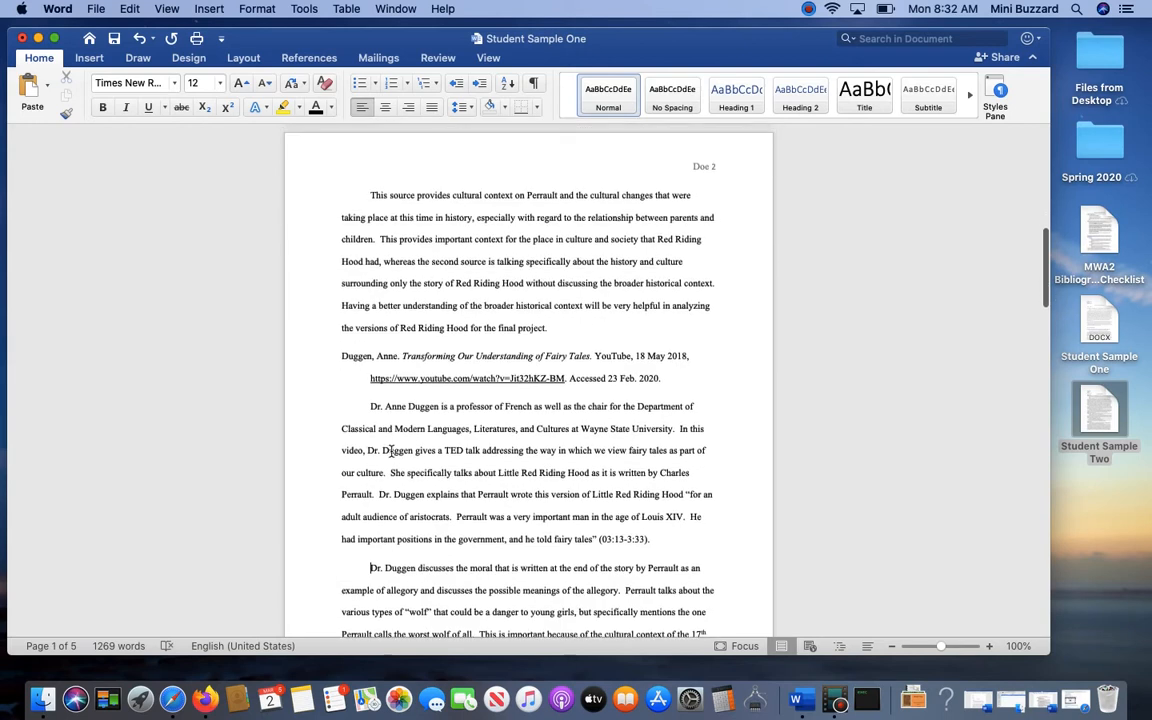
scroll("down", 3)
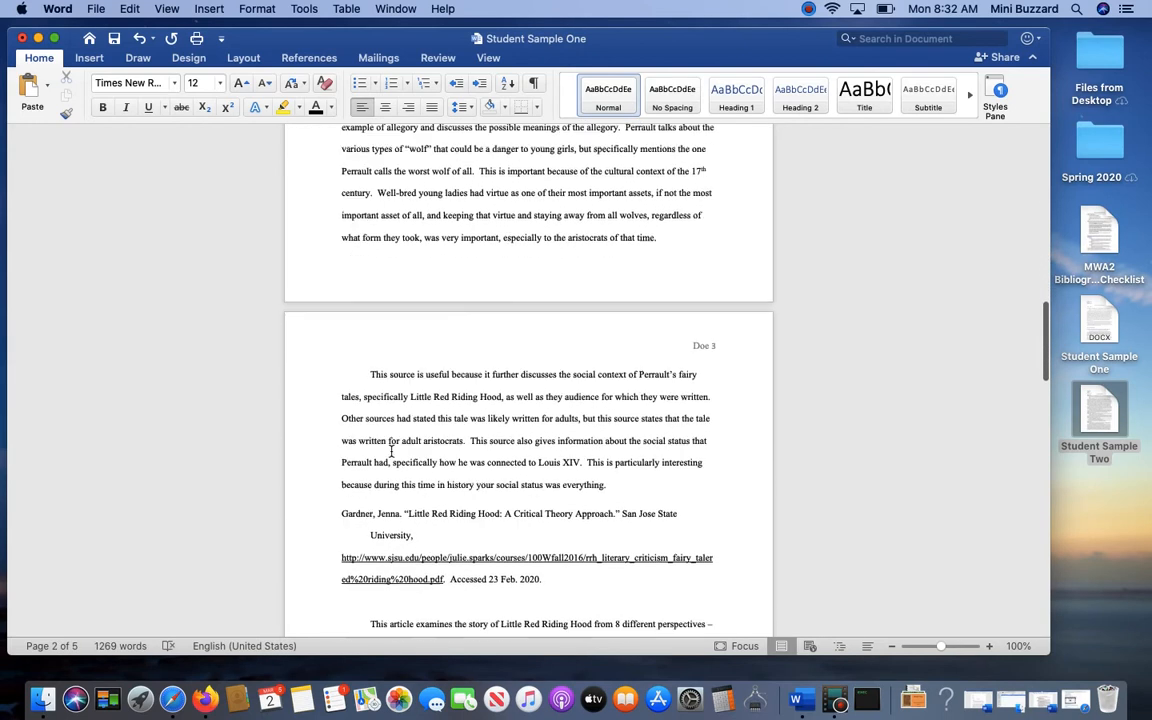
scroll("down", 3)
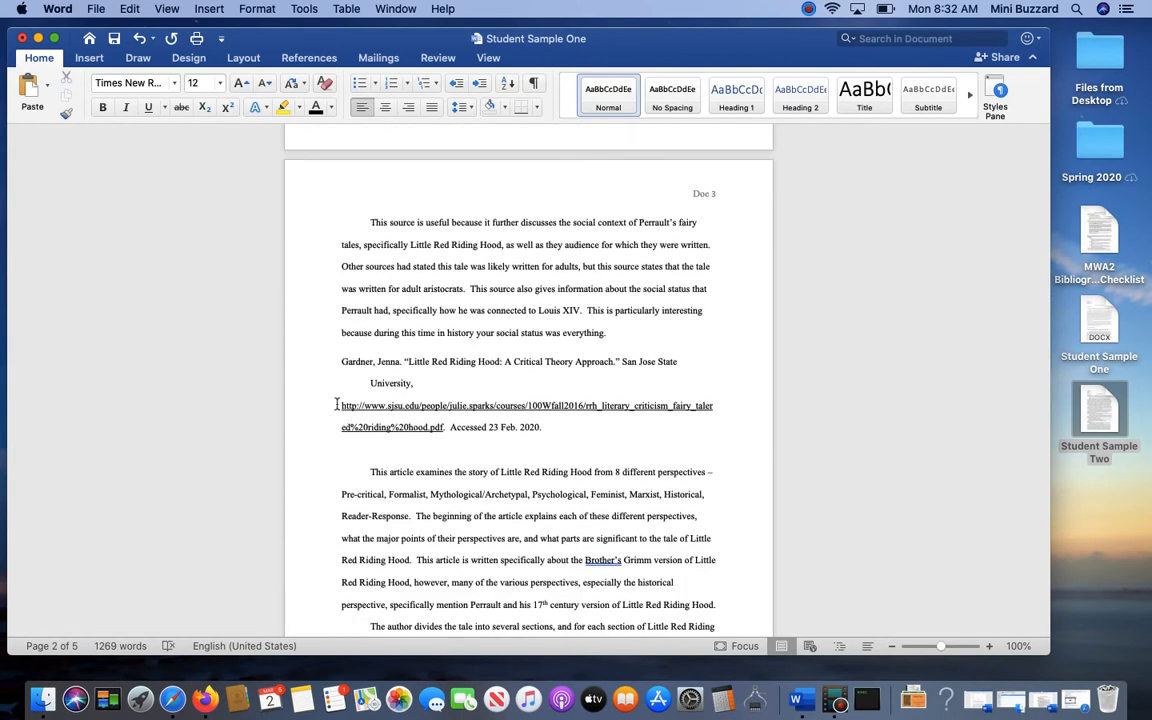
Select the Critical Theory Approach citation and bring up its Paragraph settings
left_click(500, 404)
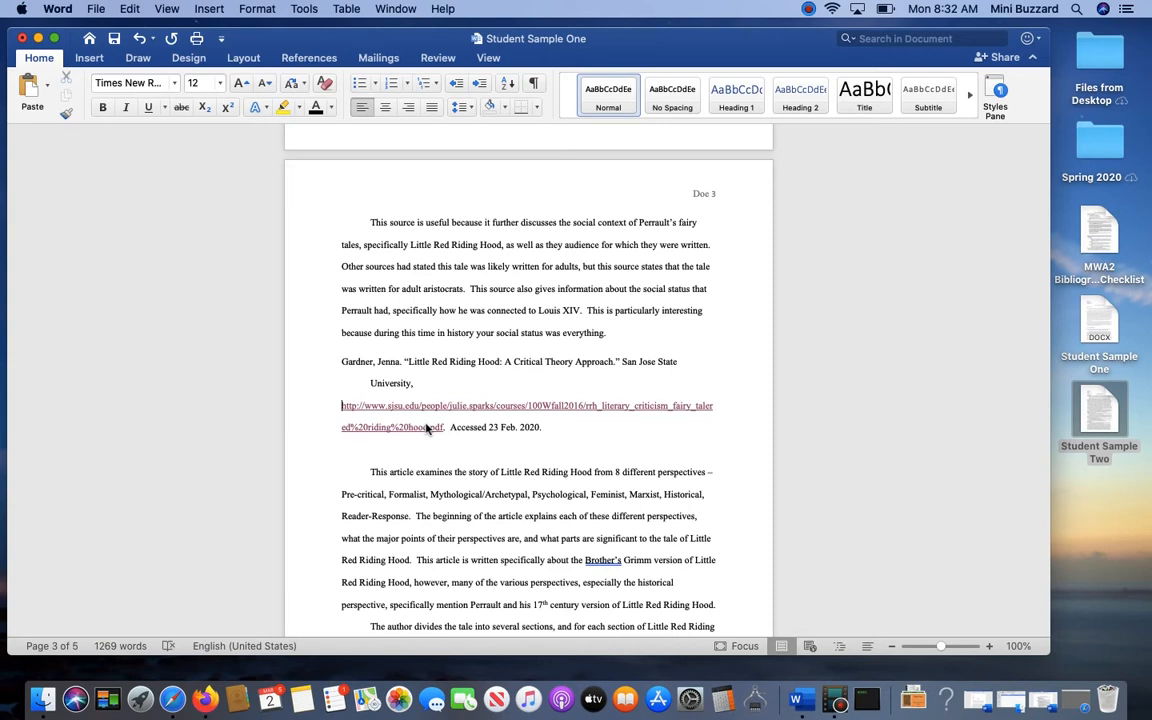
left_click(540, 428)
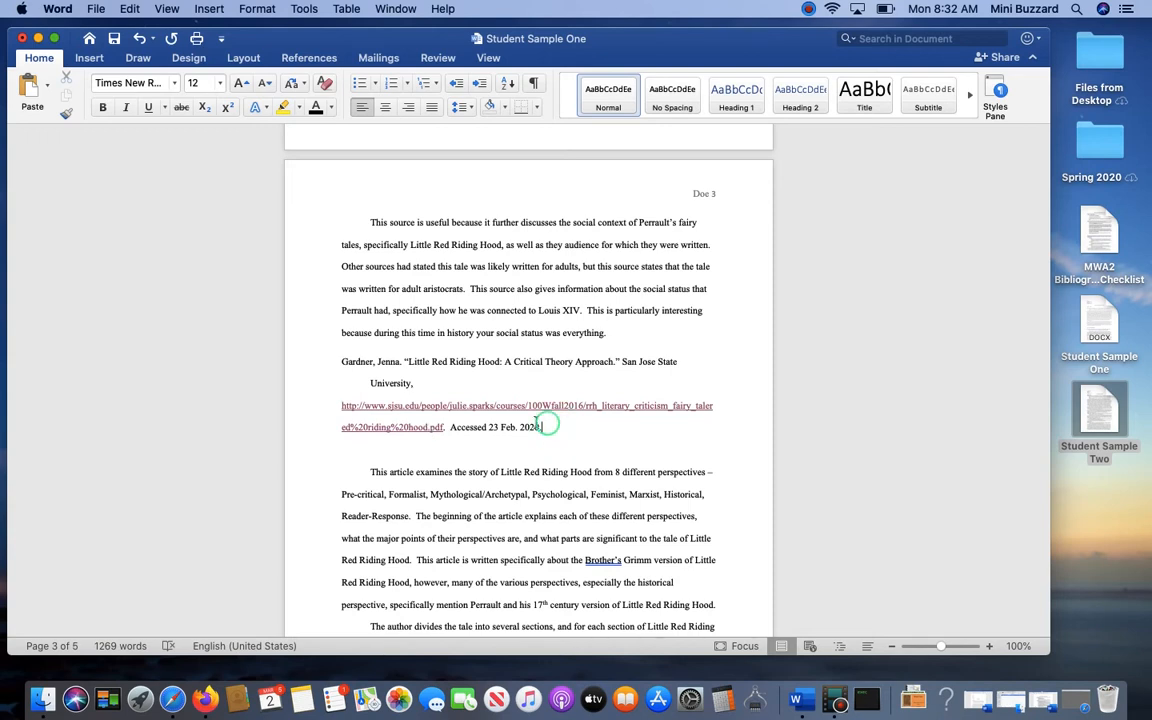
right_click(384, 370)
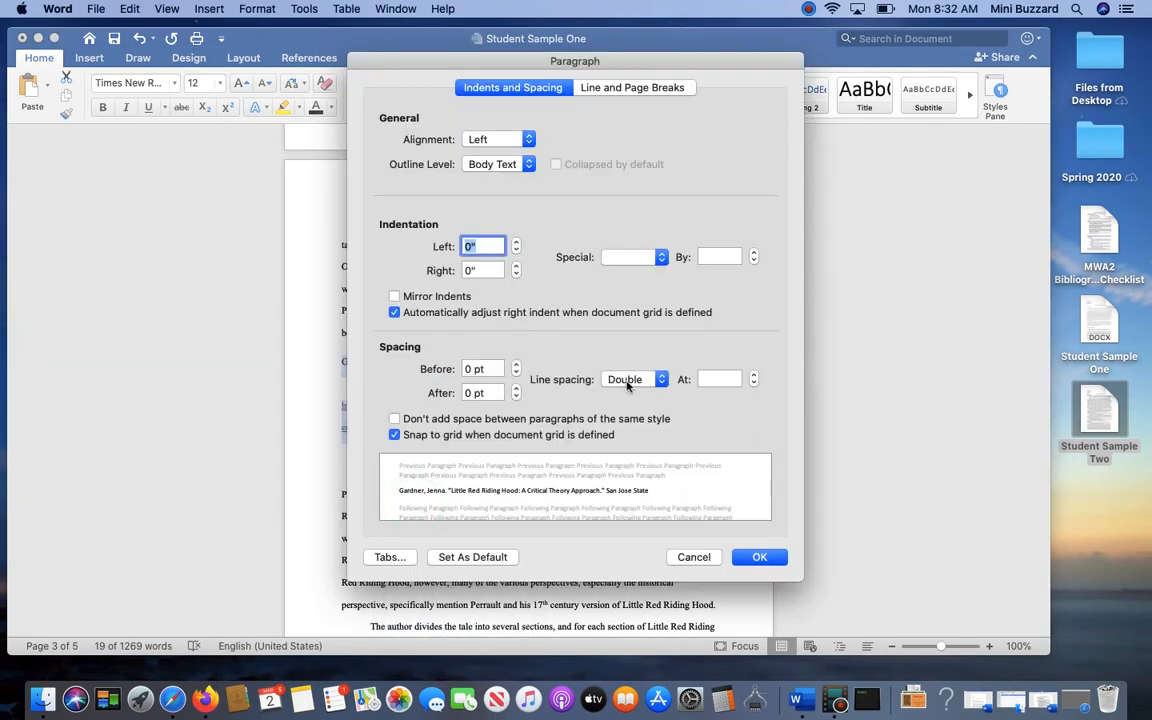
left_click(634, 256)
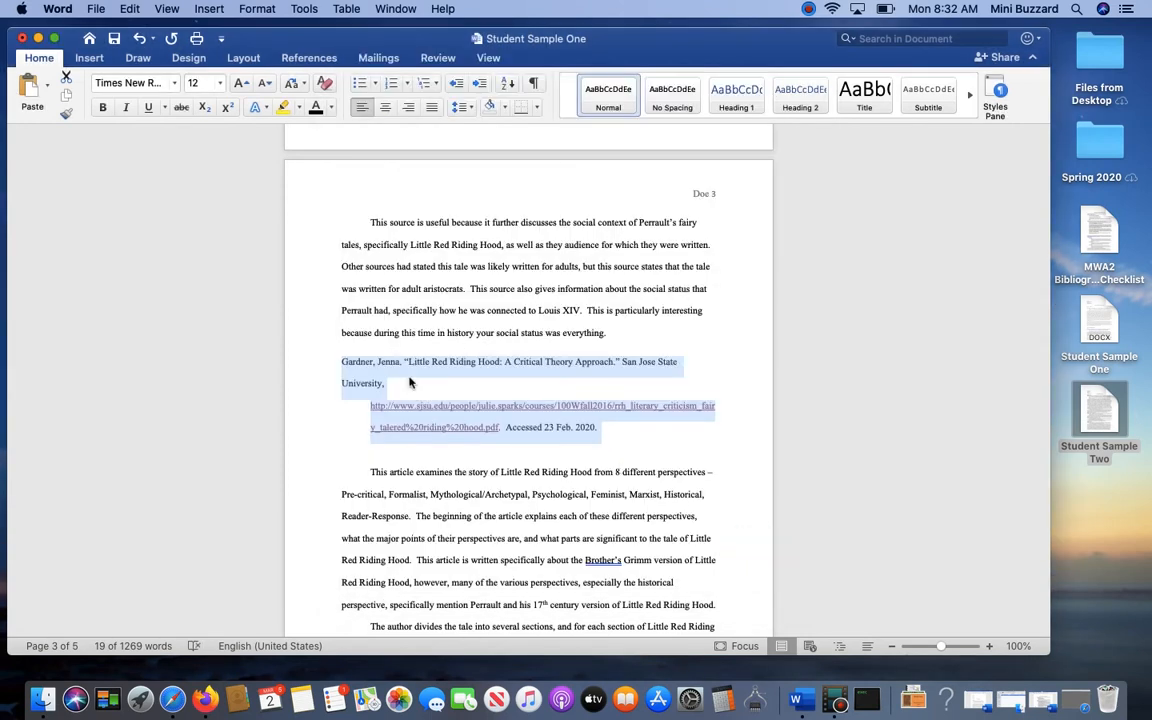
right_click(410, 384)
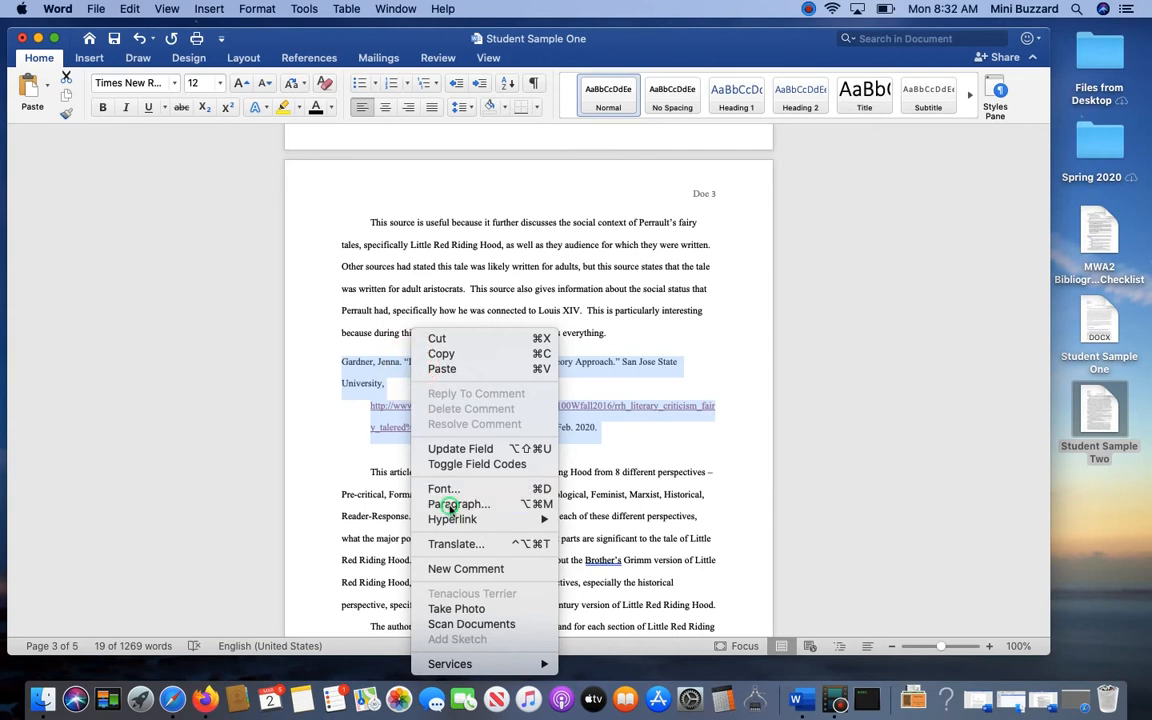
left_click(460, 504)
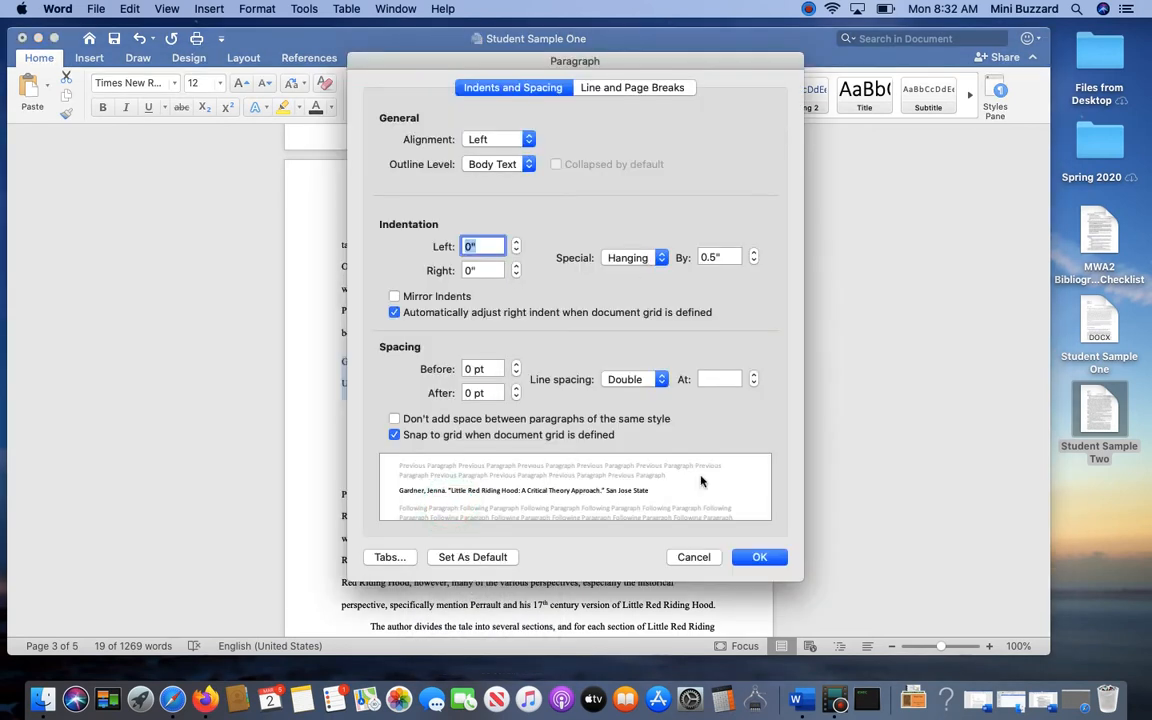
Set the citation's Special indentation to Hanging by 0.5" and confirm
left_click(636, 256)
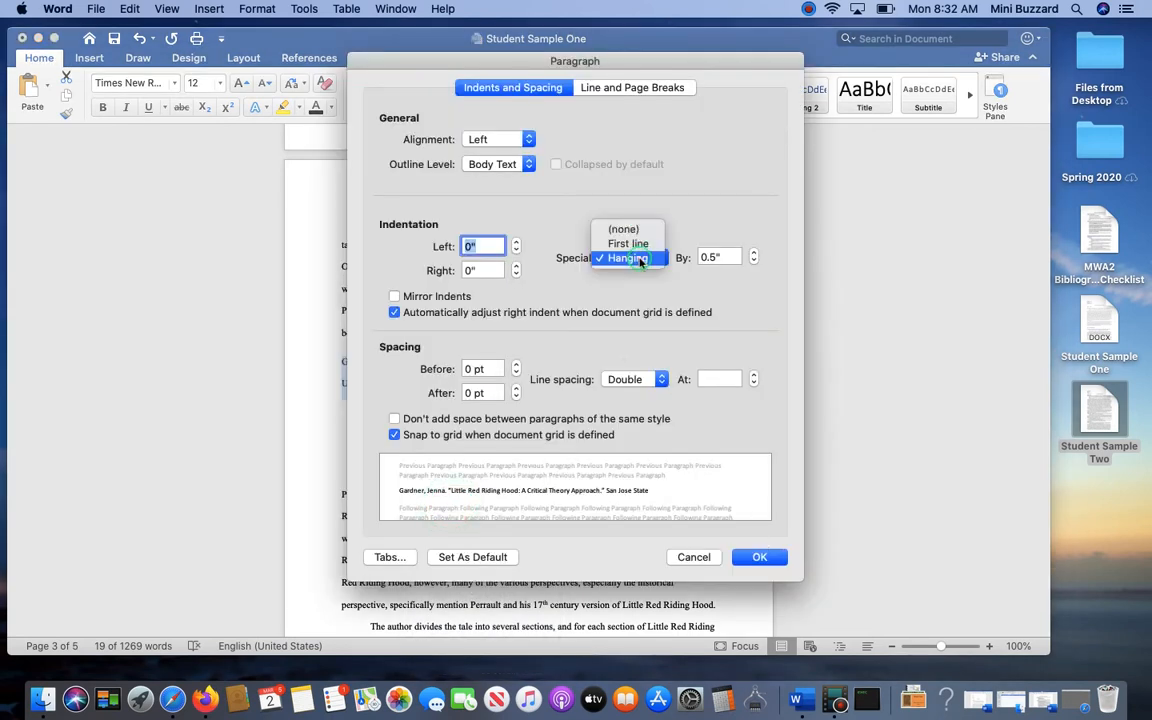
left_click(624, 228)
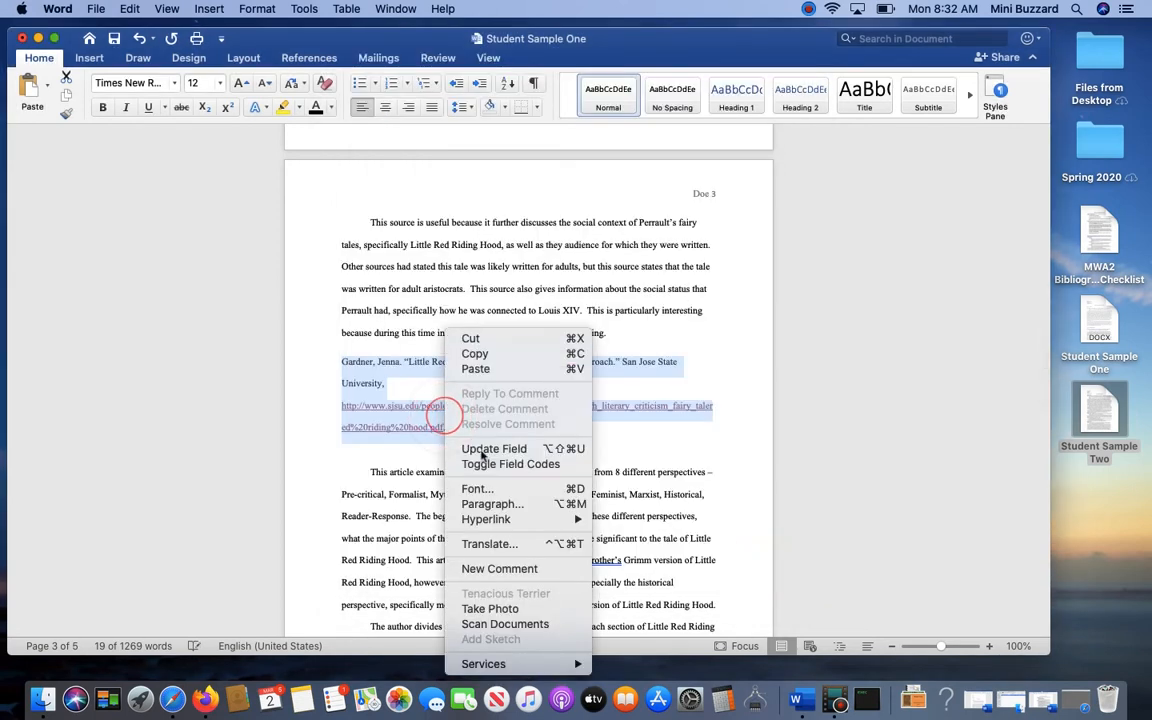
left_click(656, 300)
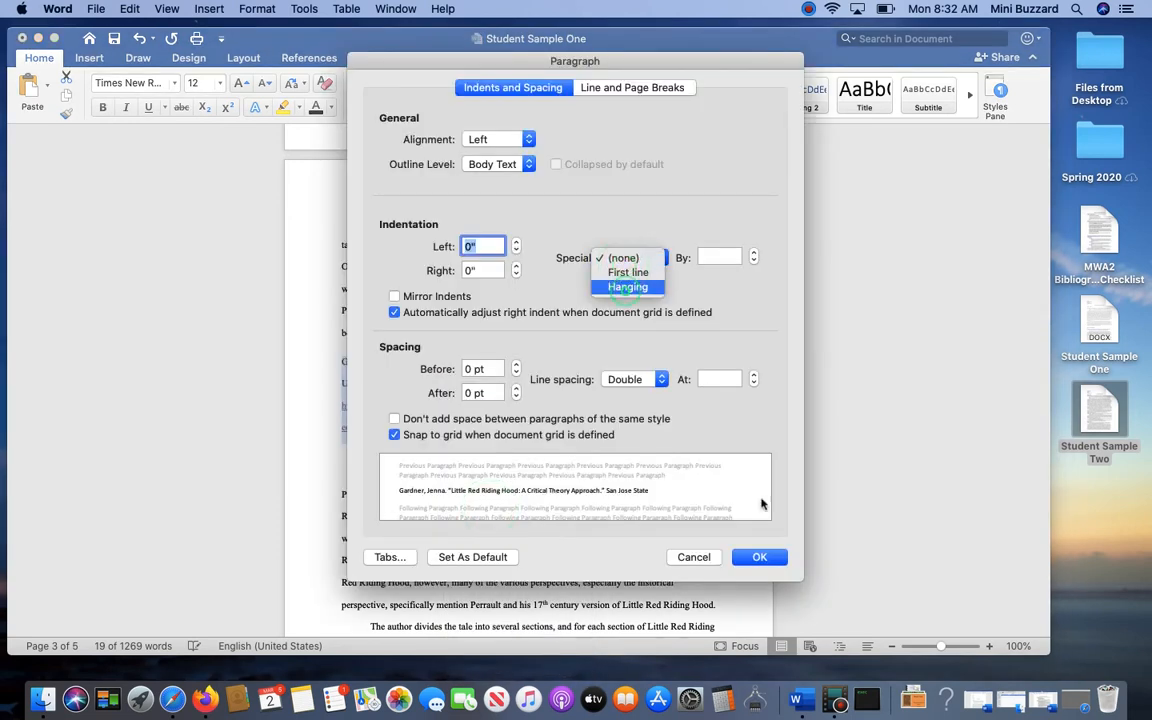
left_click(760, 556)
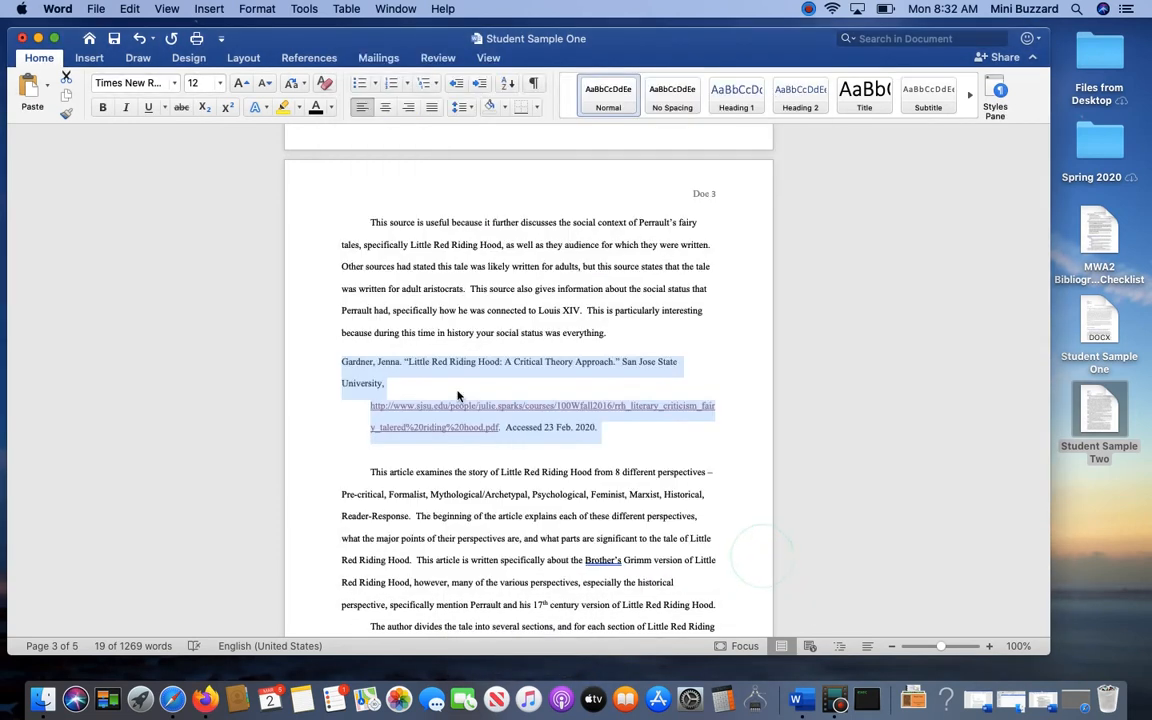
left_click(388, 384)
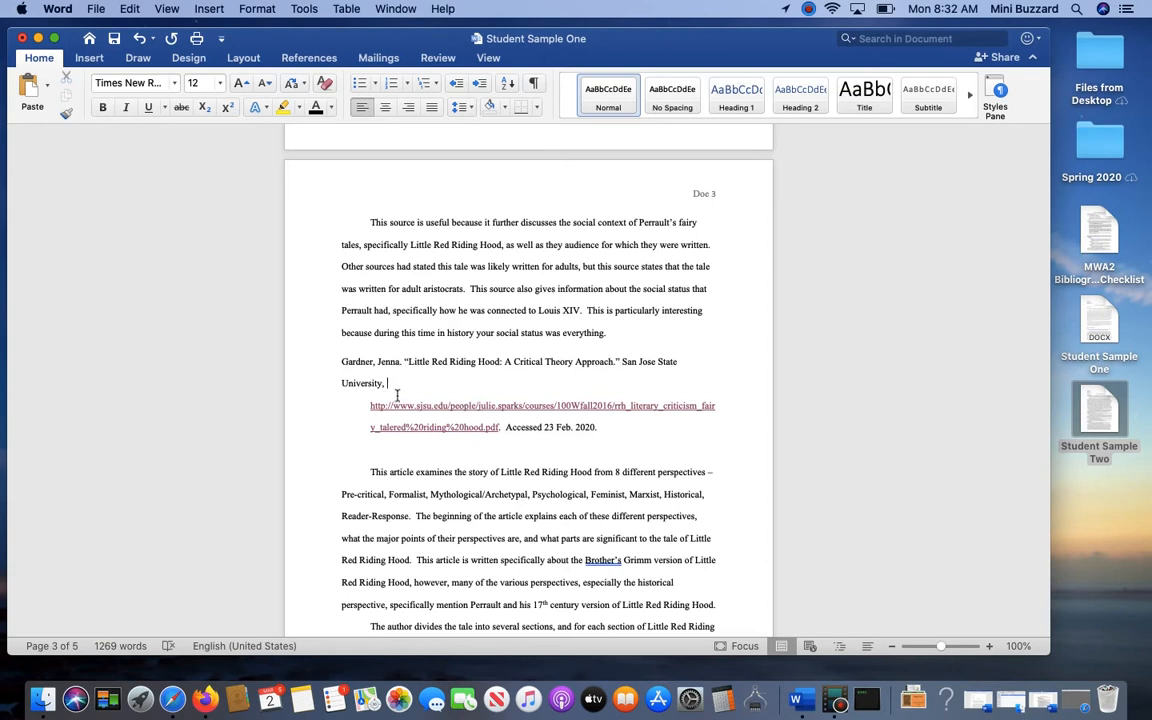
mouse_move(372, 194)
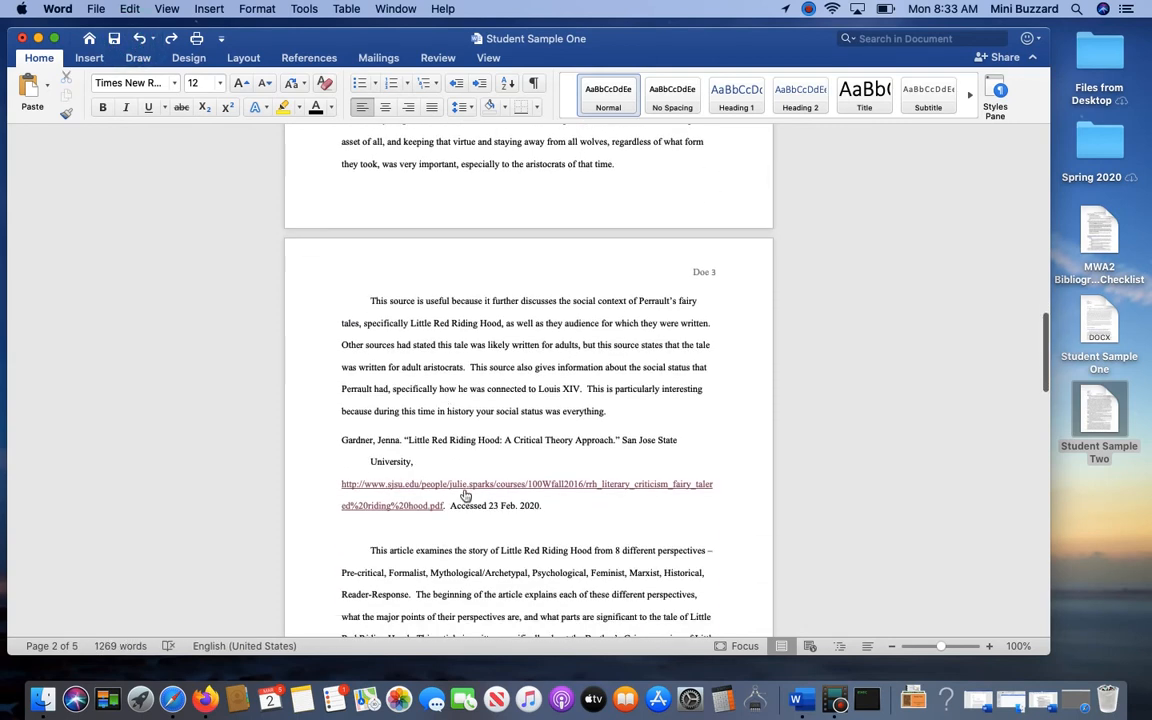
mouse_move(412, 524)
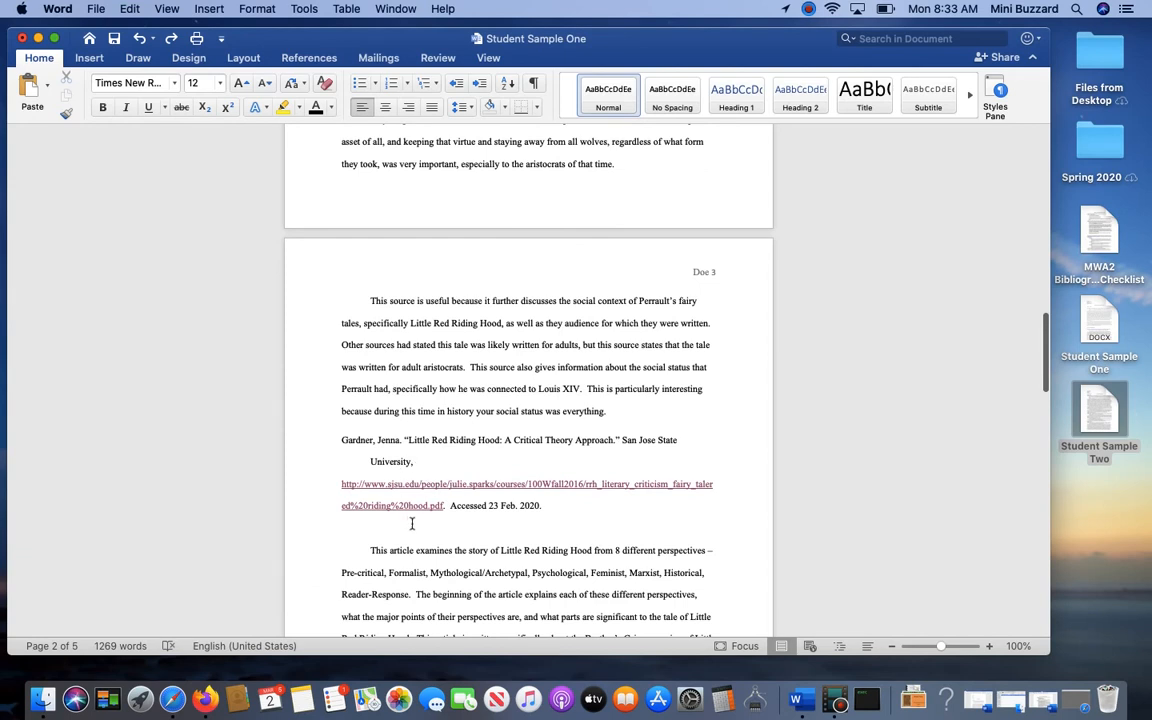
mouse_move(424, 548)
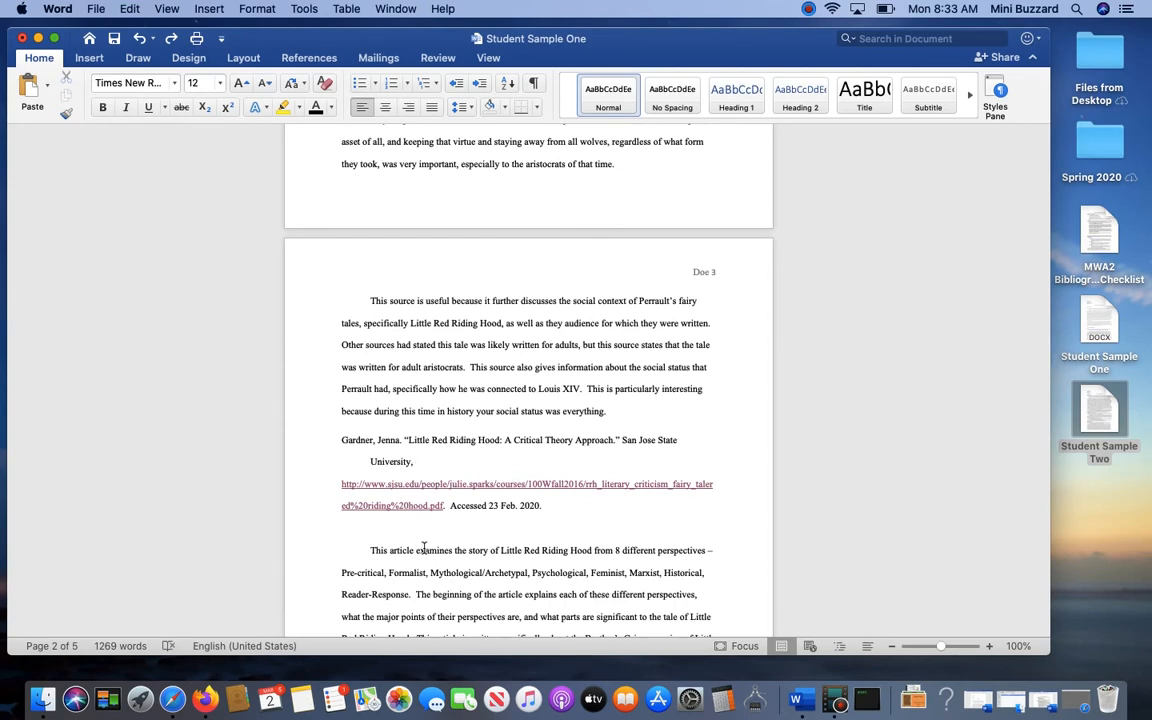
scroll("down", 3)
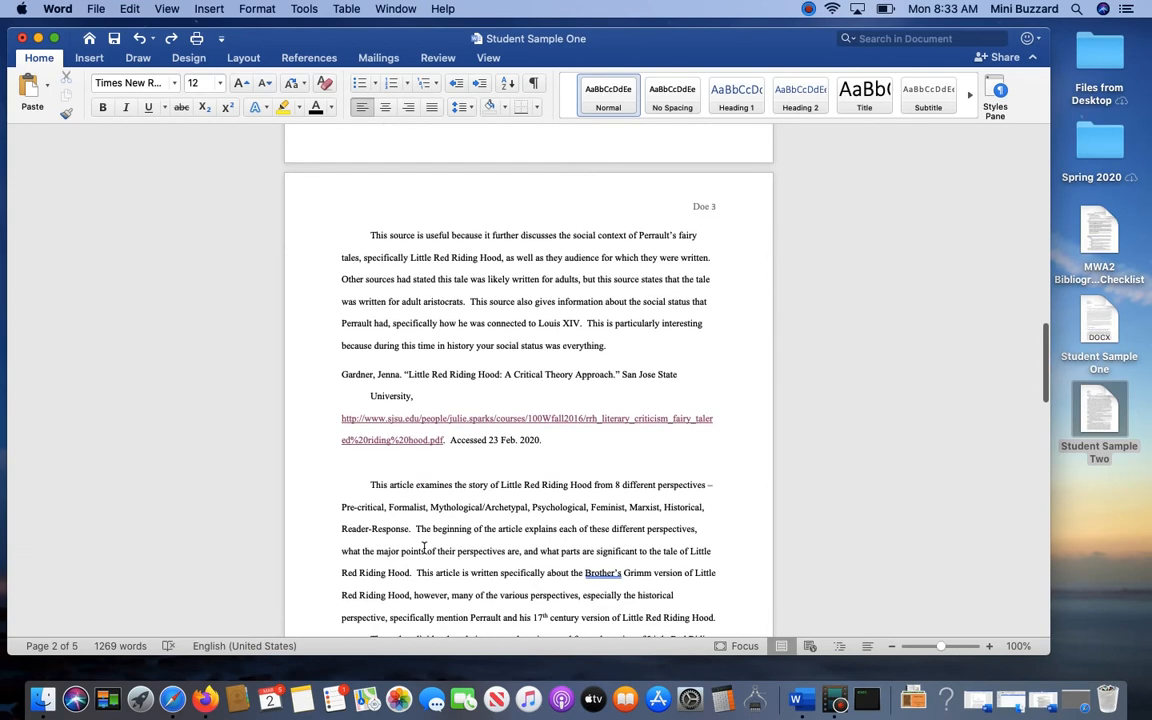
scroll("up", 3)
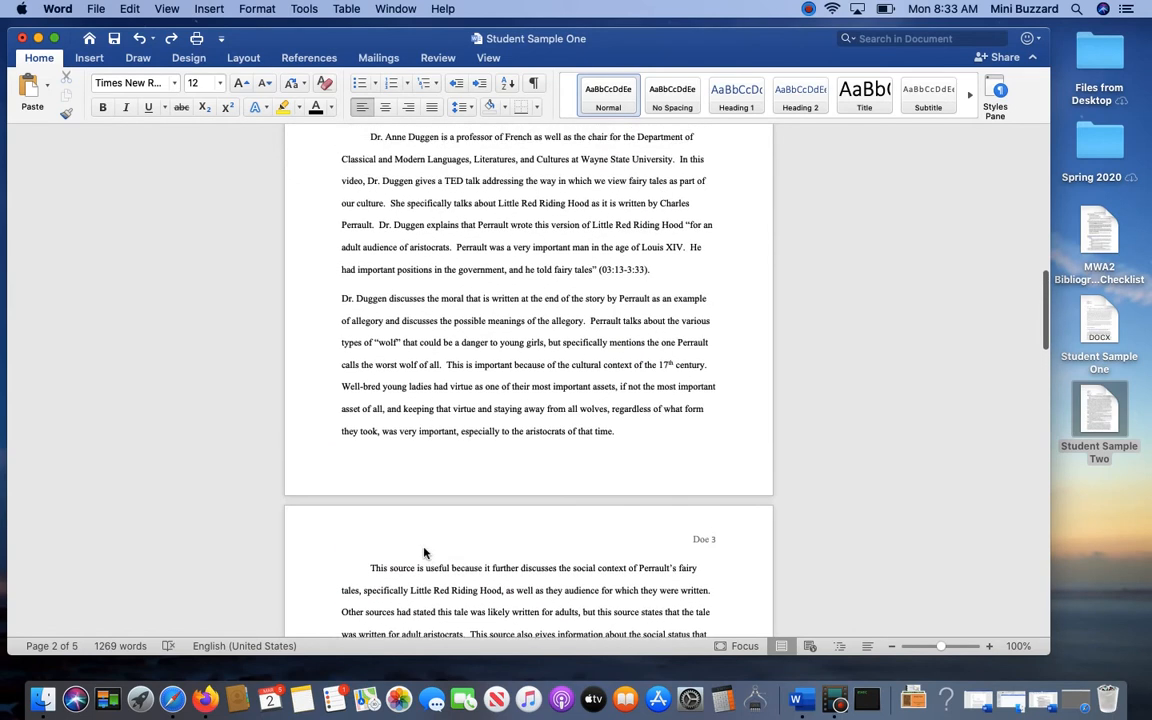
scroll("up", 3)
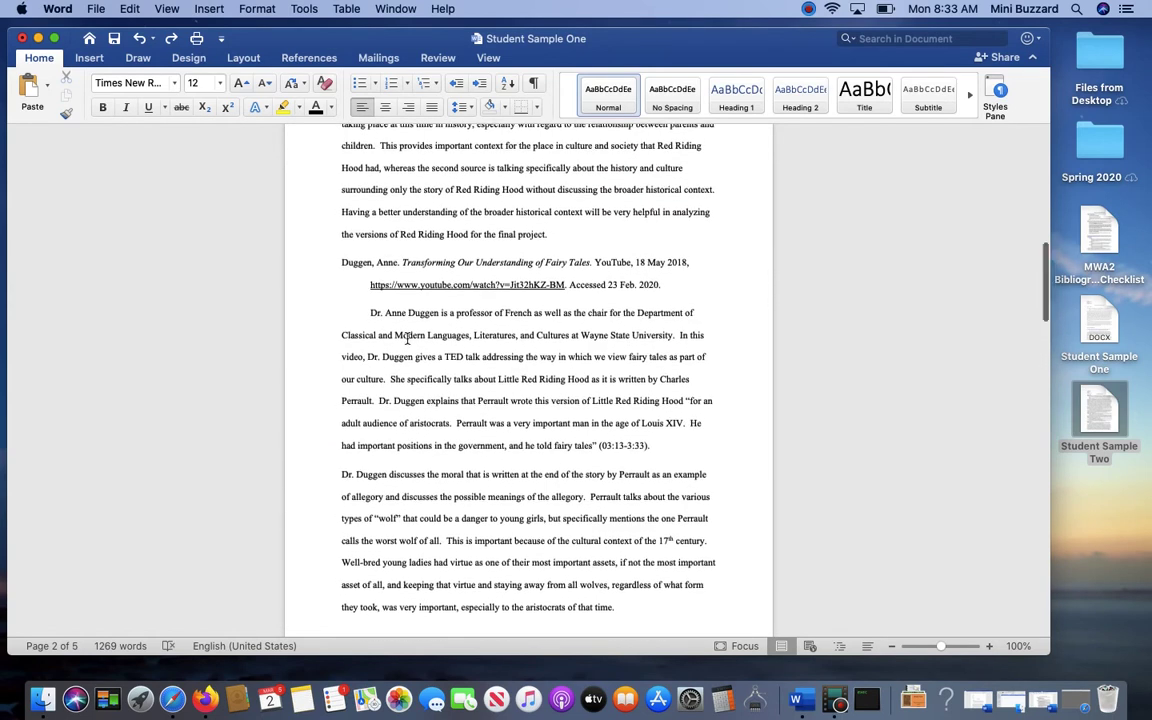
scroll("down", 3)
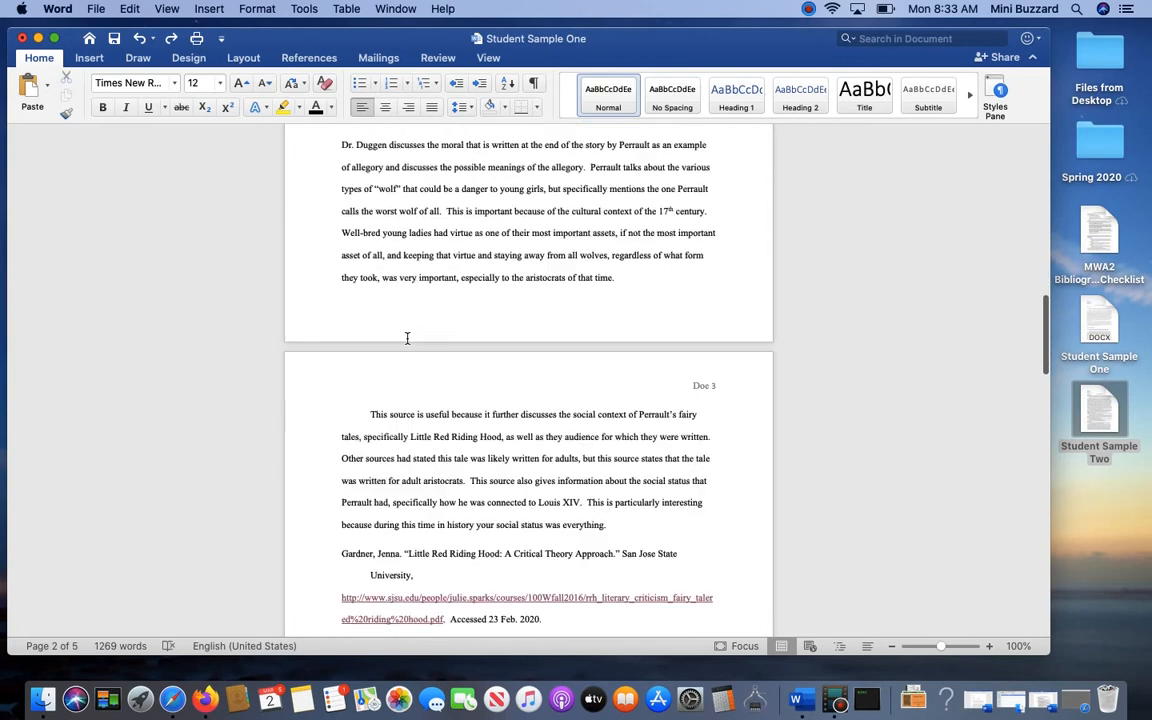
scroll("down", 3)
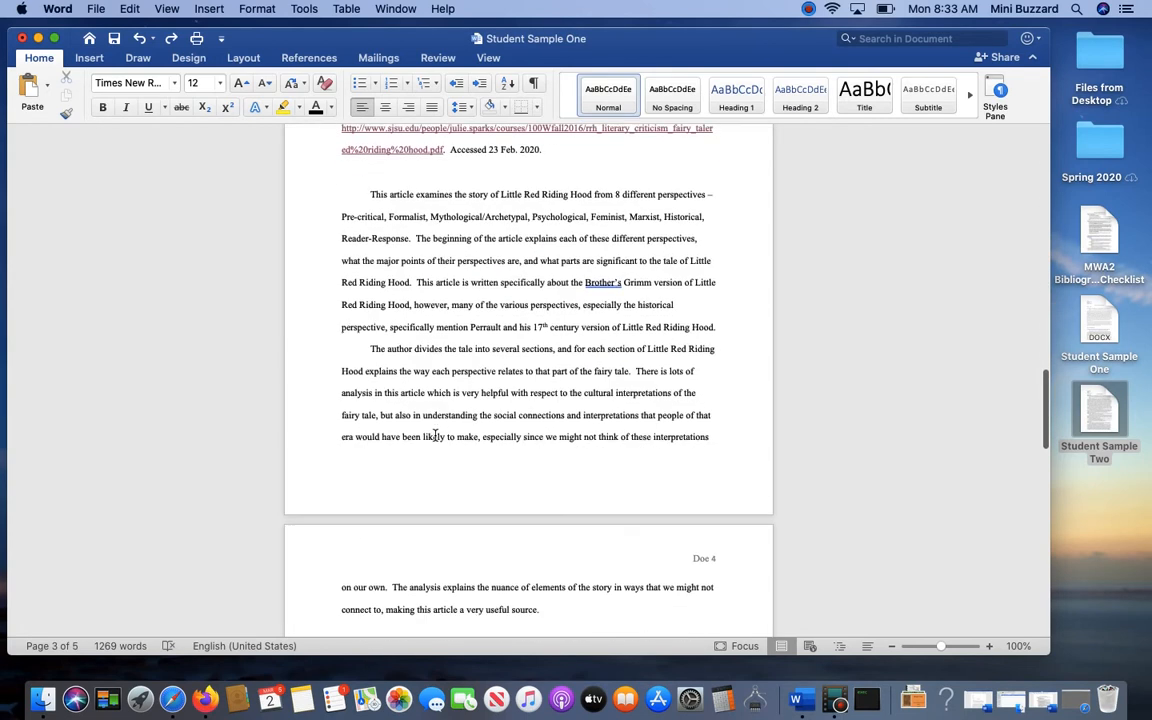
scroll("down", 3)
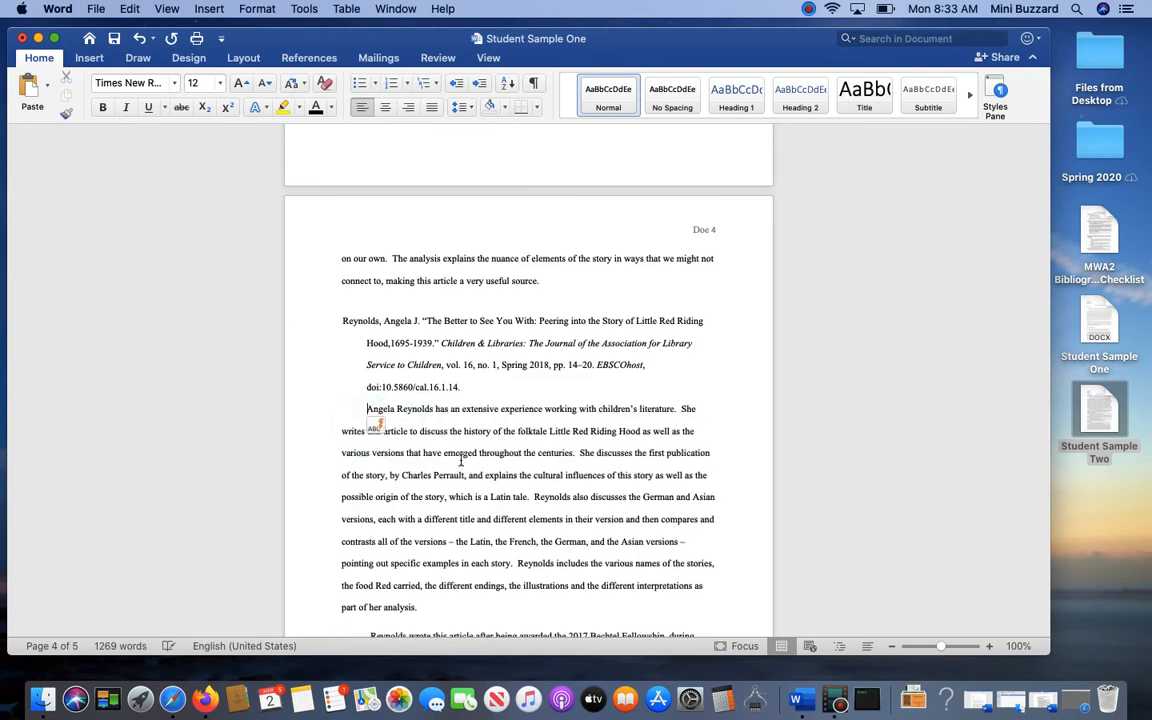
scroll("down", 3)
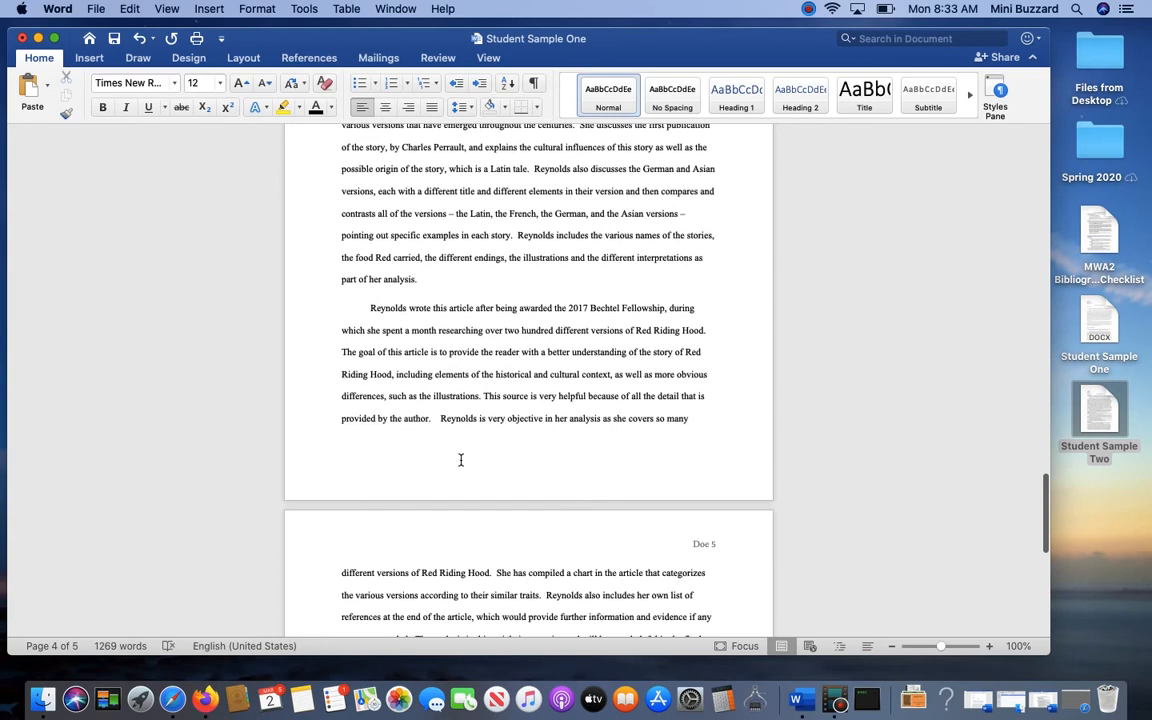
scroll("down", 3)
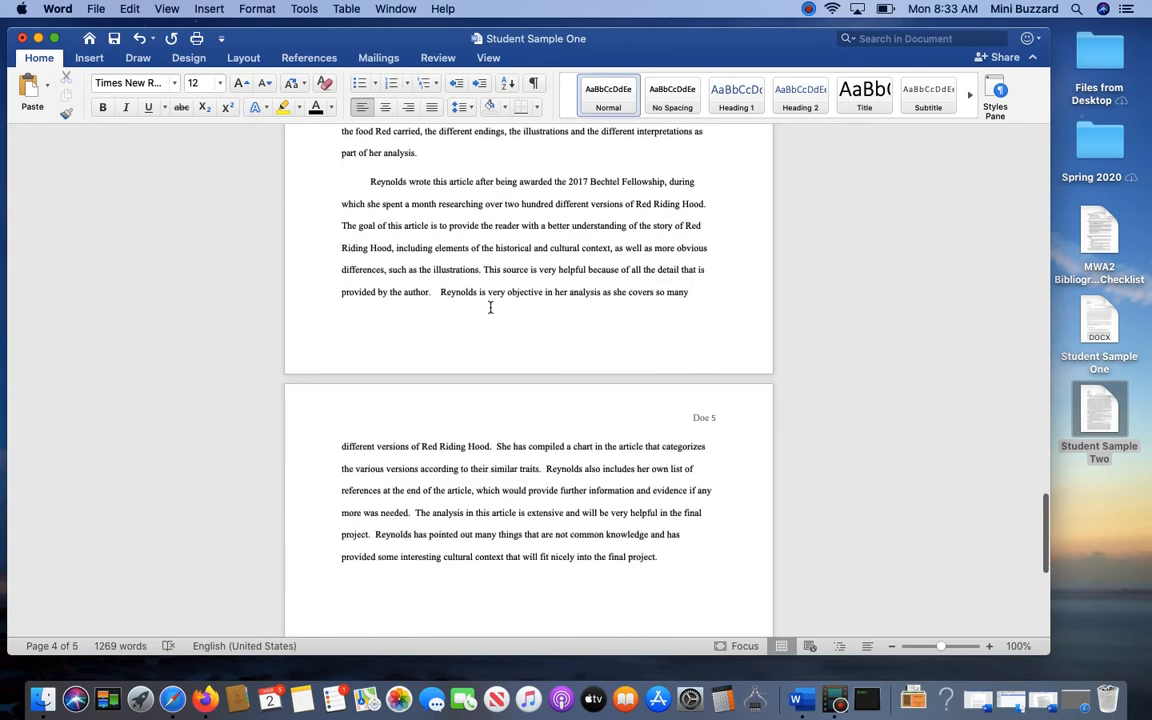
scroll("up", 3)
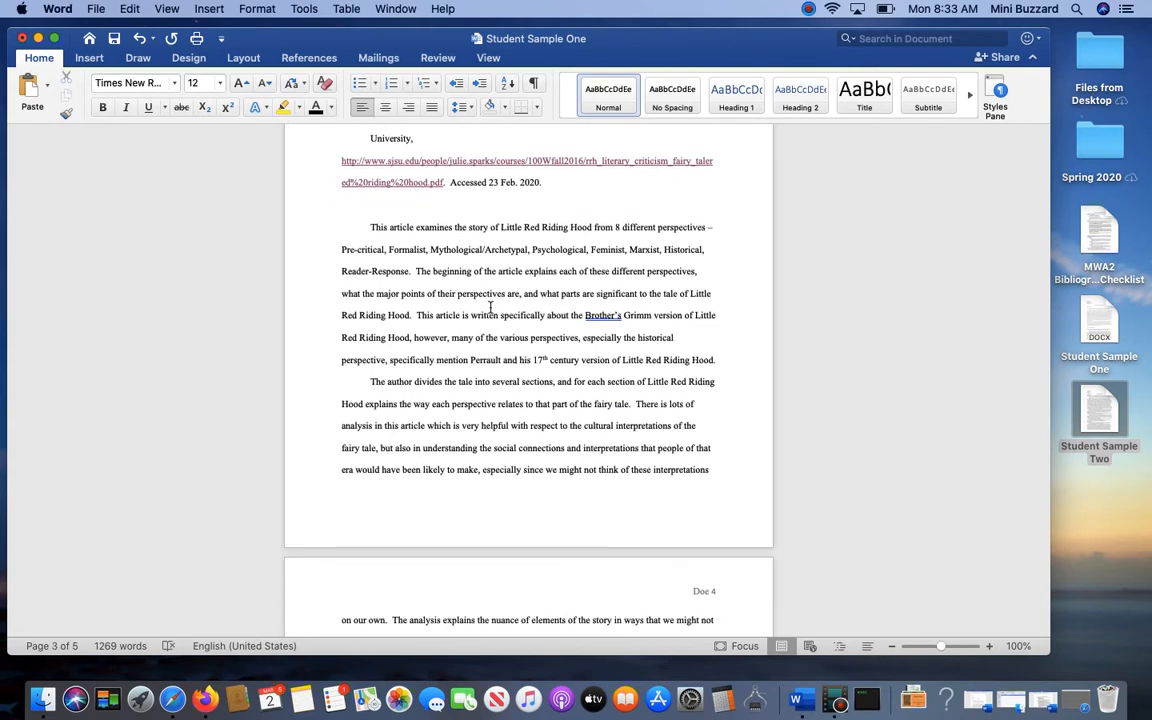
scroll("down", 3)
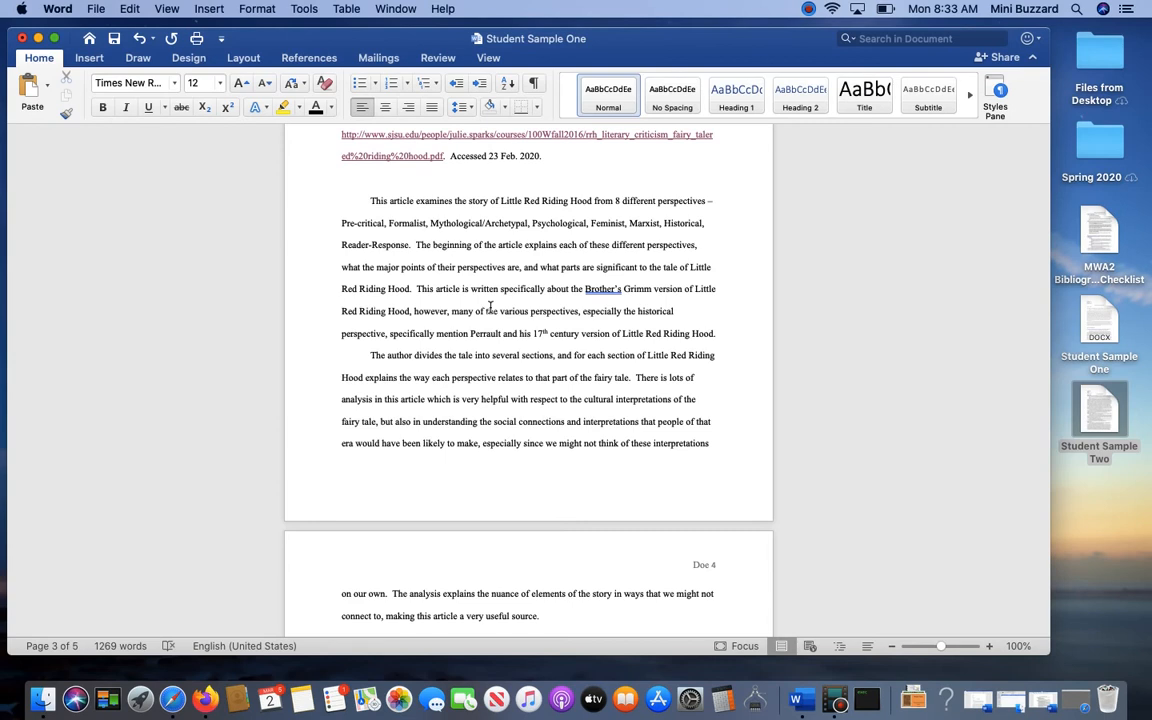
mouse_move(442, 292)
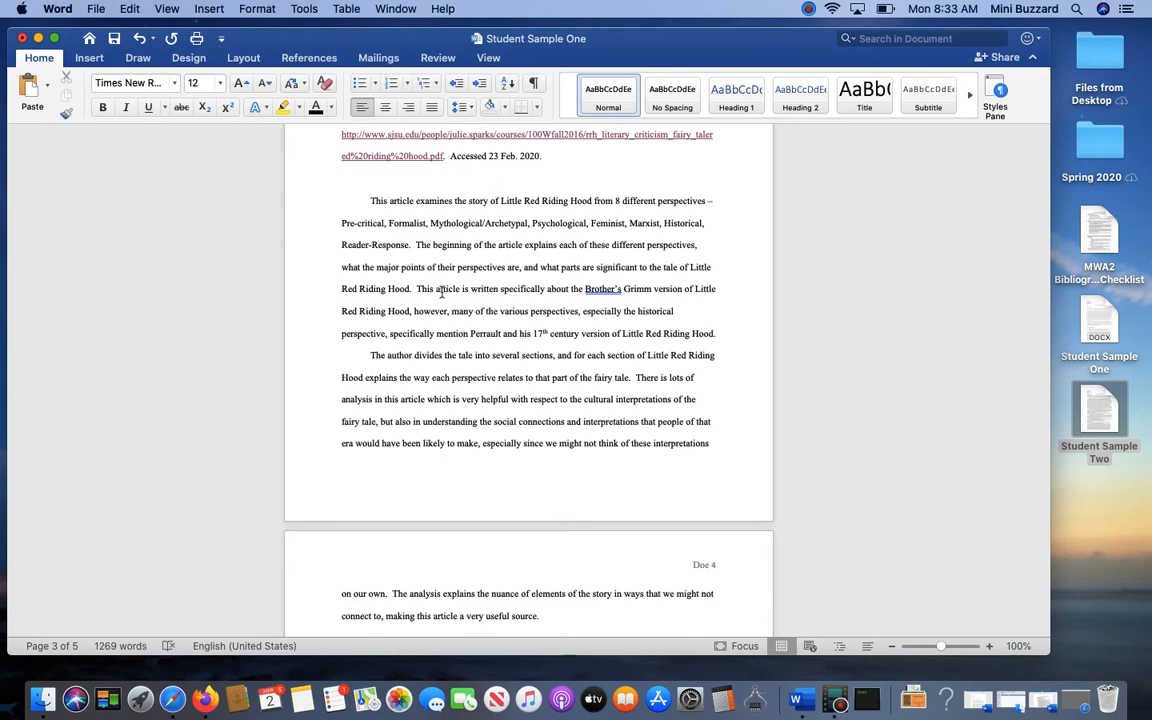
scroll("down", 3)
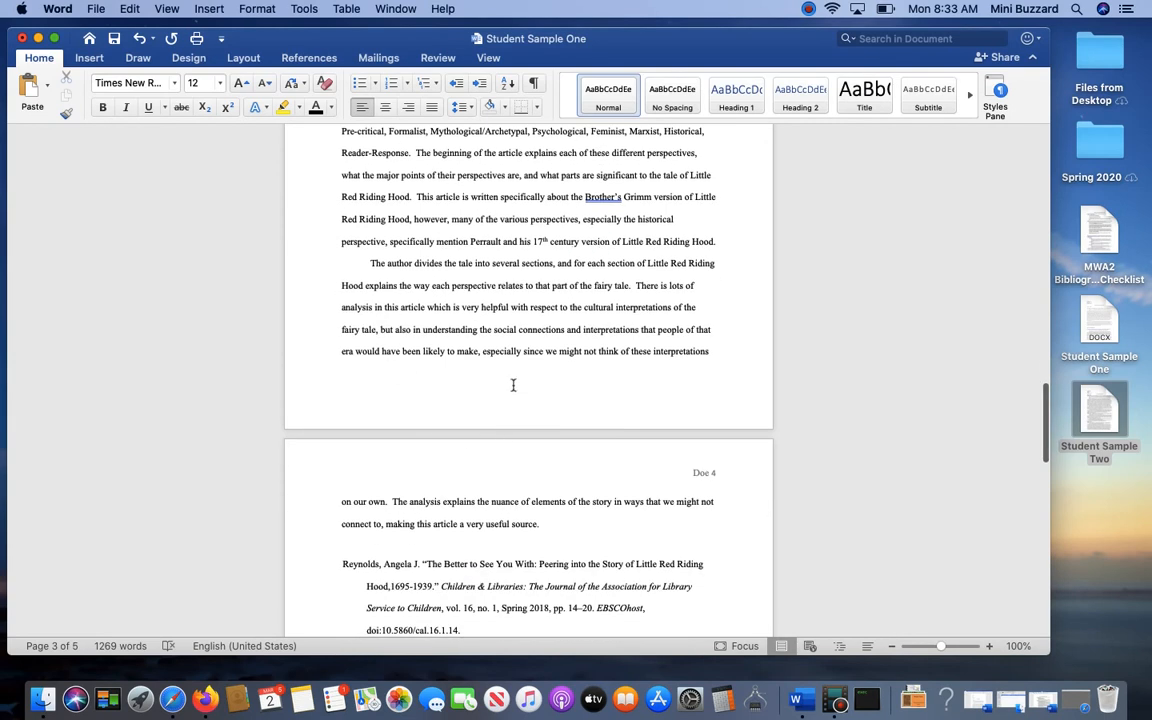
scroll("up", 3)
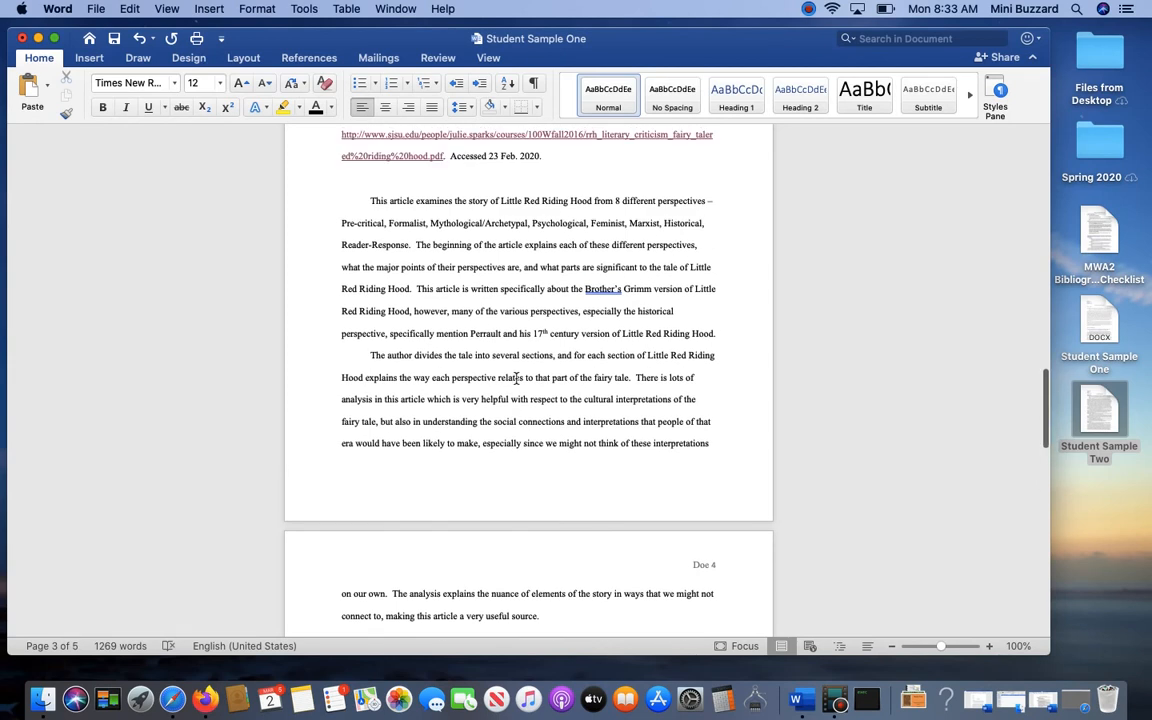
scroll("up", 3)
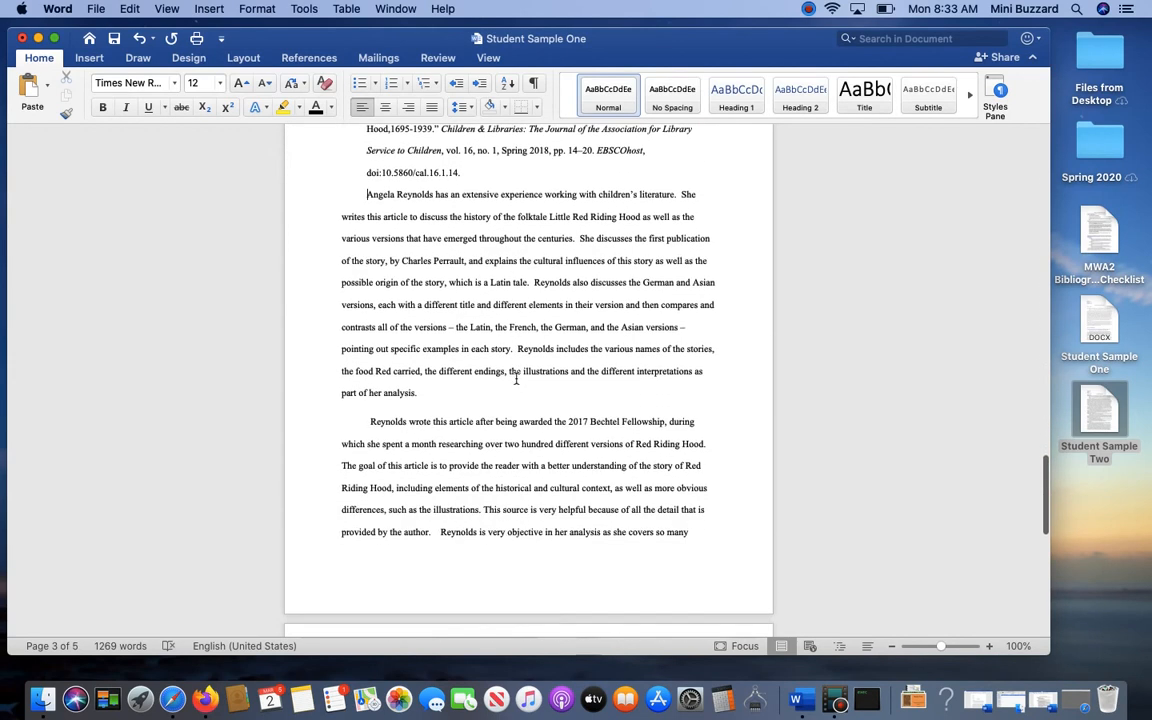
scroll("down", 3)
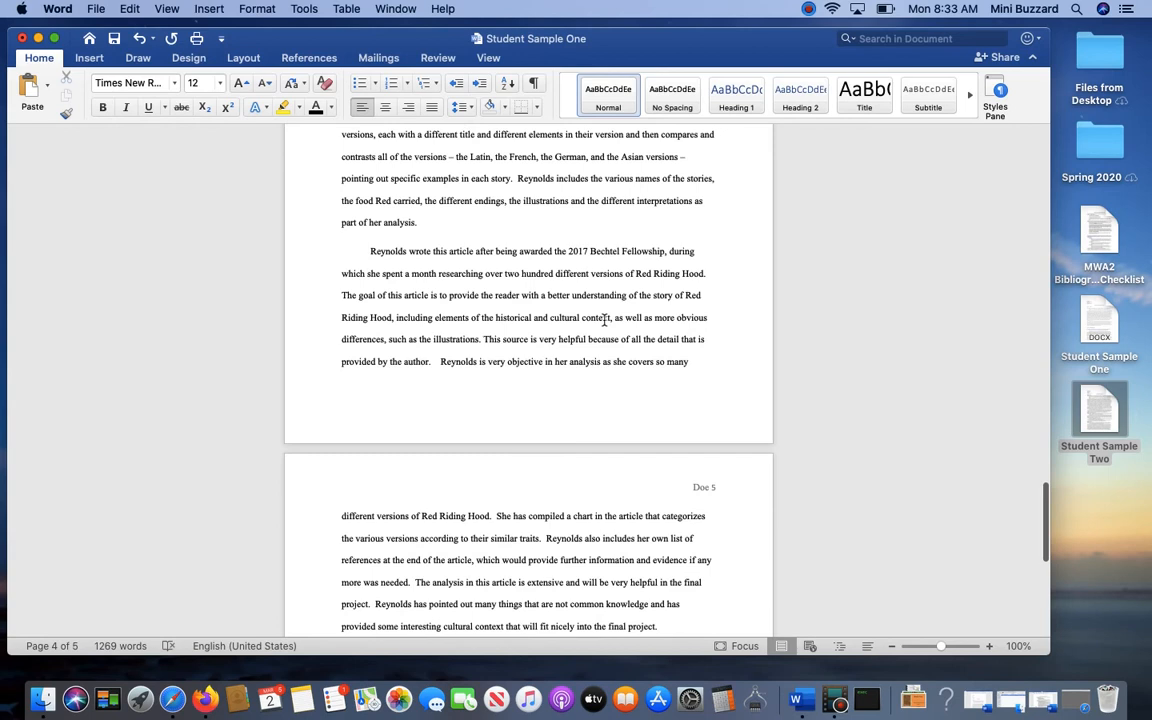
scroll("down", 3)
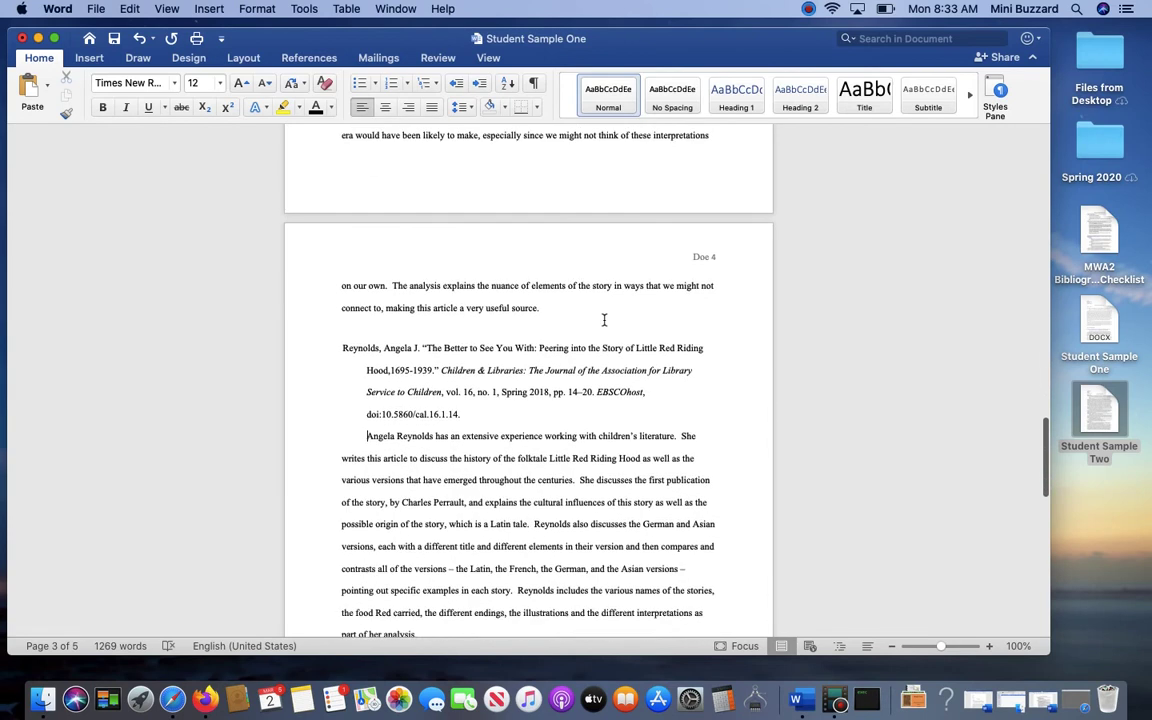
scroll("down", 3)
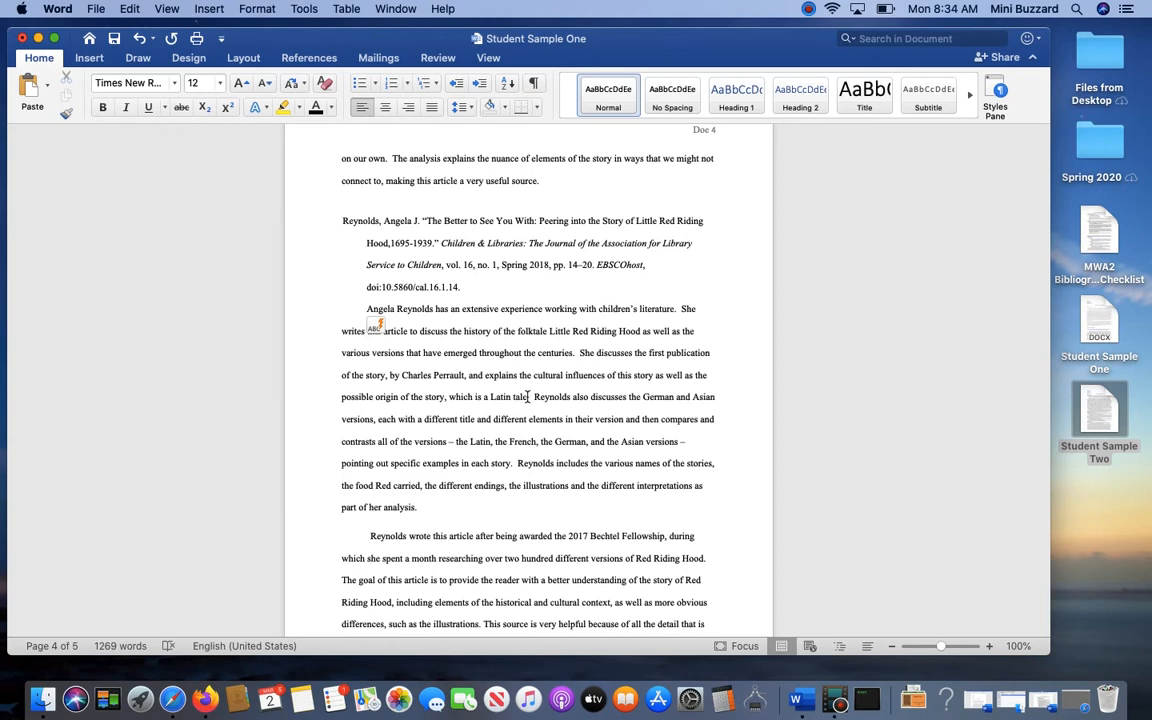
mouse_move(524, 404)
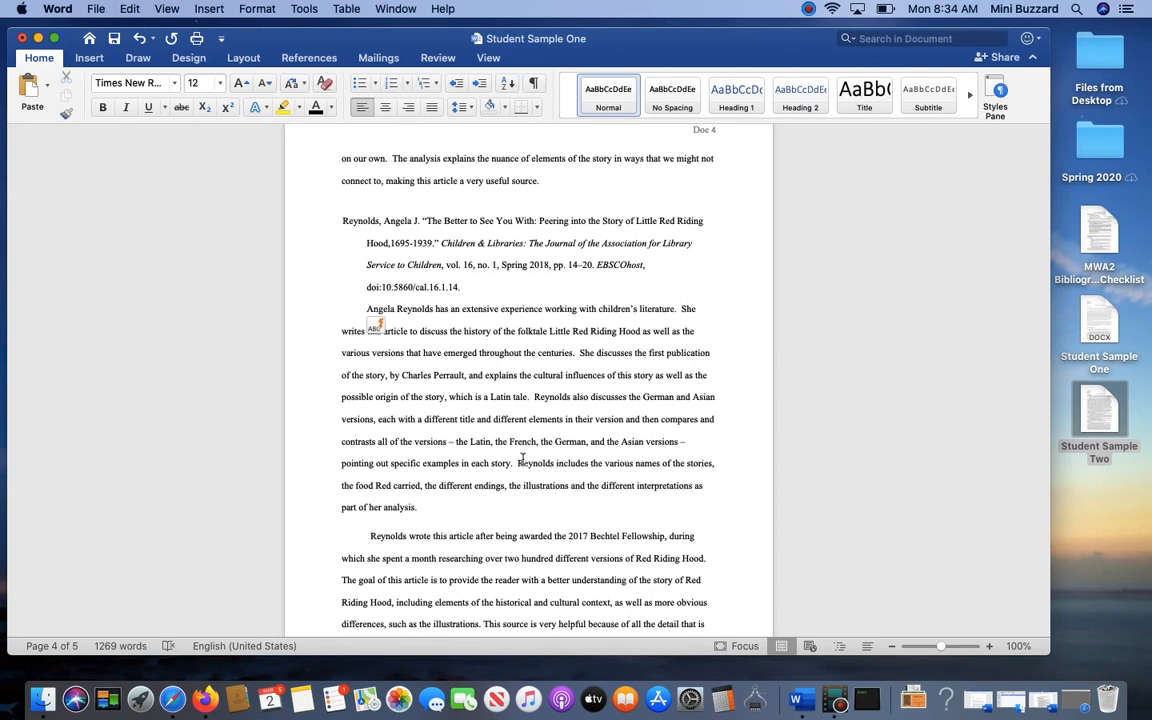
mouse_move(484, 374)
type("”")
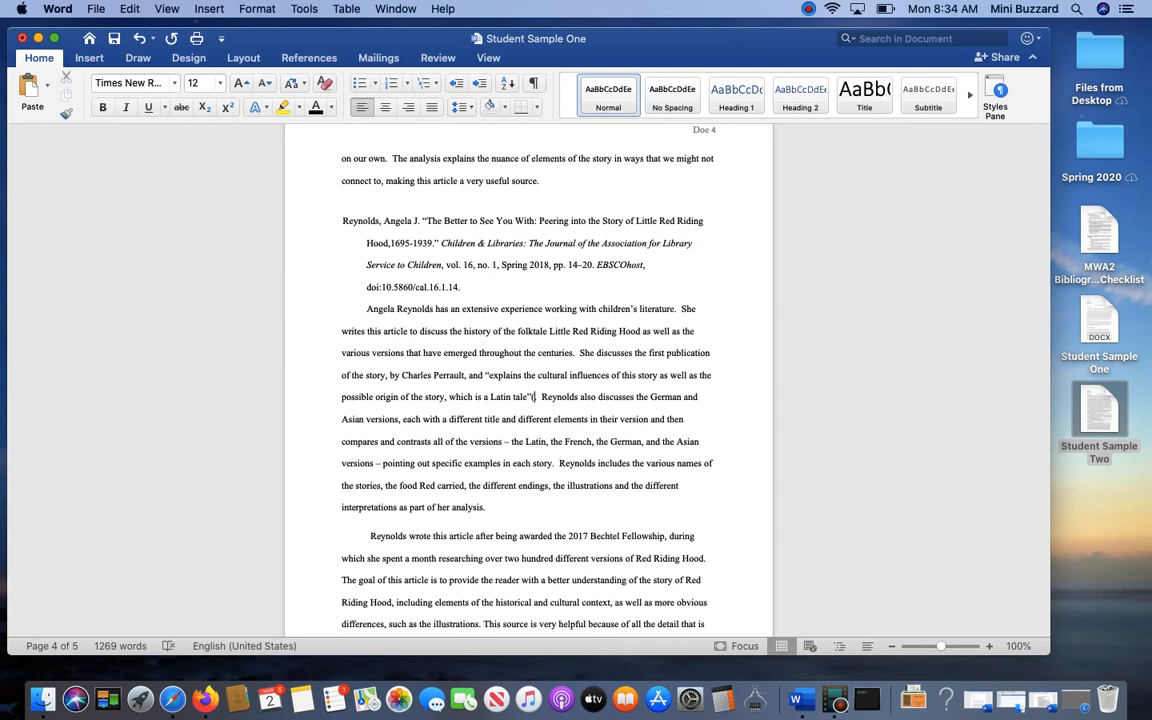
Add the page citation (190) after the quoted Latin-tale passage in the Reynolds annotation
type("(190).")
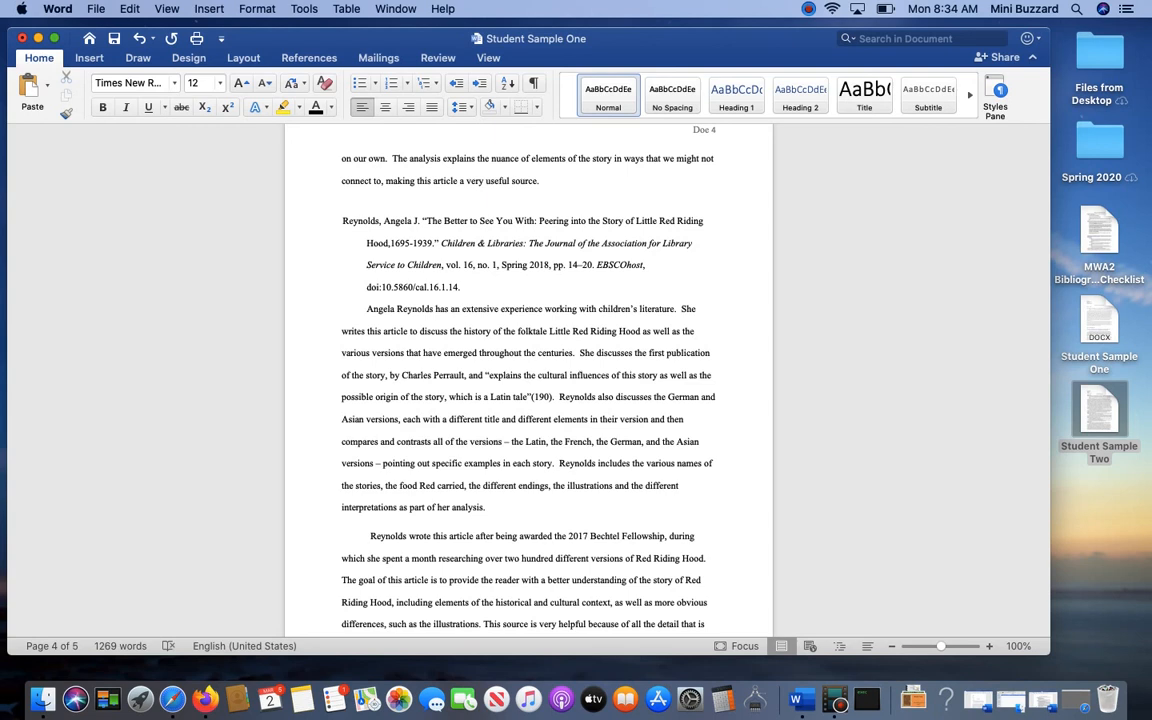
left_click(552, 396)
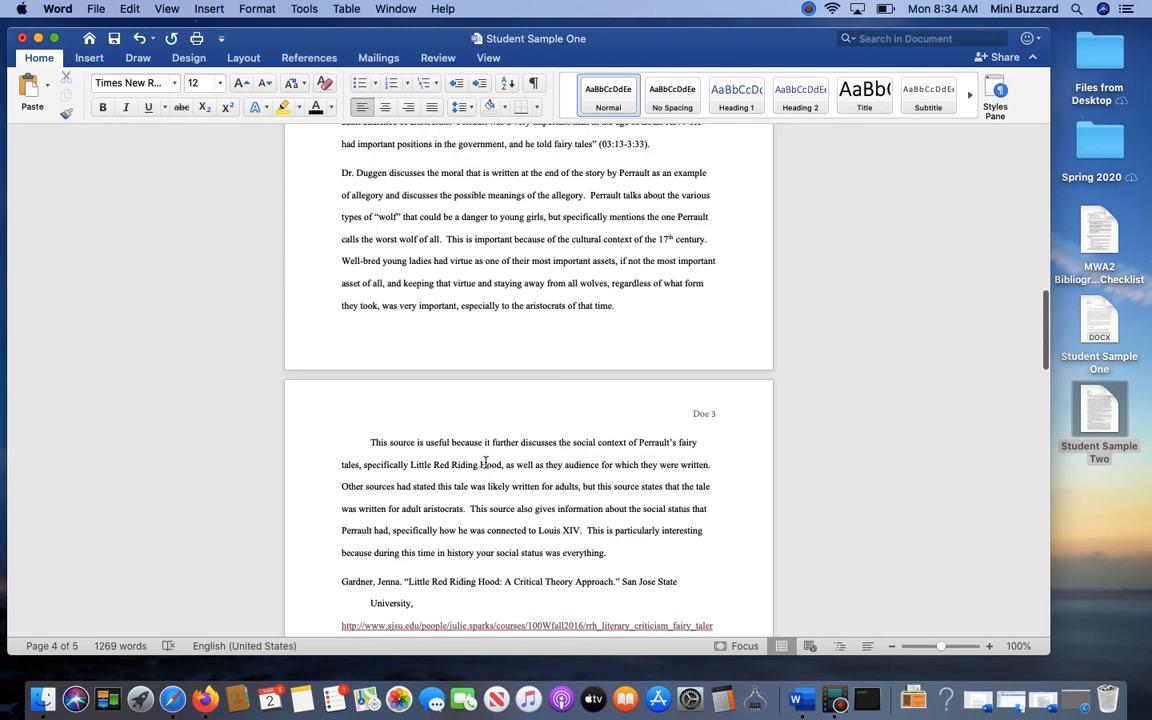
Indent the Dr. Duggen paragraph's first line and skim back to page one of the bibliography
scroll("up", 3)
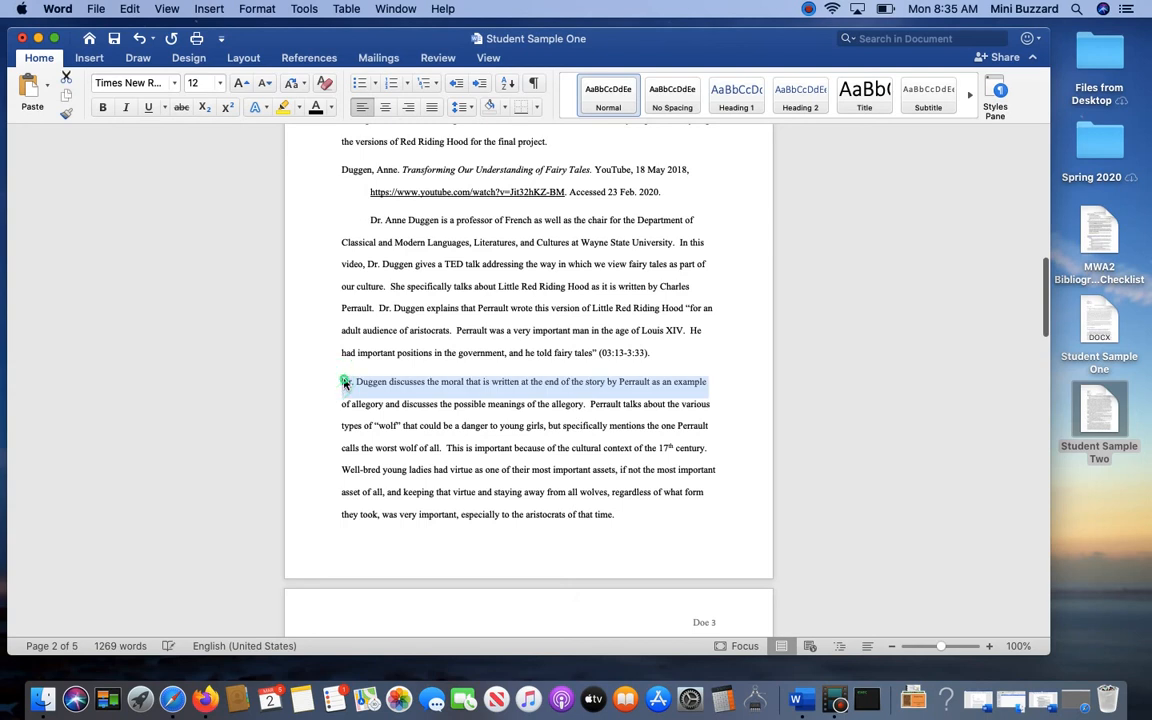
scroll("up", 3)
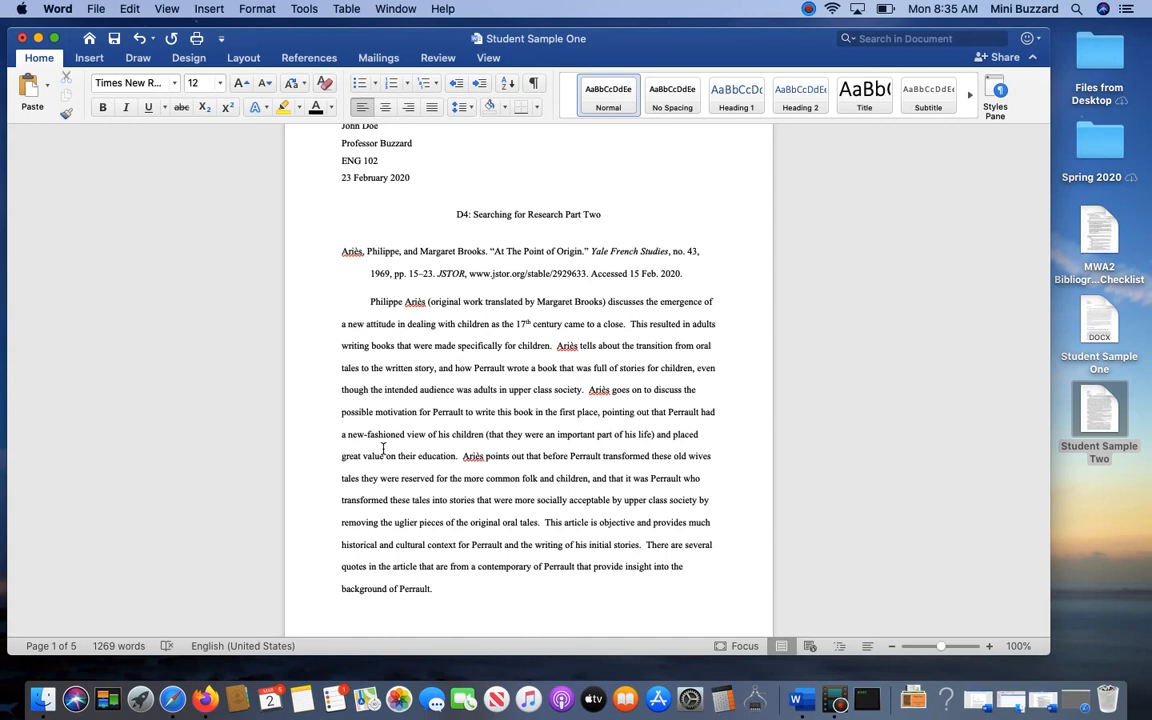
mouse_move(500, 420)
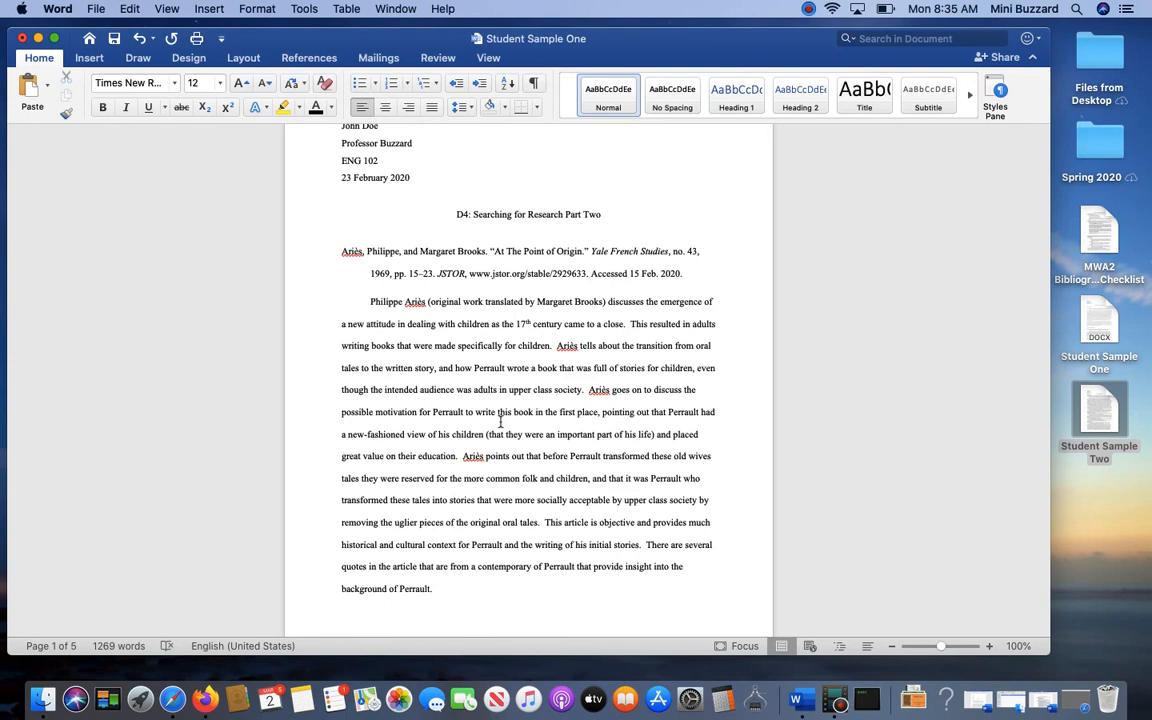
scroll("down", 3)
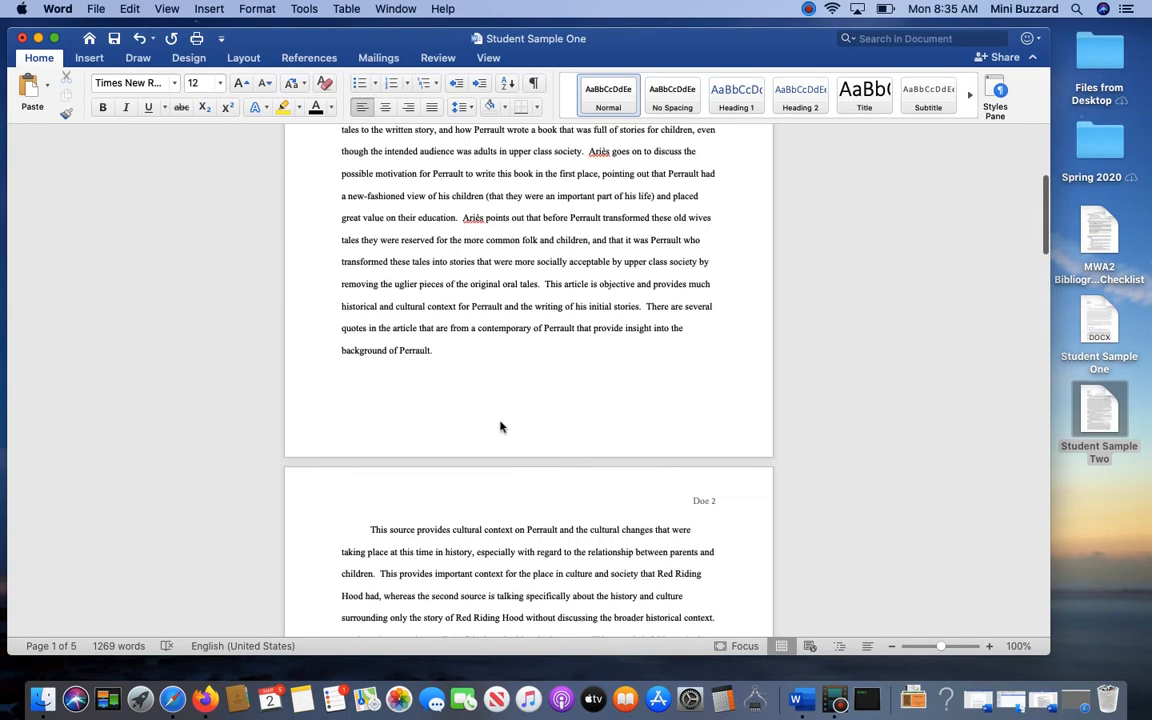
scroll("up", 3)
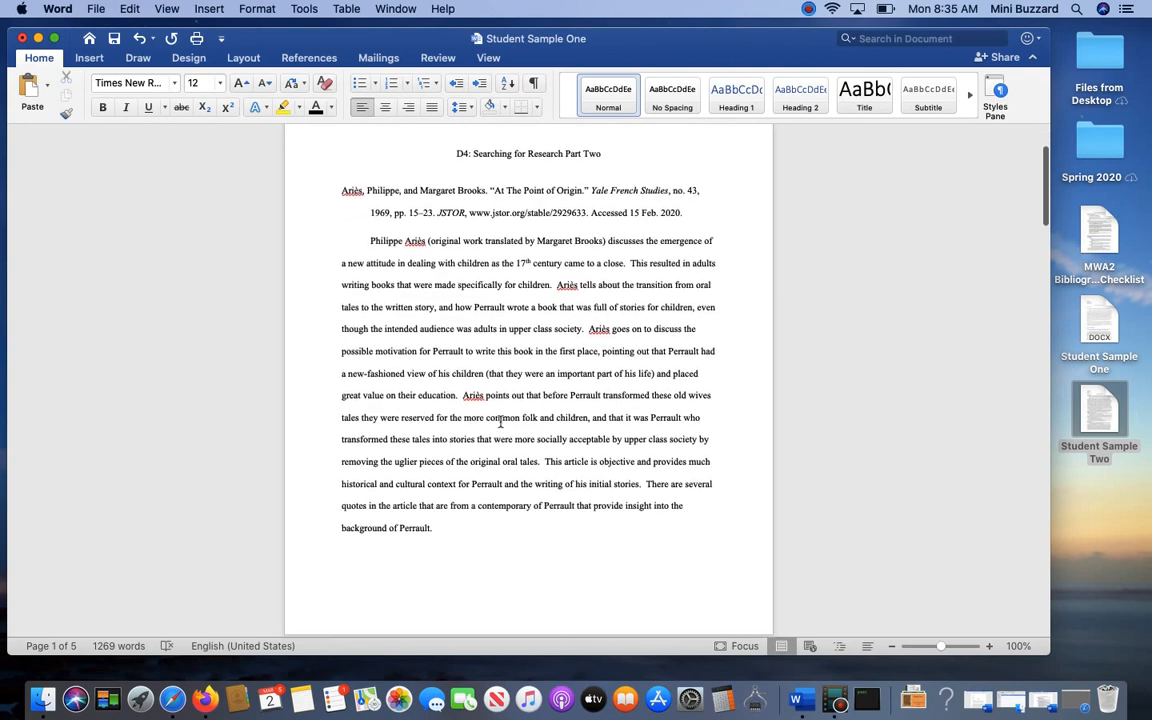
scroll("down", 3)
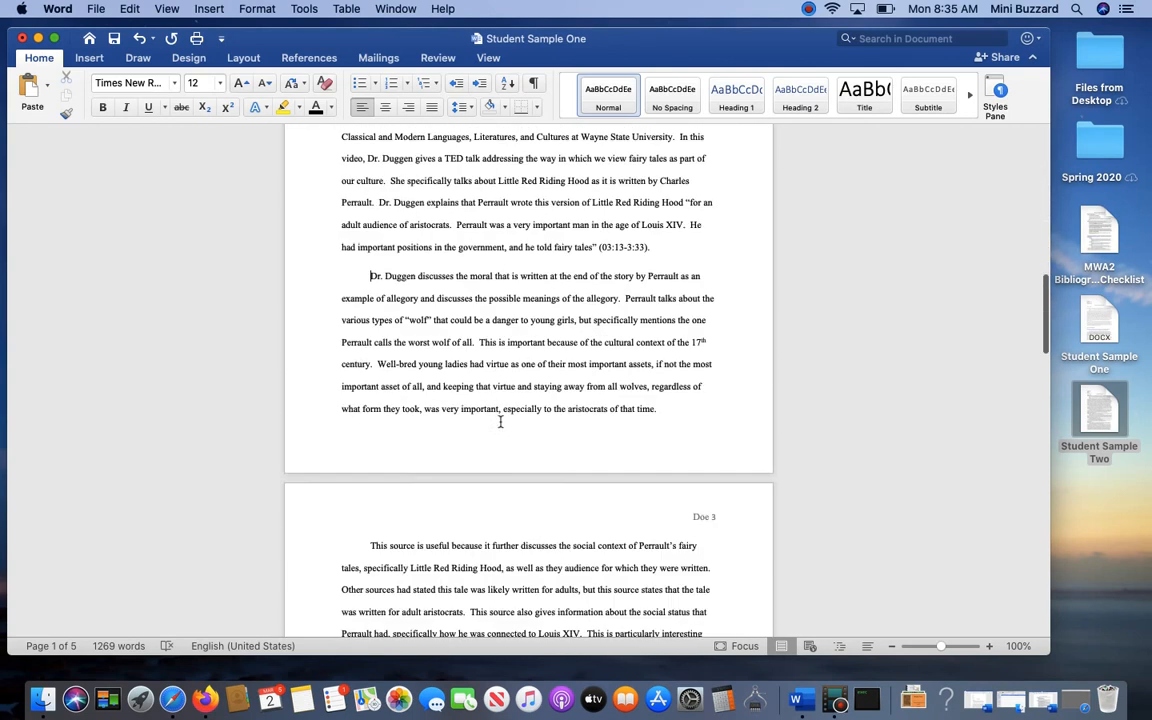
scroll("down", 3)
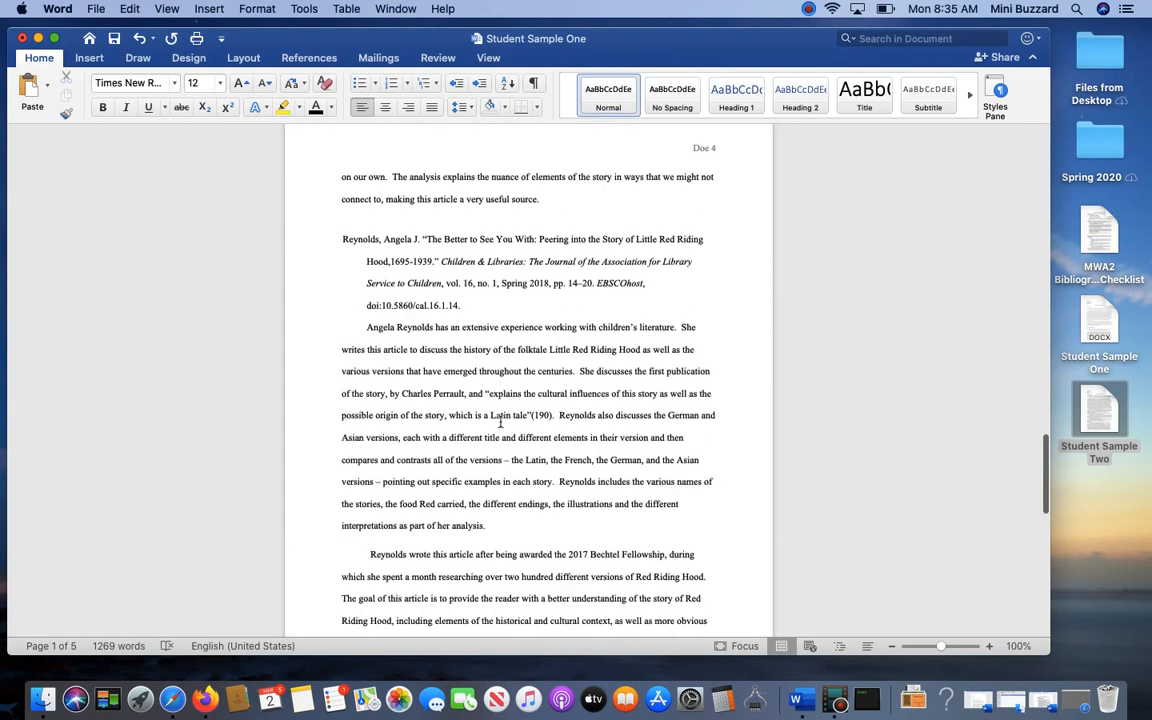
scroll("down", 3)
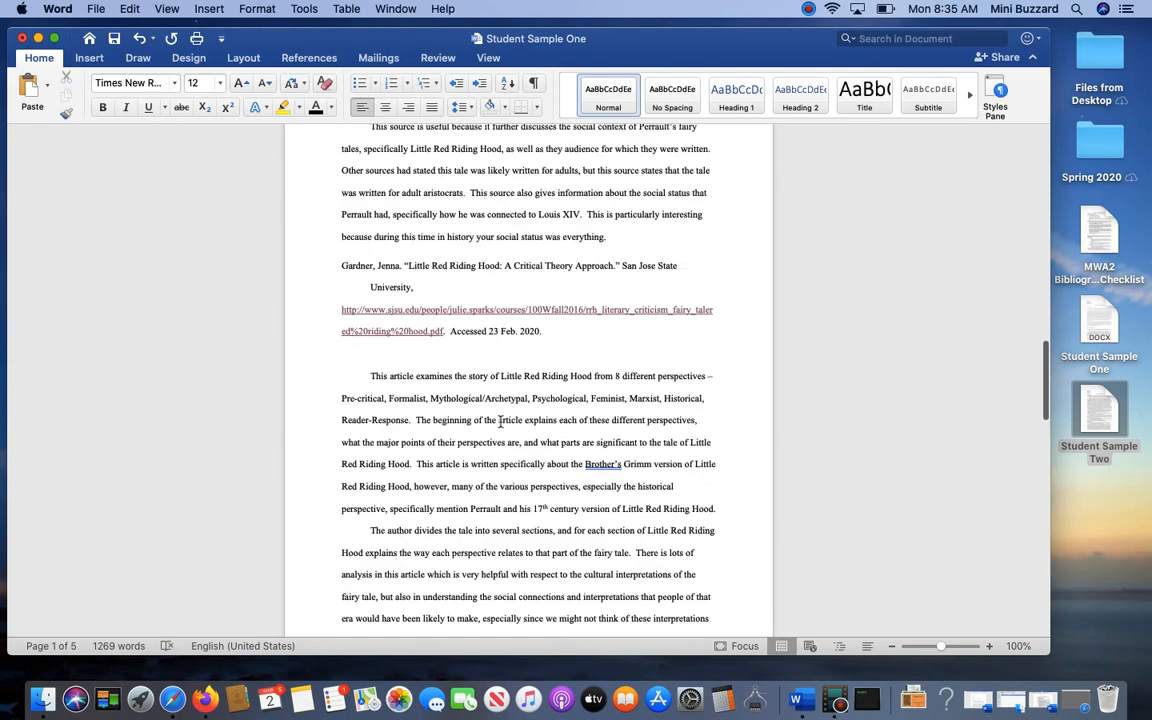
scroll("up", 3)
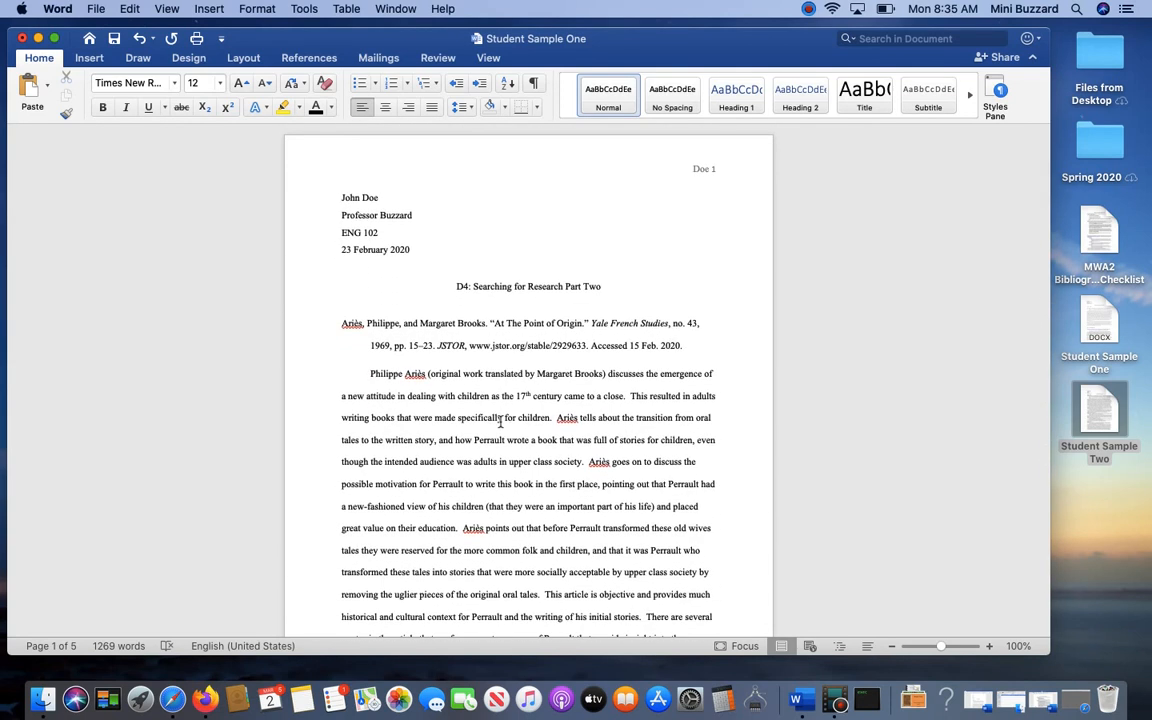
left_click(810, 8)
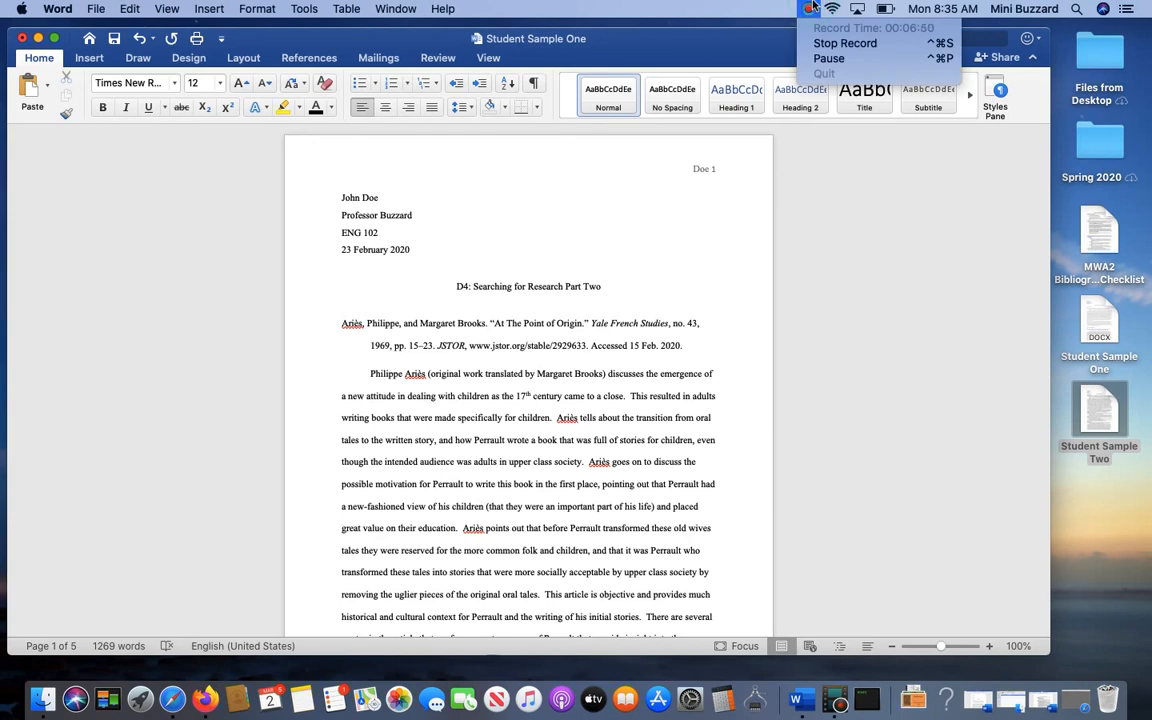
mouse_move(844, 44)
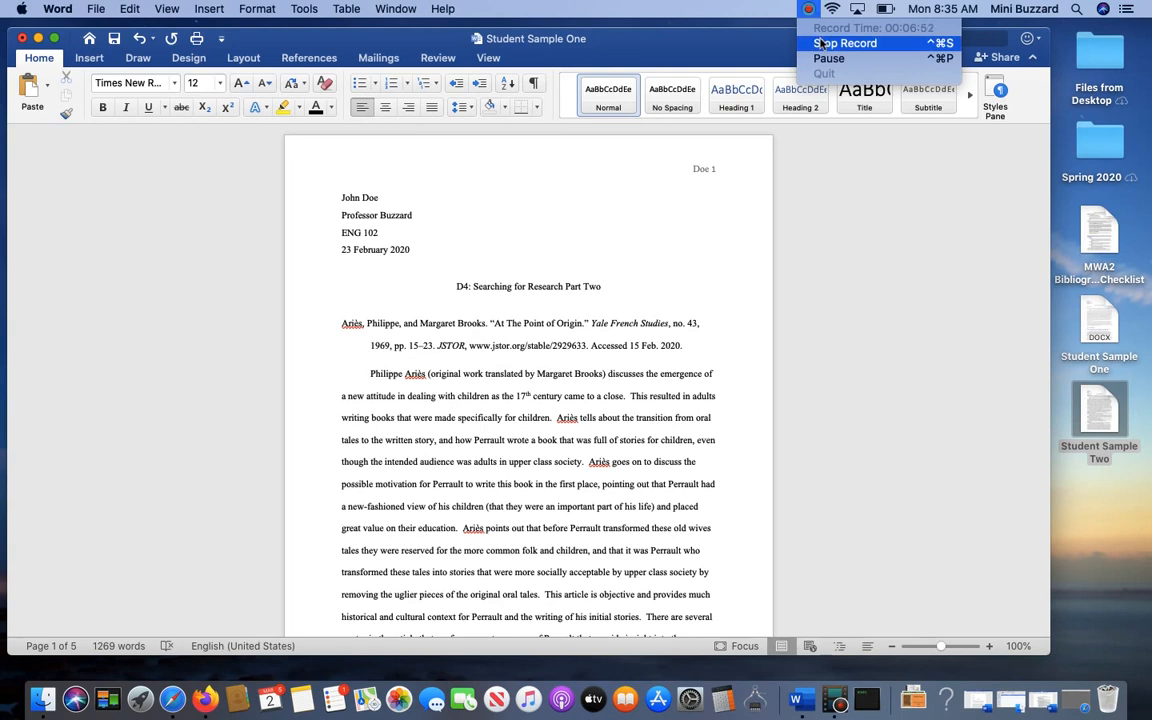